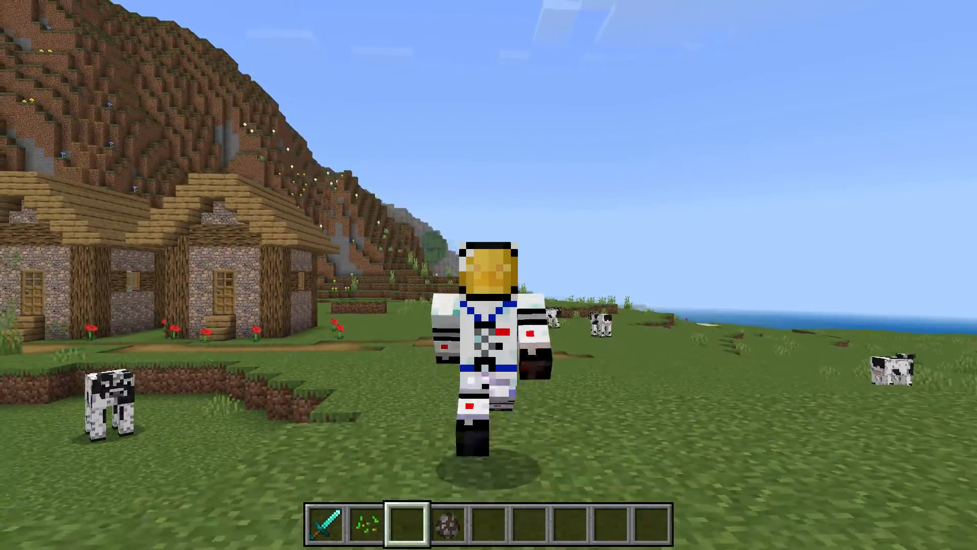
mouse_move(489, 275)
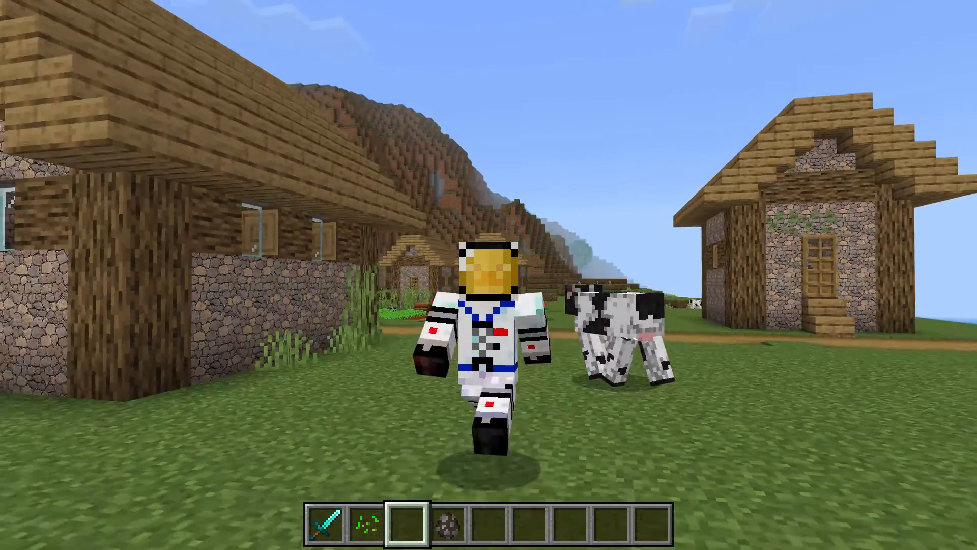
mouse_move(488, 275)
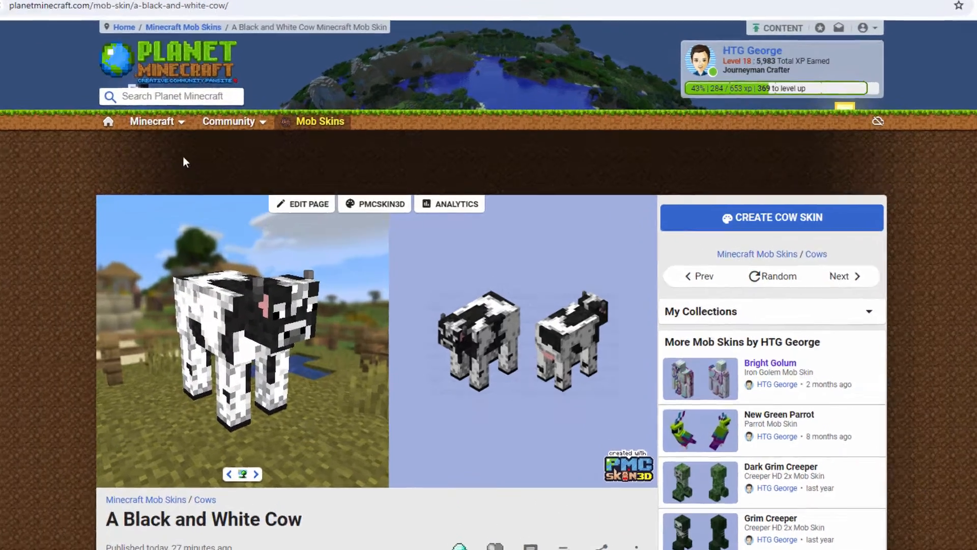
- Open Planet Minecraft's Minecraft navigation menu from the Black and White Cow skin page
click(152, 121)
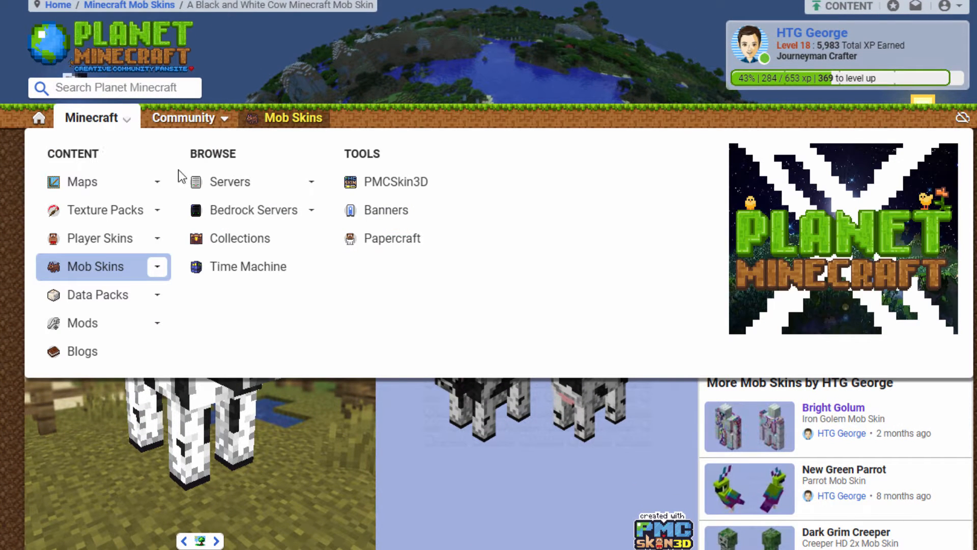
mouse_move(395, 181)
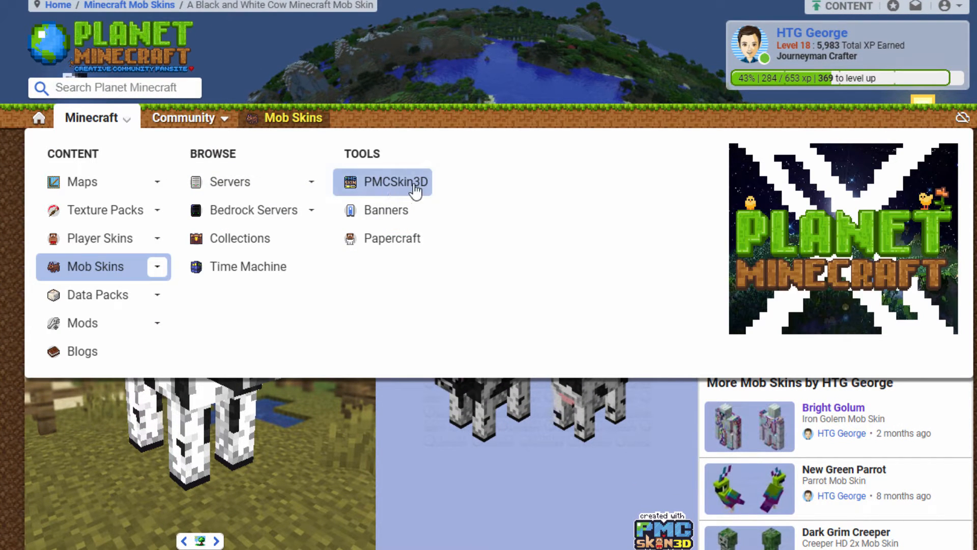
mouse_move(397, 182)
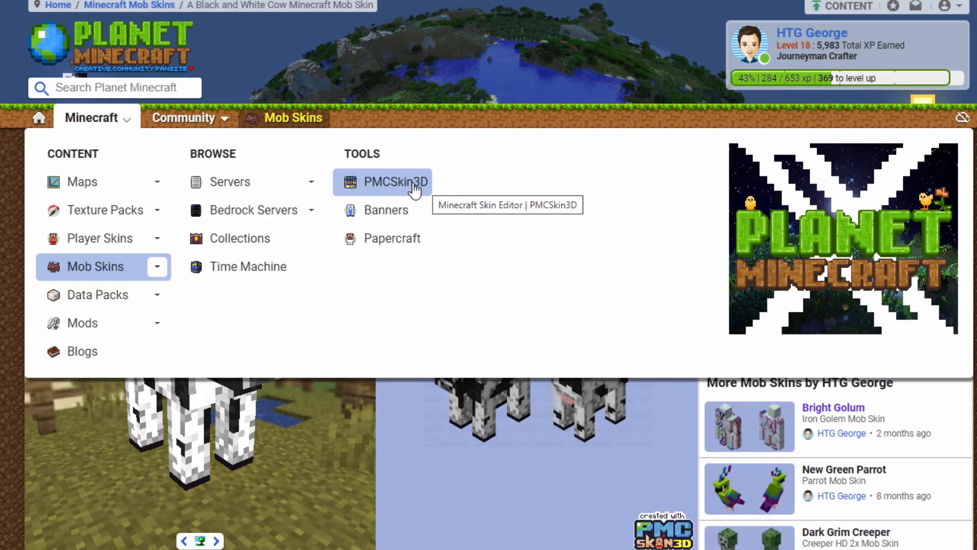
mouse_move(403, 186)
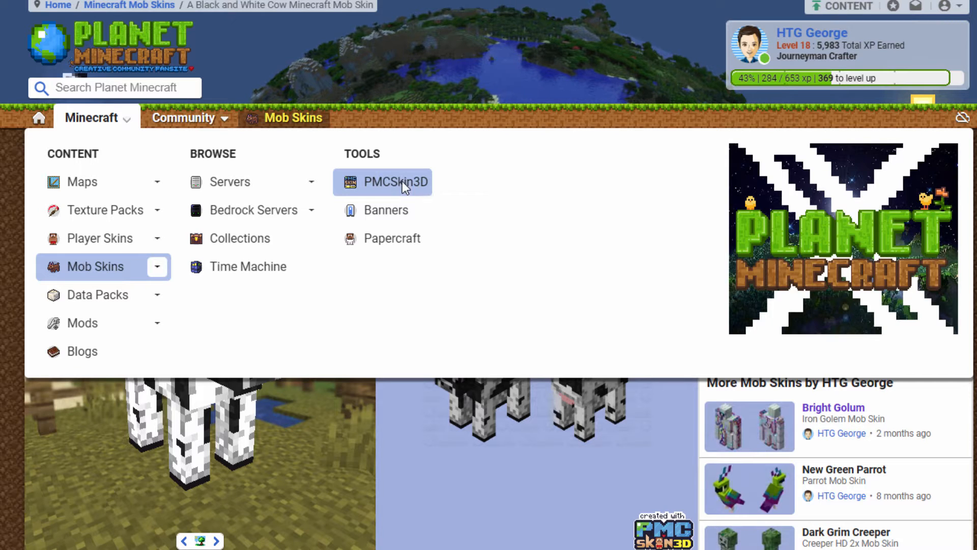
- Go to PMCSkin3D under Tools and launch its Advanced Editor
click(395, 182)
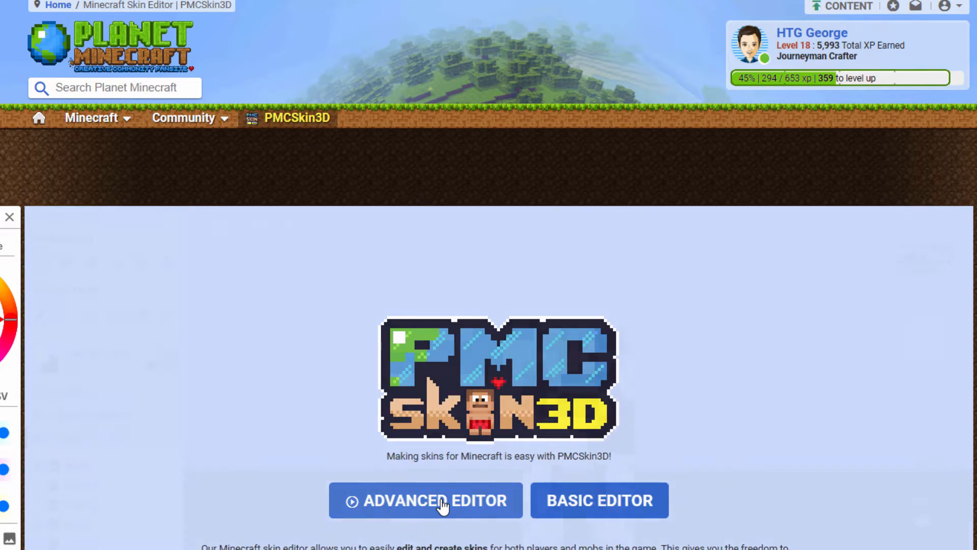
click(426, 500)
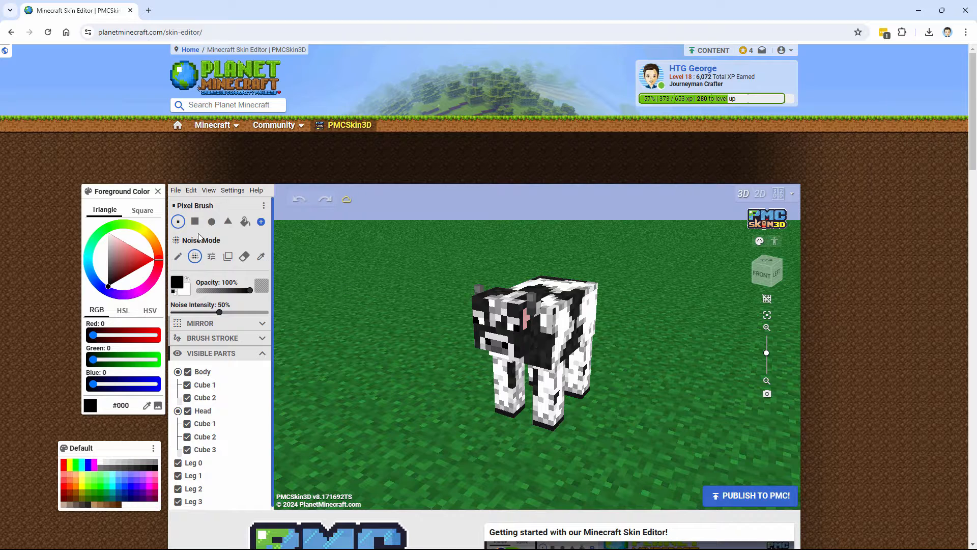
- Create a new skin using the Cow model with Use Default Texture ticked
click(175, 190)
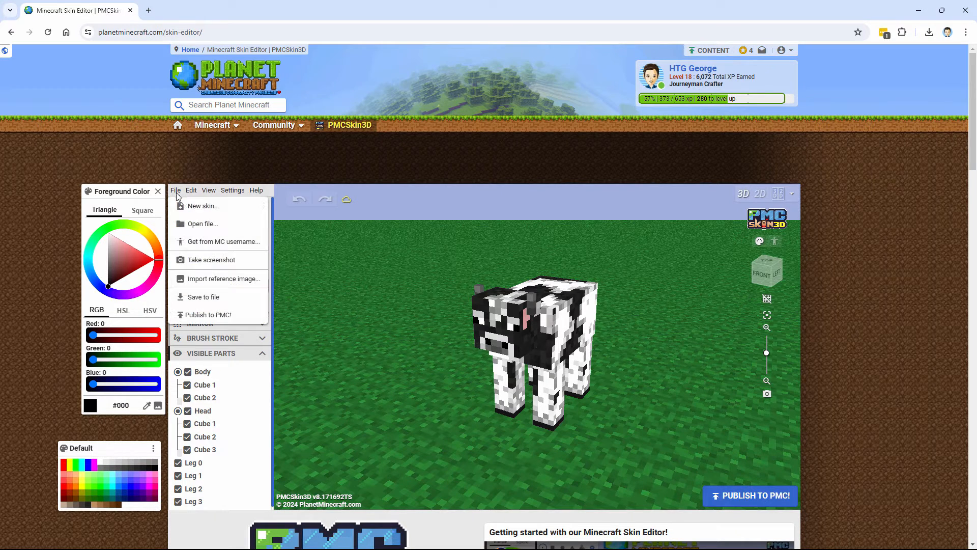
click(202, 206)
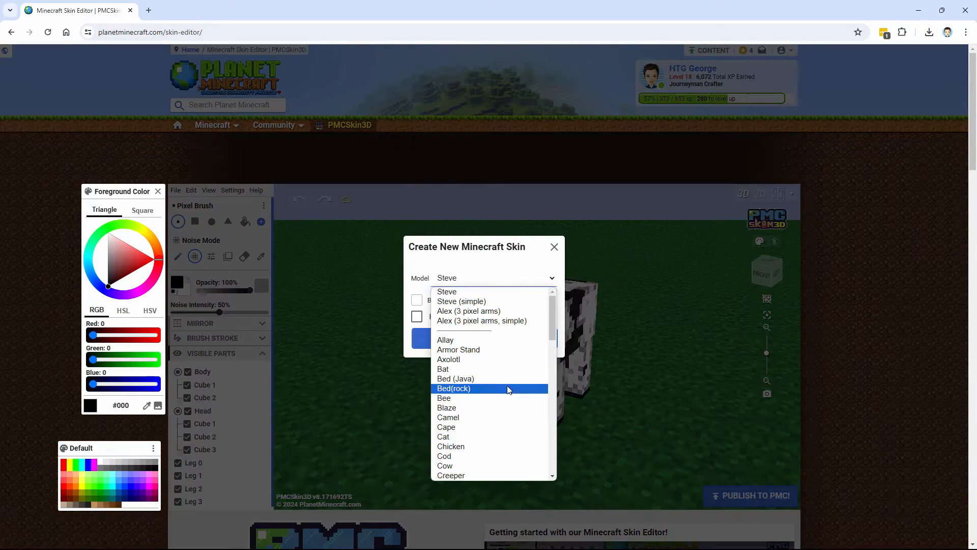
click(444, 465)
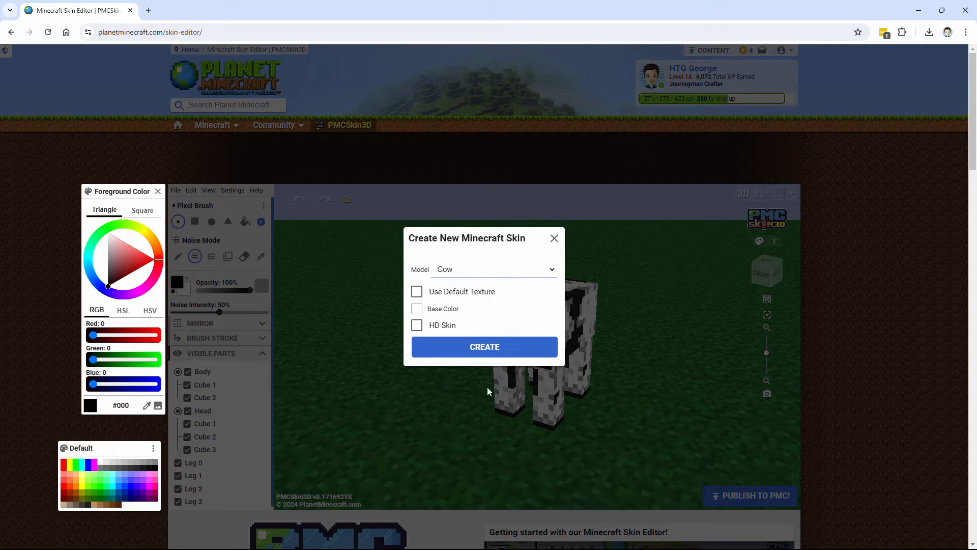
mouse_move(453, 298)
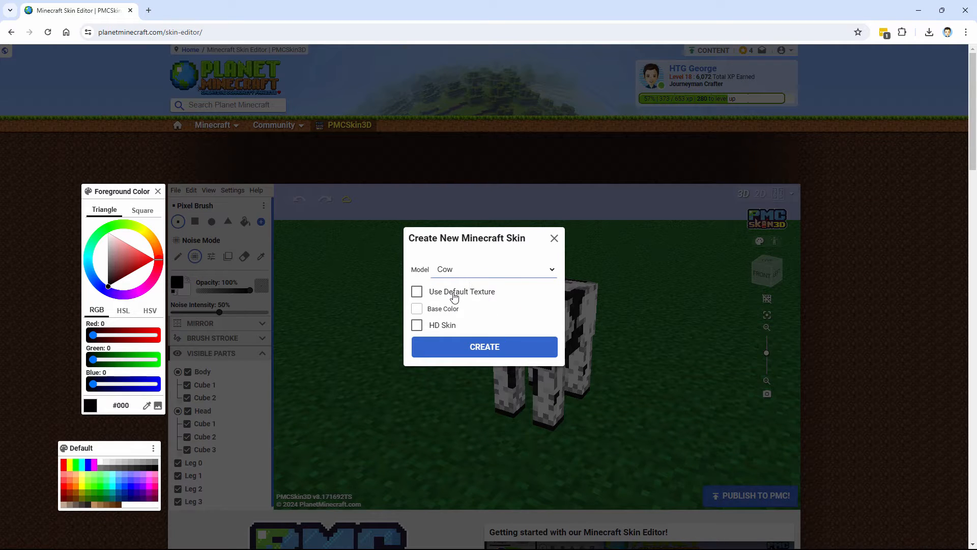
click(416, 291)
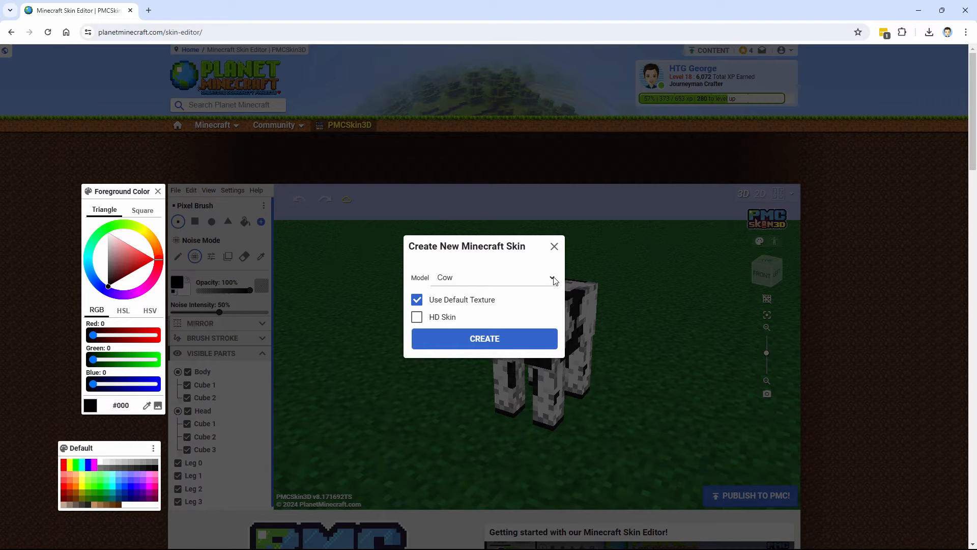
click(551, 277)
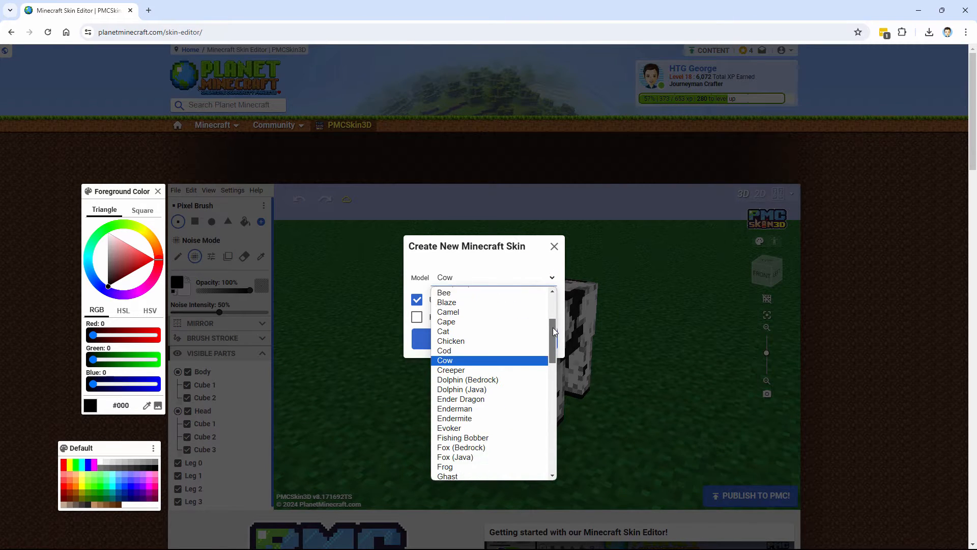
scroll(down, 3)
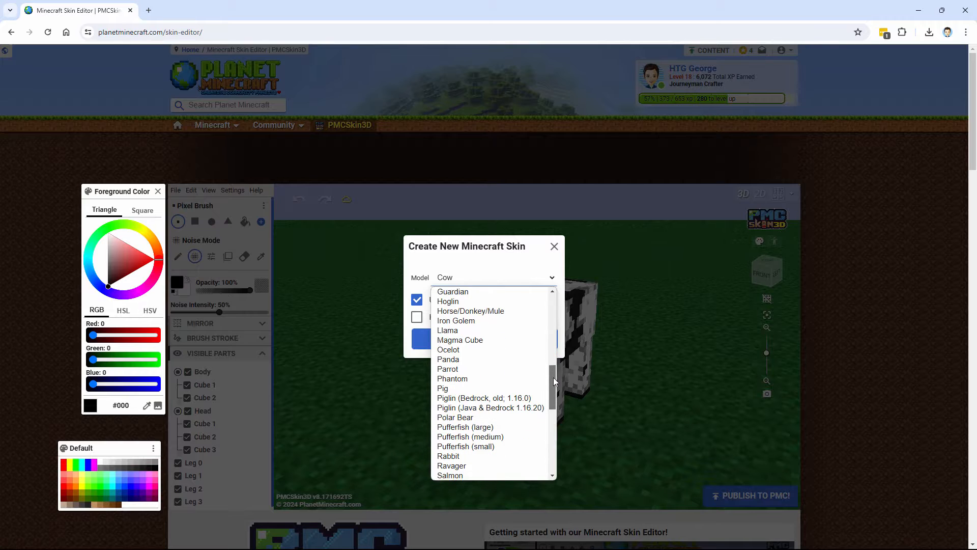
scroll(down, 3)
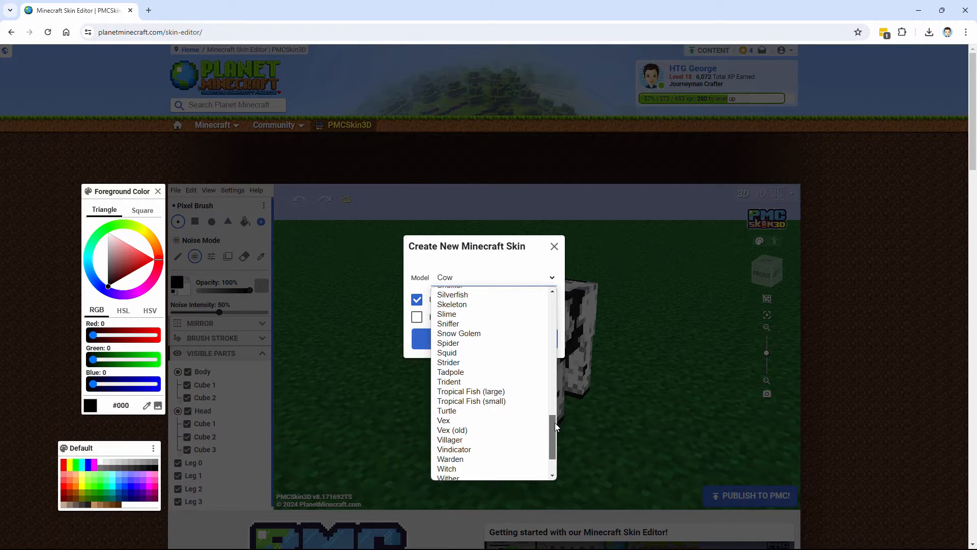
scroll(up, 3)
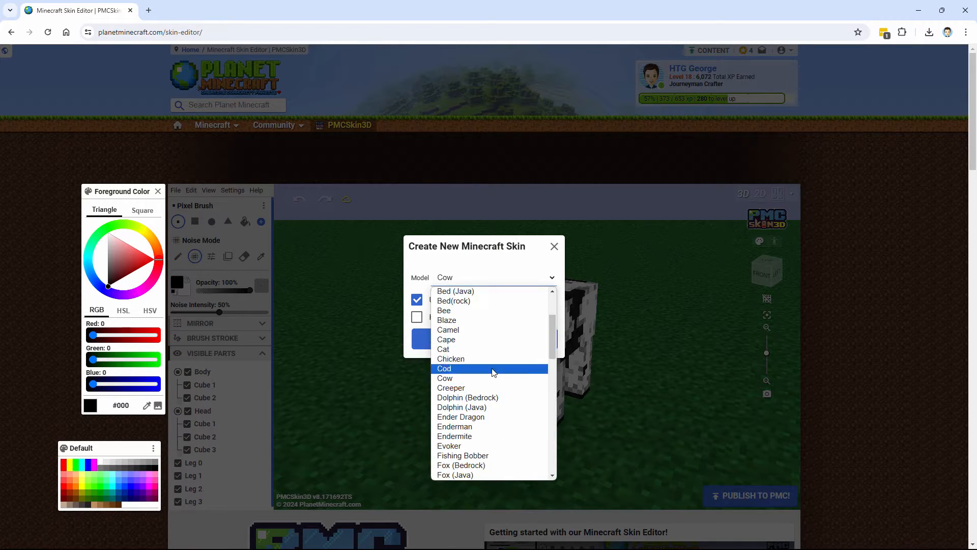
click(444, 378)
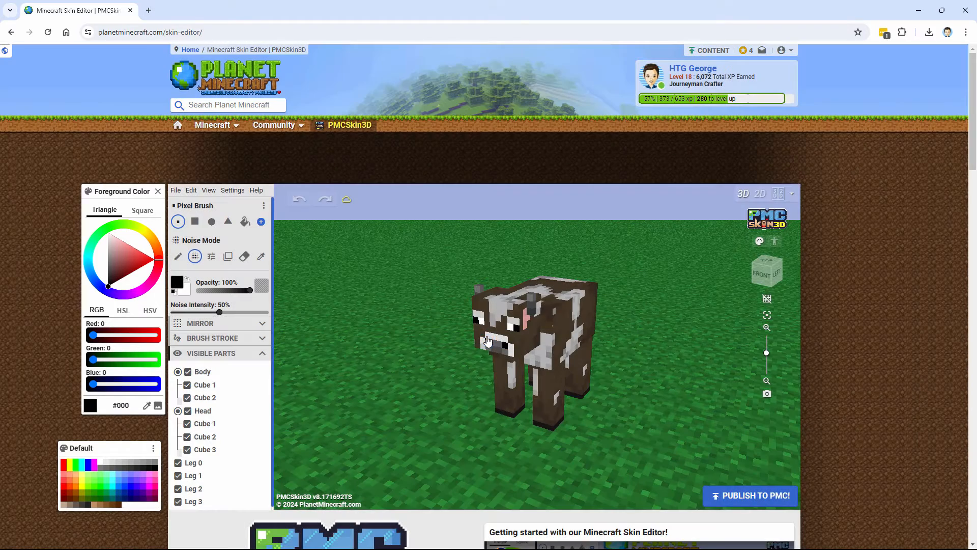
mouse_move(404, 272)
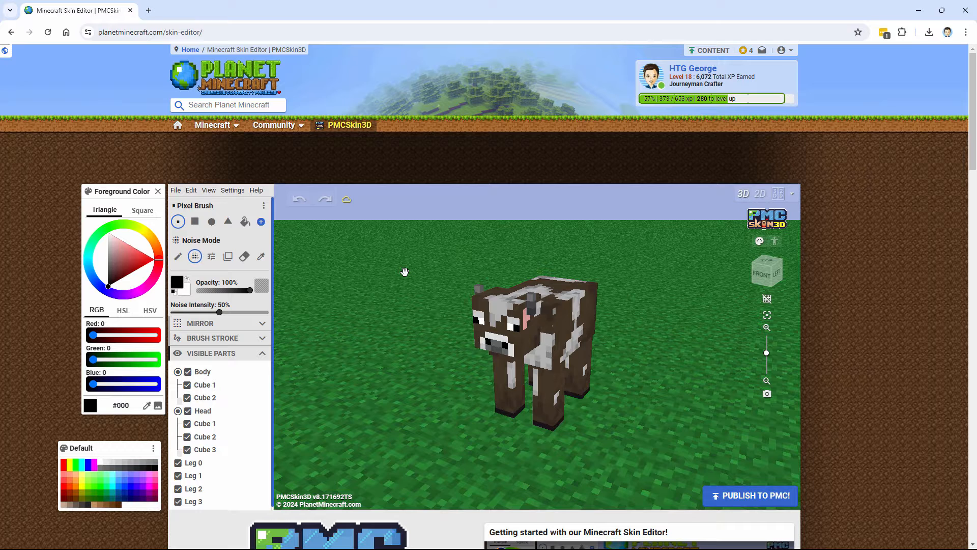
mouse_move(224, 250)
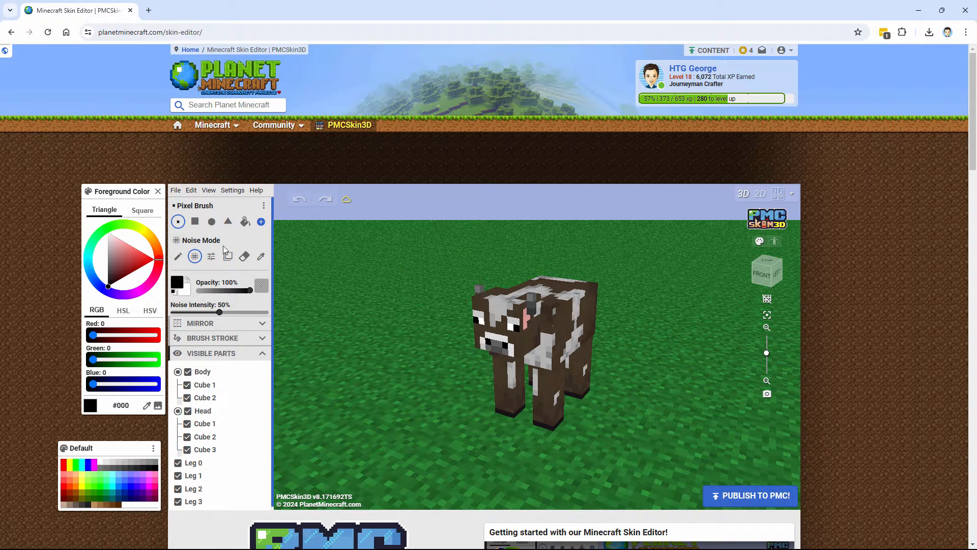
- Open cow.png from the Custom Resource Pack folder as a Cow-model skin
click(175, 190)
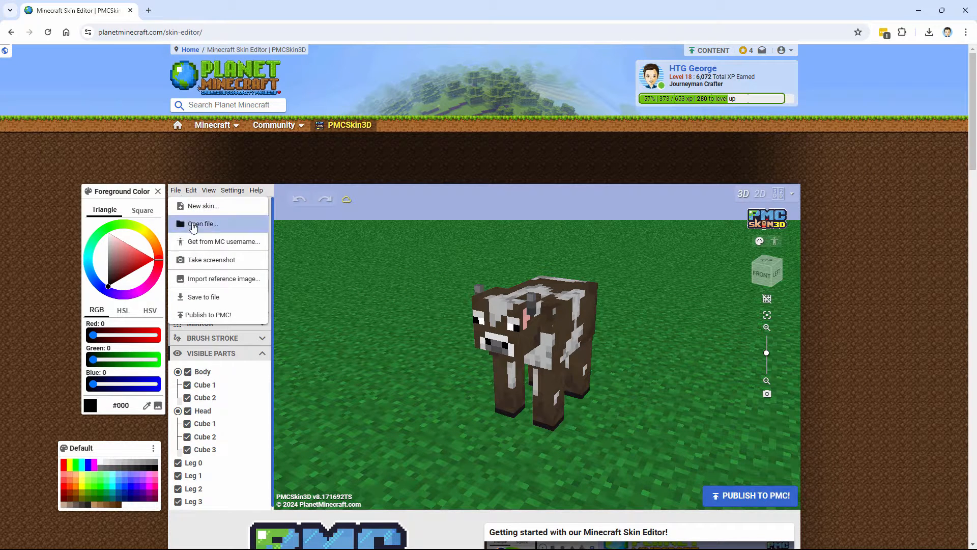
click(203, 222)
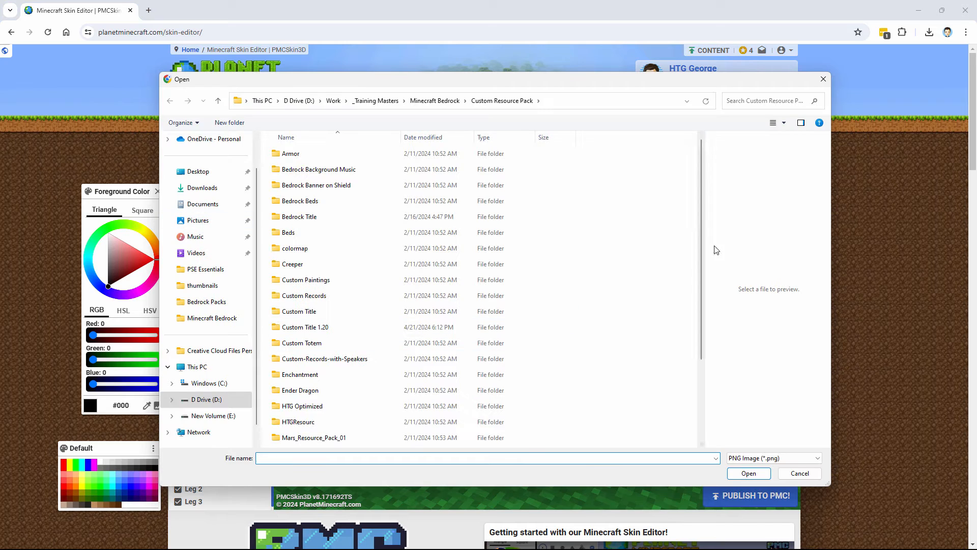
click(293, 425)
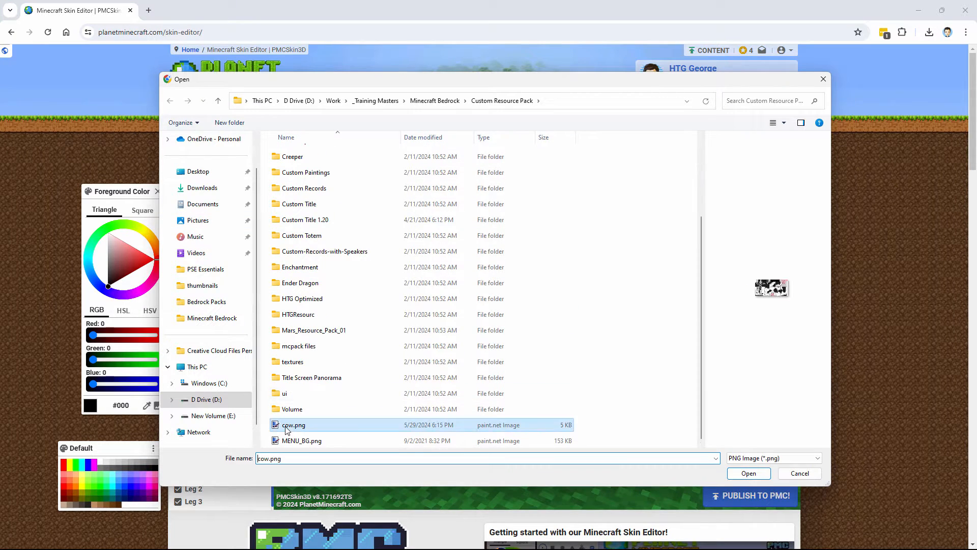
click(748, 473)
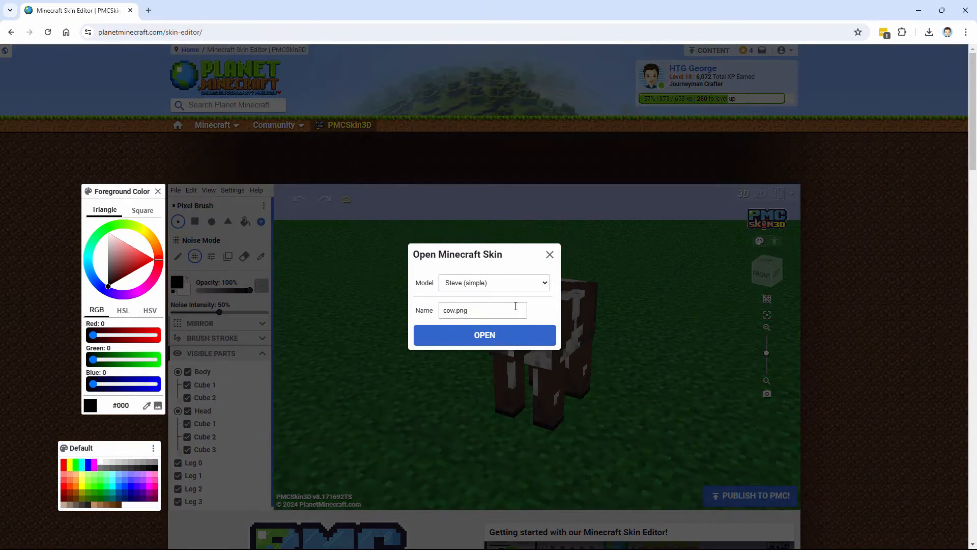
click(493, 282)
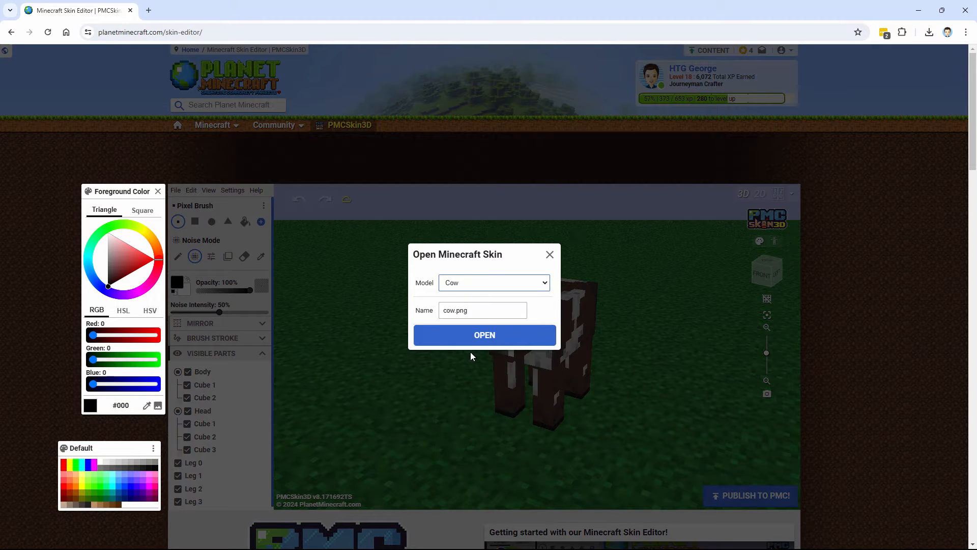
mouse_move(492, 344)
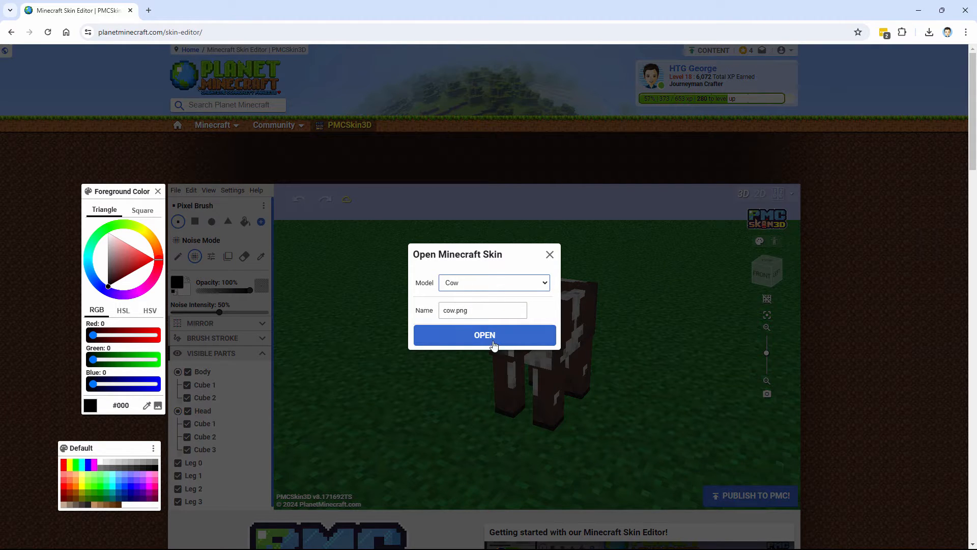
click(484, 334)
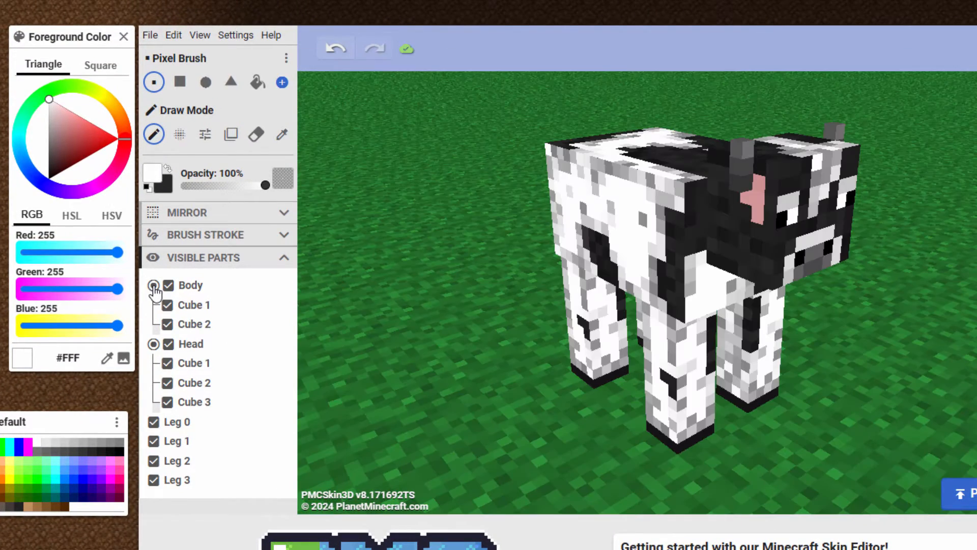
- Toggle body, head and leg checkboxes in Visible Parts, ending with only Body shown
click(167, 344)
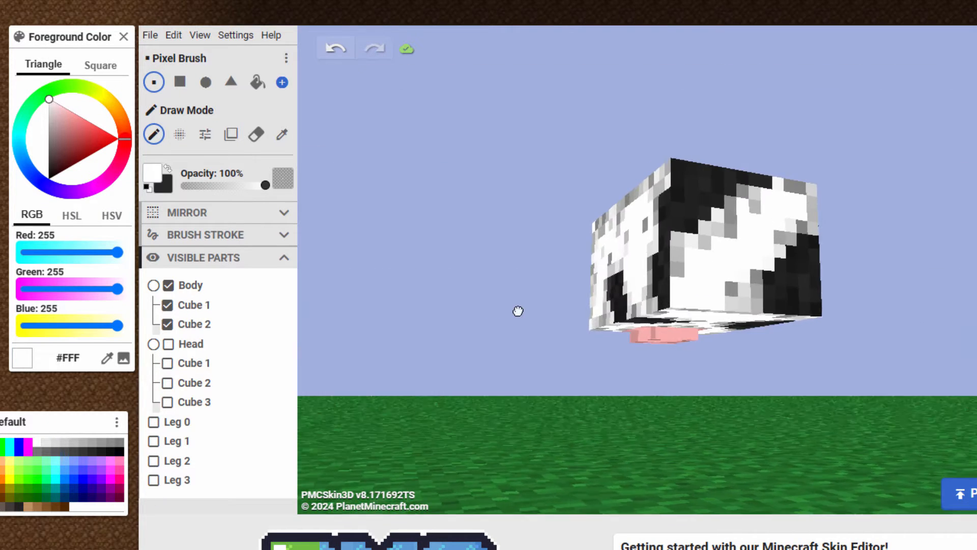
click(153, 422)
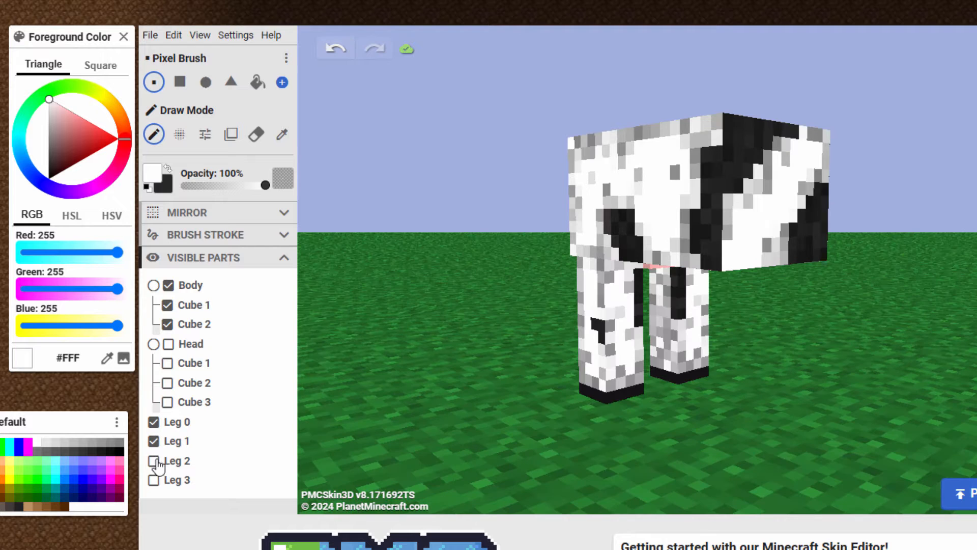
click(167, 285)
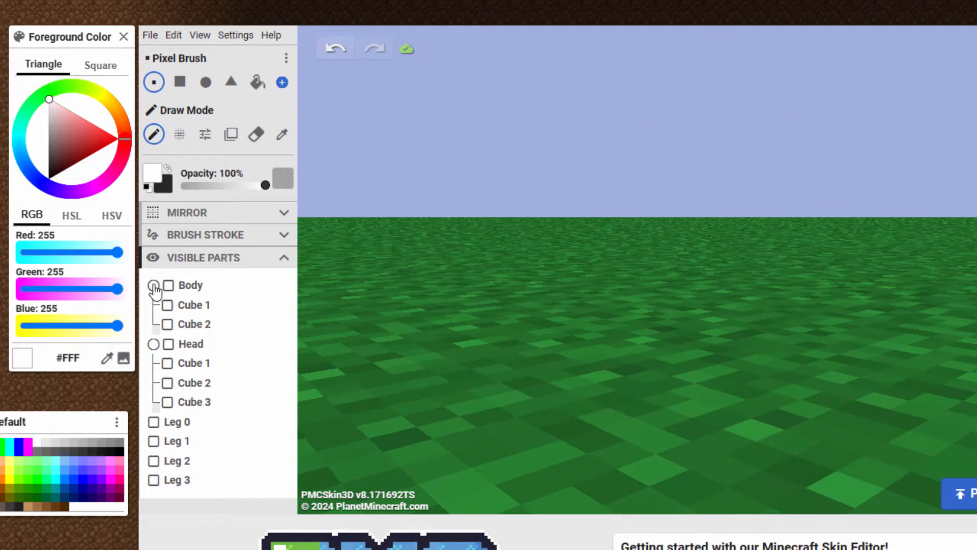
click(153, 480)
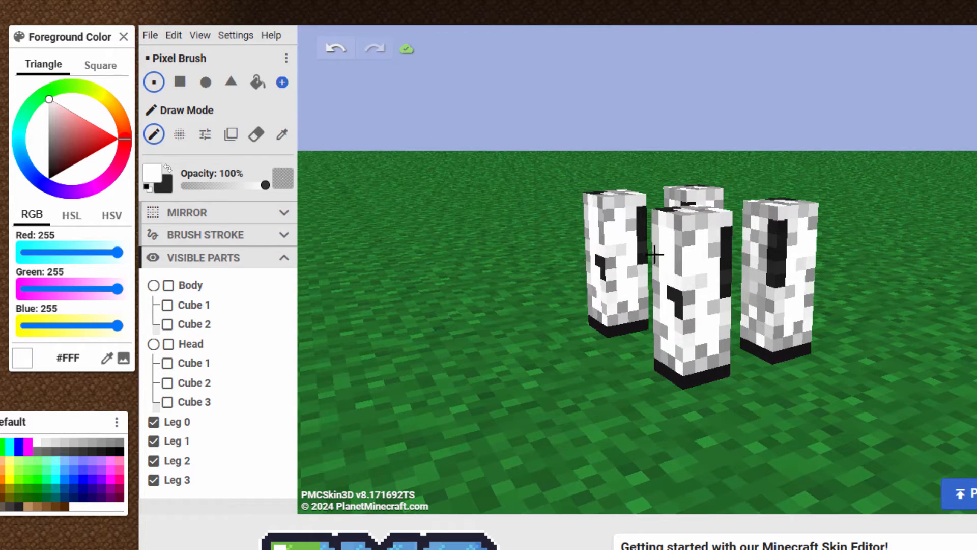
click(167, 344)
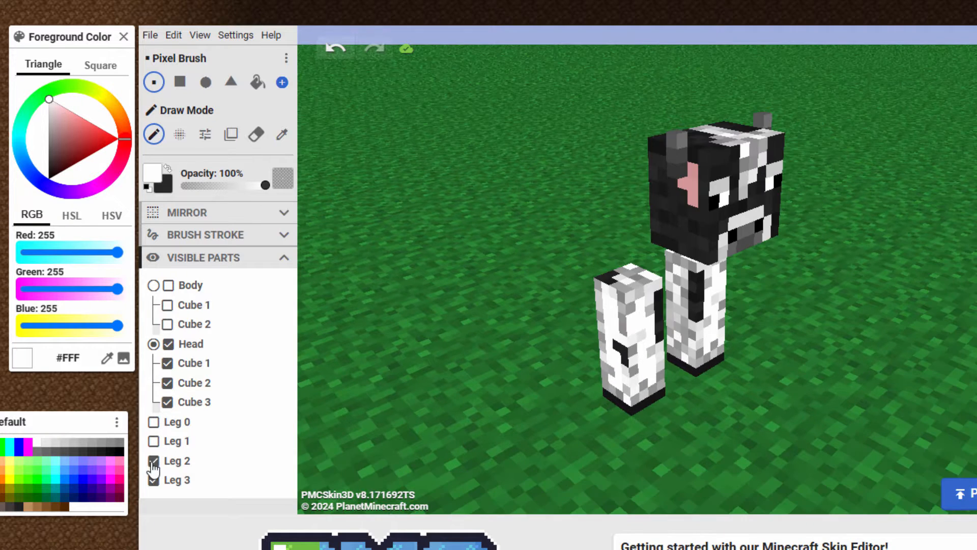
click(153, 461)
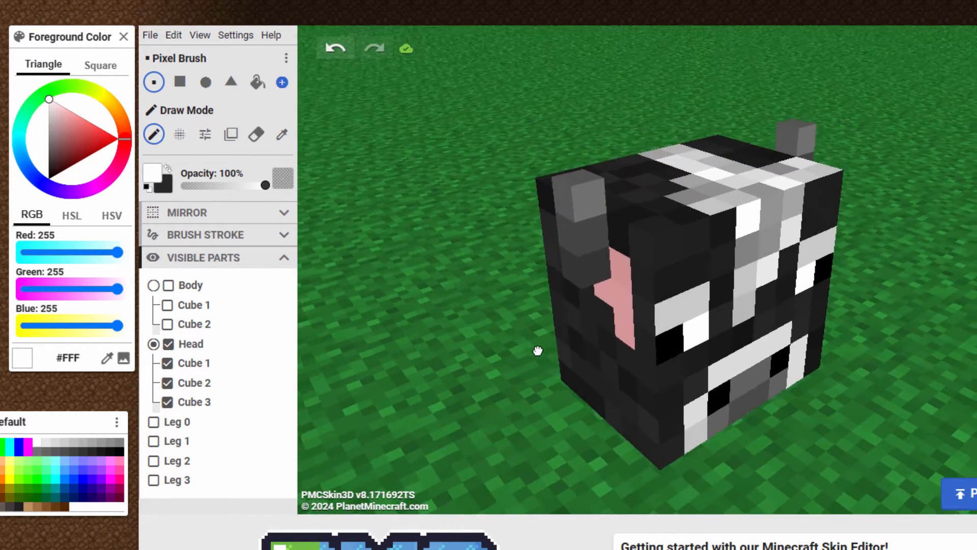
click(168, 285)
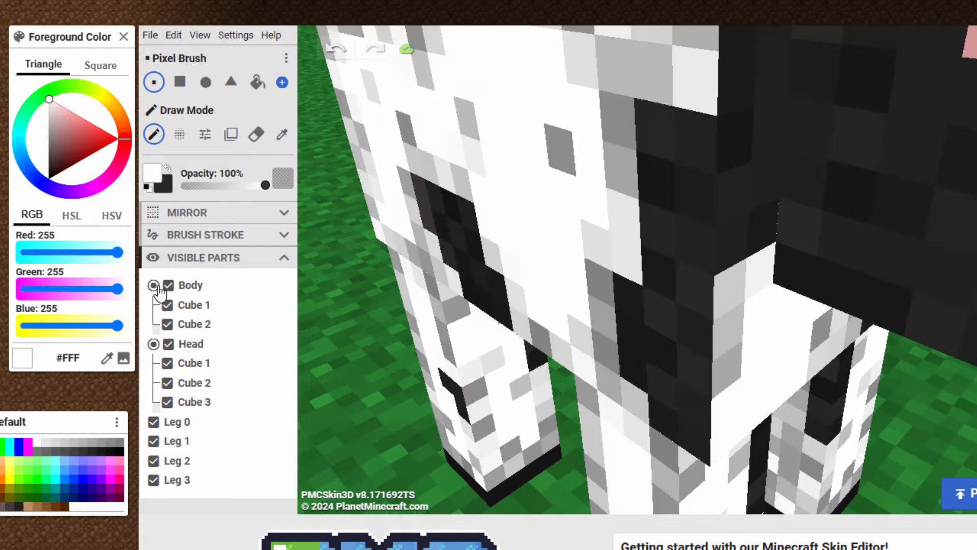
click(168, 344)
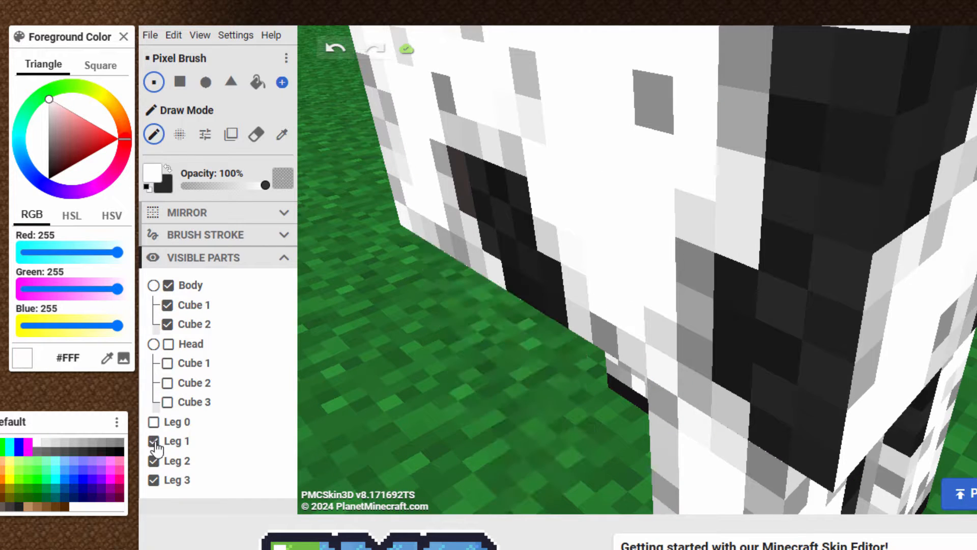
click(153, 440)
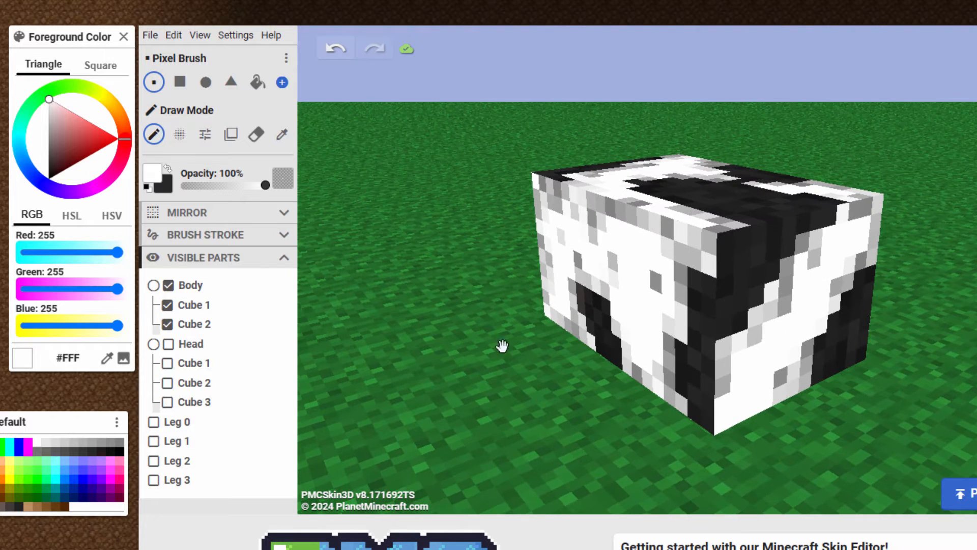
mouse_move(153, 134)
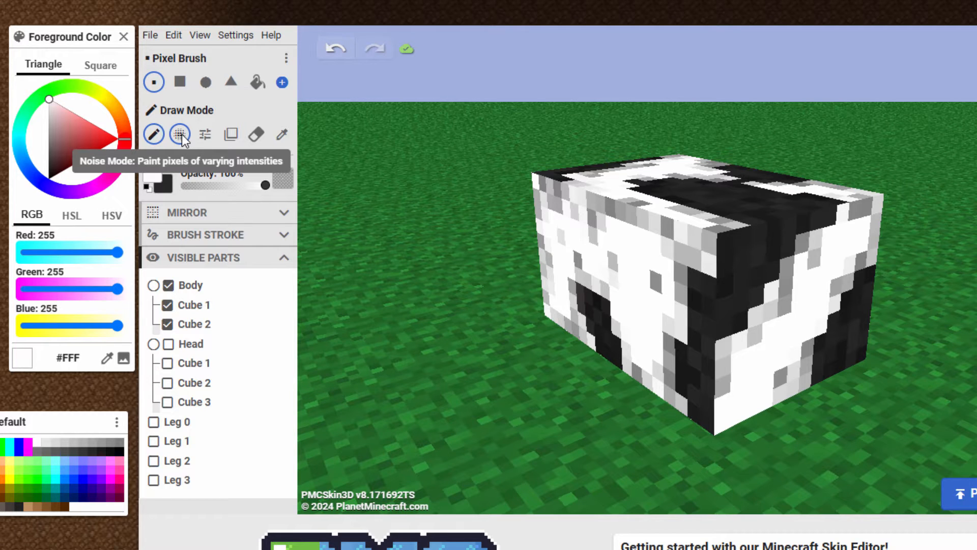
- Load Noise Mode with orange and brown #845729, then paint the body's white patches
click(180, 134)
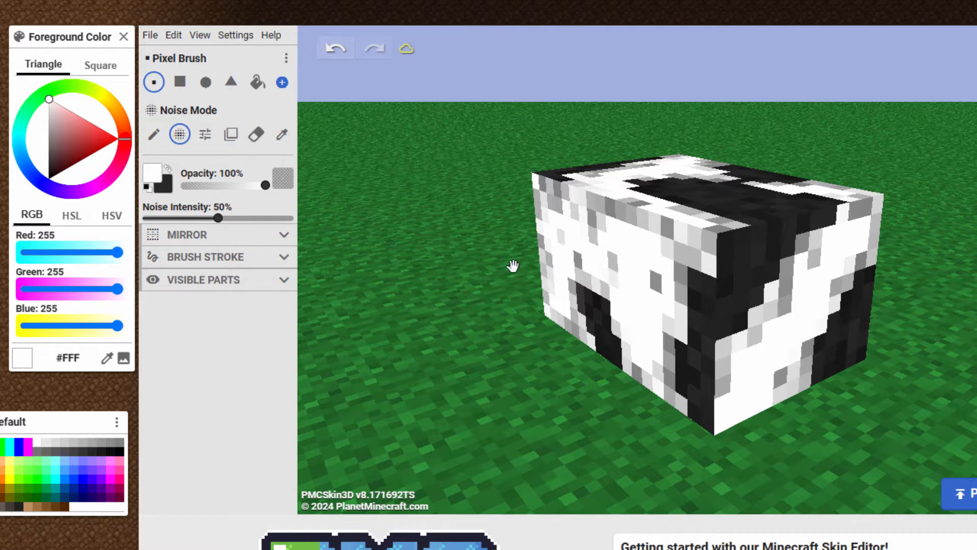
mouse_move(155, 178)
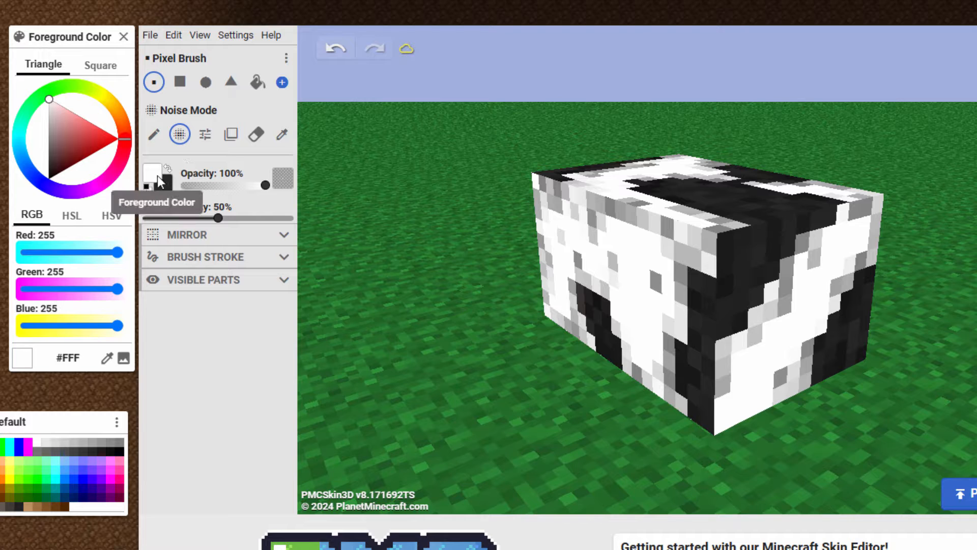
click(98, 123)
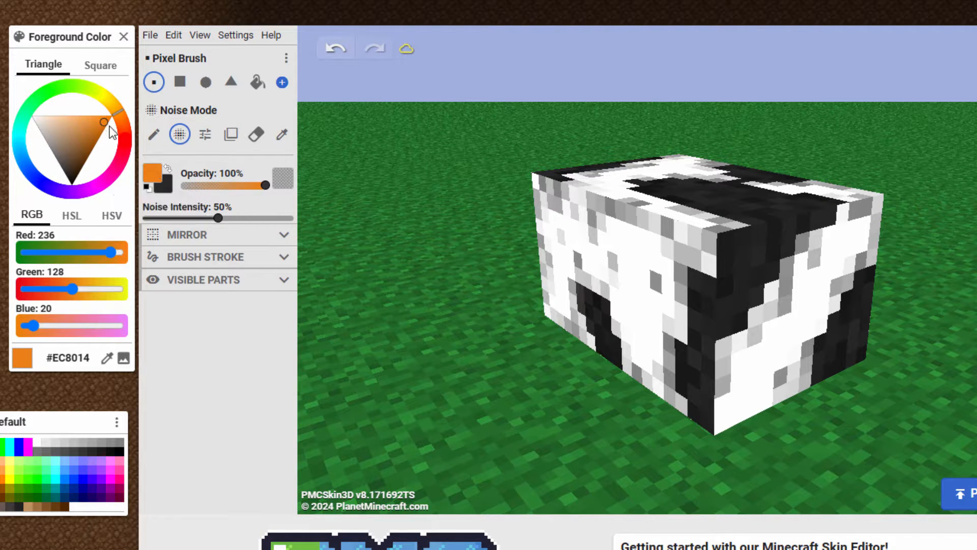
click(164, 188)
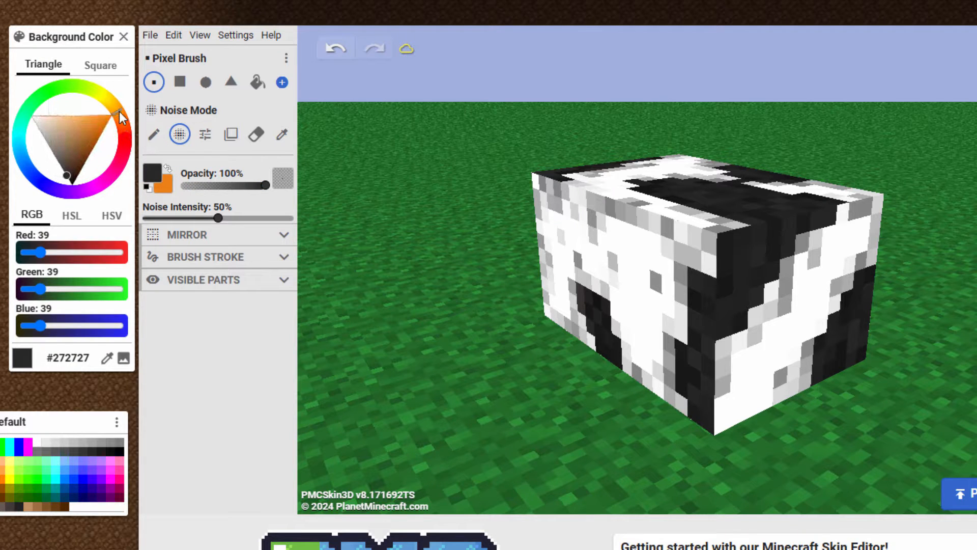
click(80, 152)
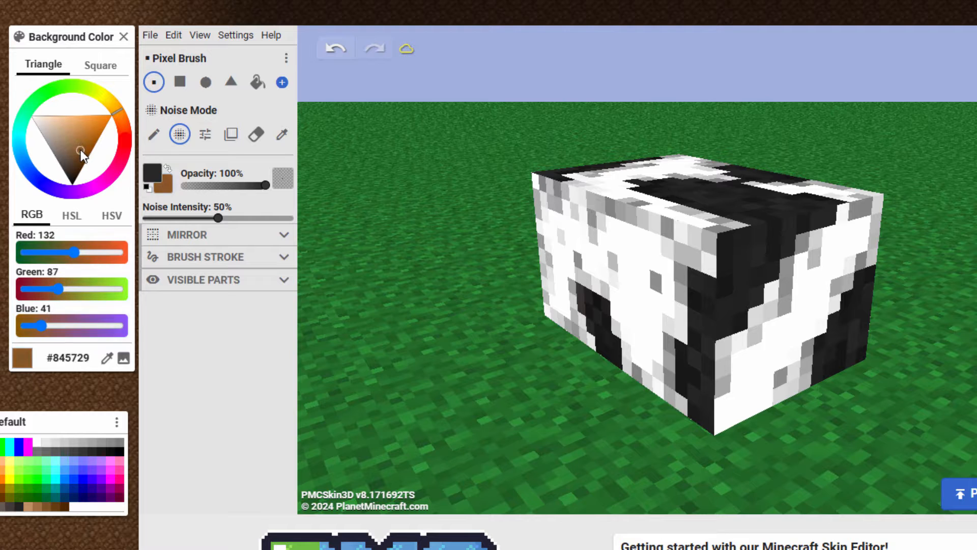
click(100, 120)
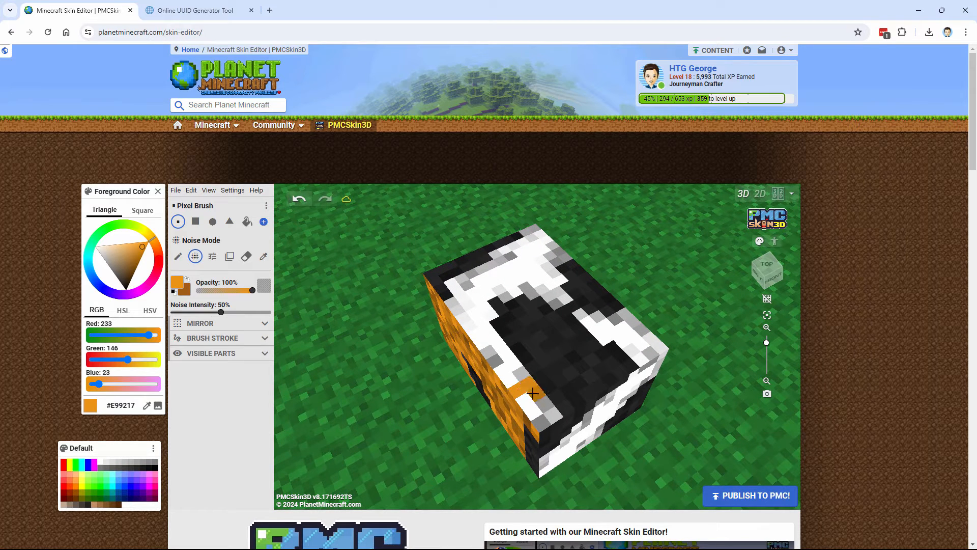
click(489, 316)
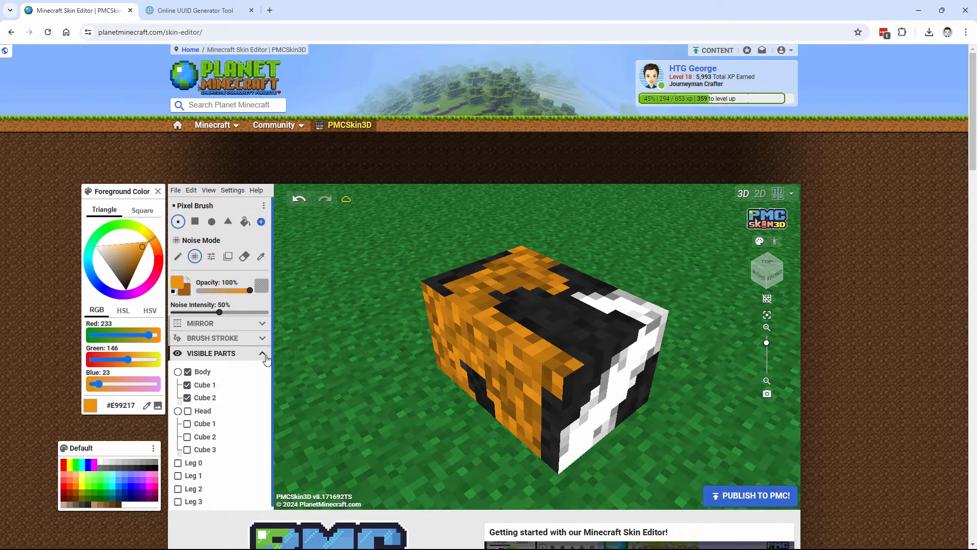
- Show only the head in Visible Parts and paint orange noise beside the ear
click(178, 411)
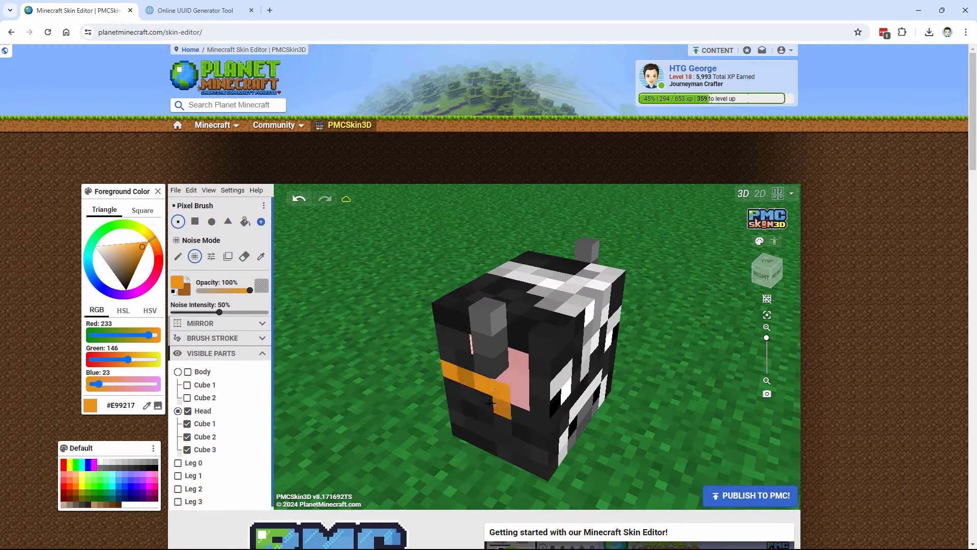
click(469, 426)
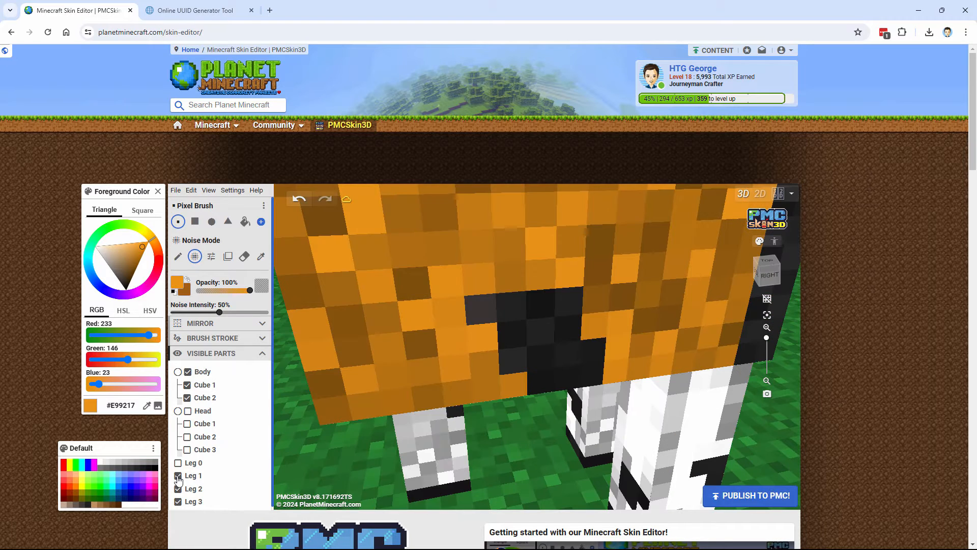
- Hide the legs to leave only the body, and switch to solid Draw Mode
click(179, 476)
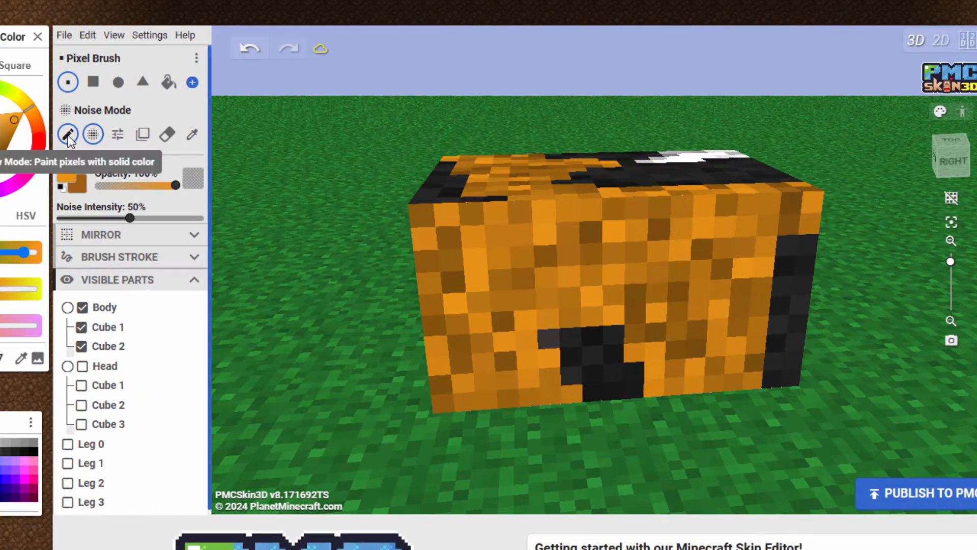
click(67, 134)
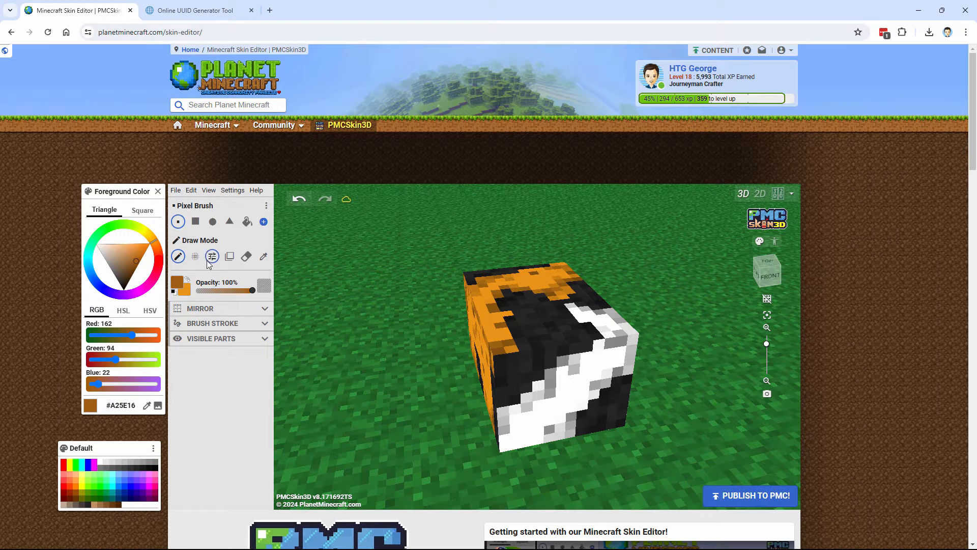
- Switch back to Noise Mode and speckle #A25E16 brown over the orange areas
click(212, 256)
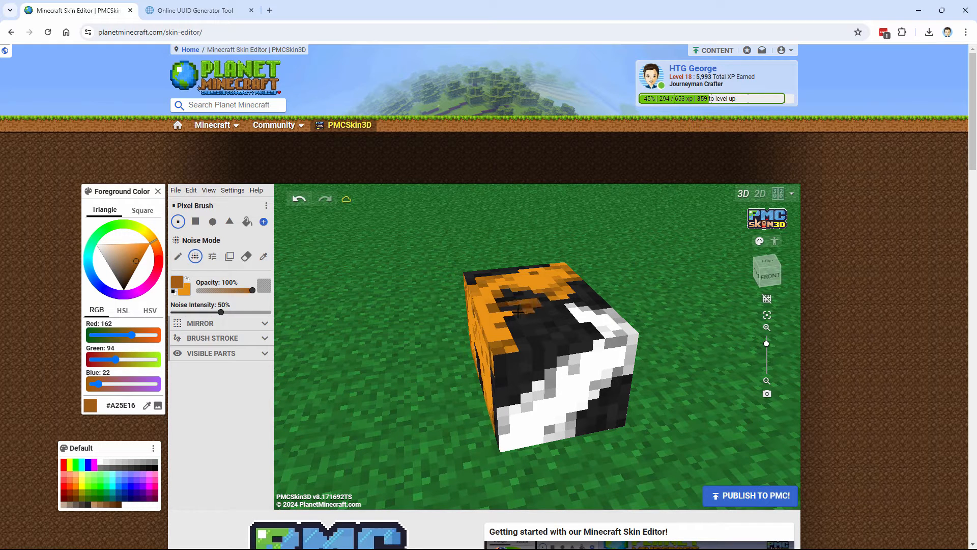
click(523, 330)
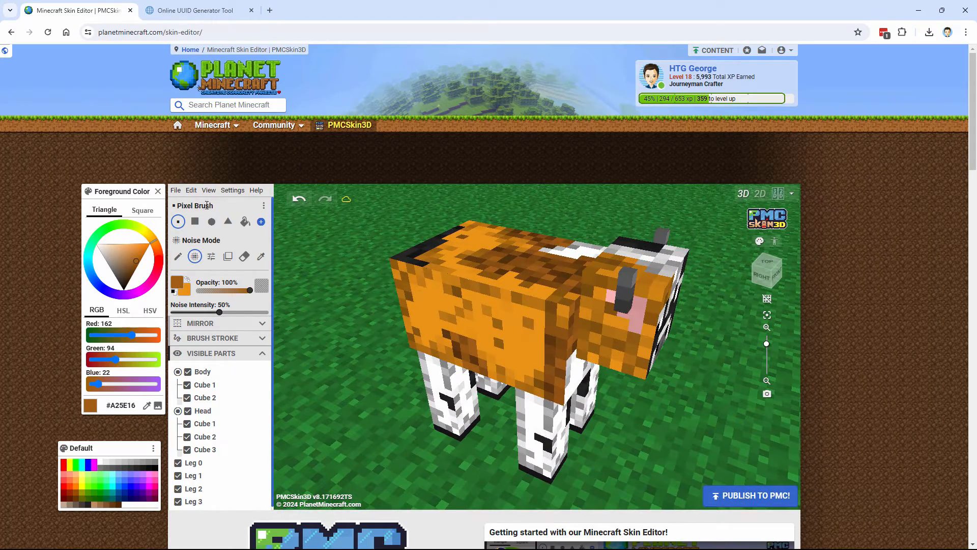
- Save the finished cow texture as pmcskin3d-cow.png in the Bedrock Packs folder
click(176, 190)
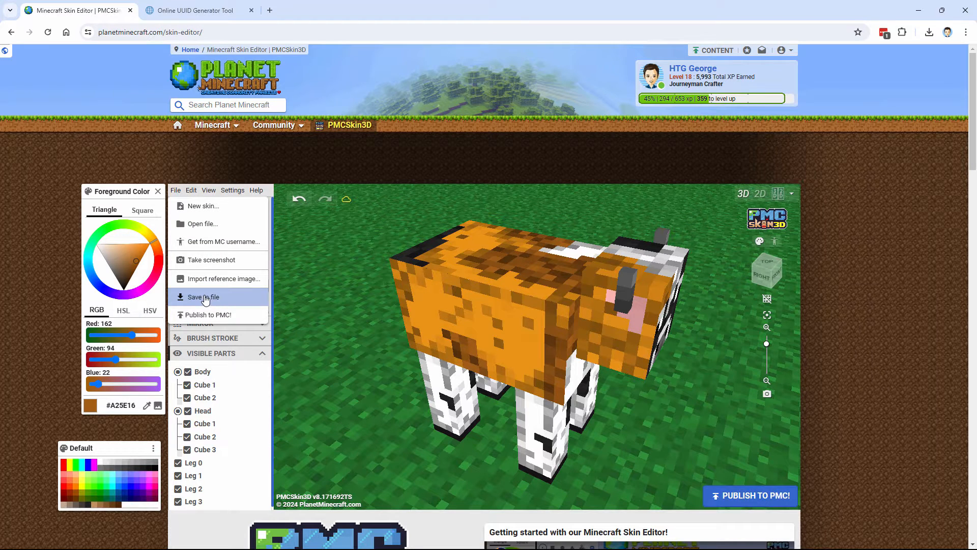
click(204, 297)
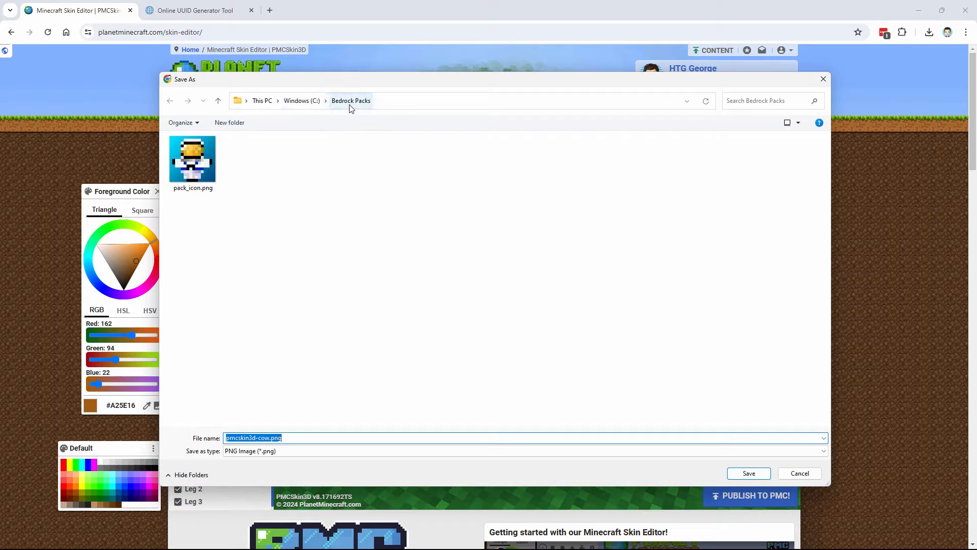
mouse_move(707, 469)
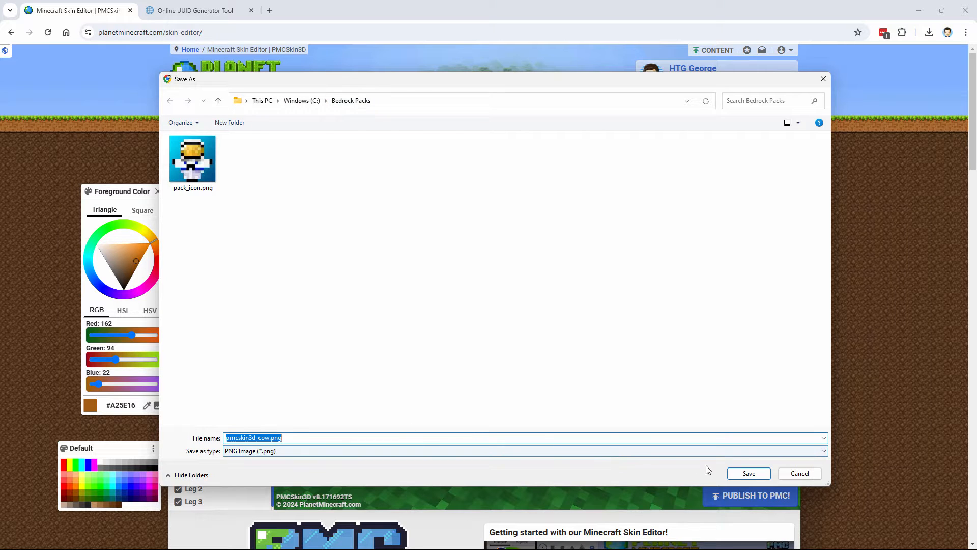
click(748, 472)
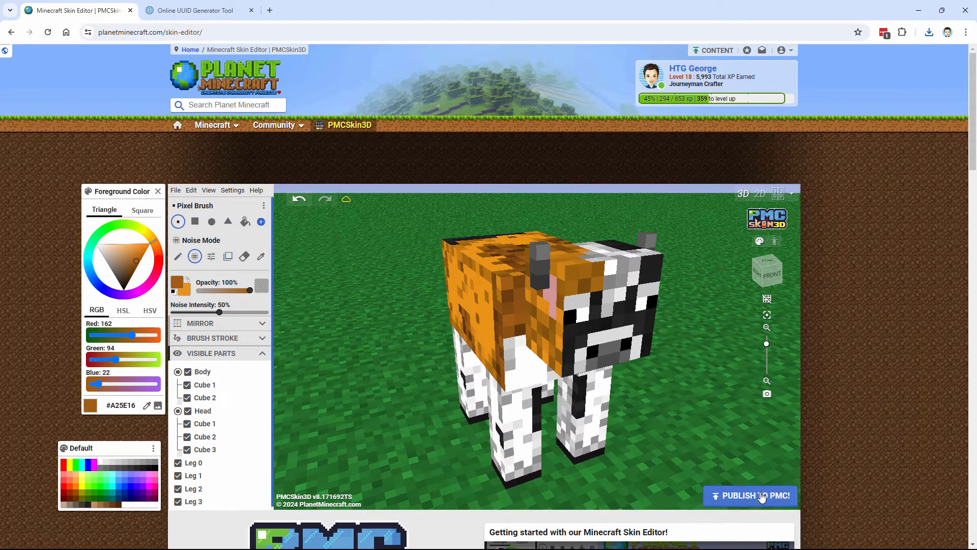
- Title the new PMC post 'Brown and White Cow' in the Faithful category
click(750, 495)
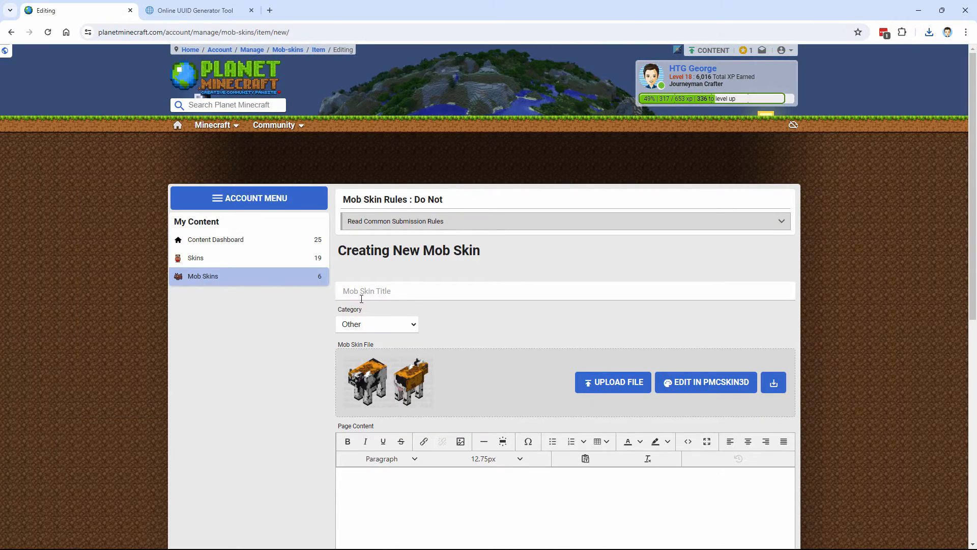
text(B)
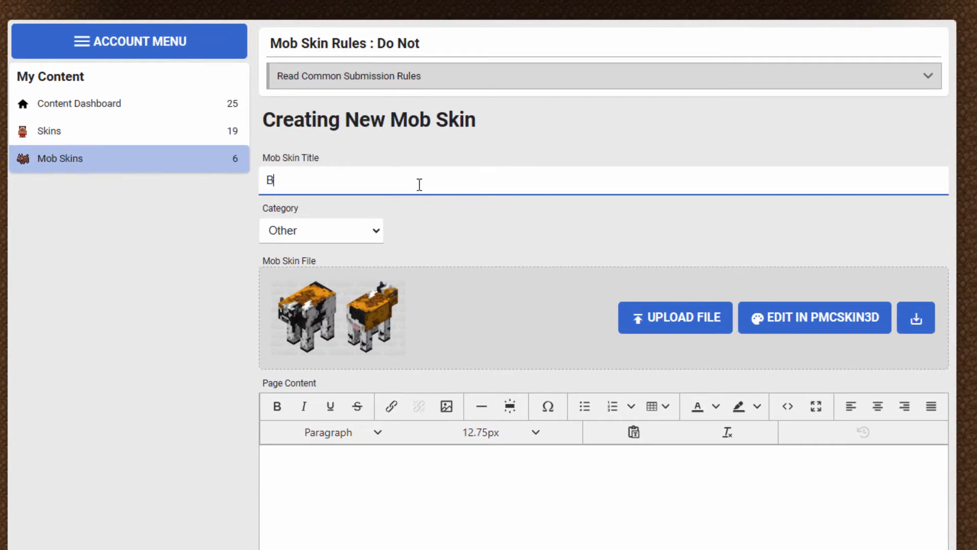
text(rown and Whit)
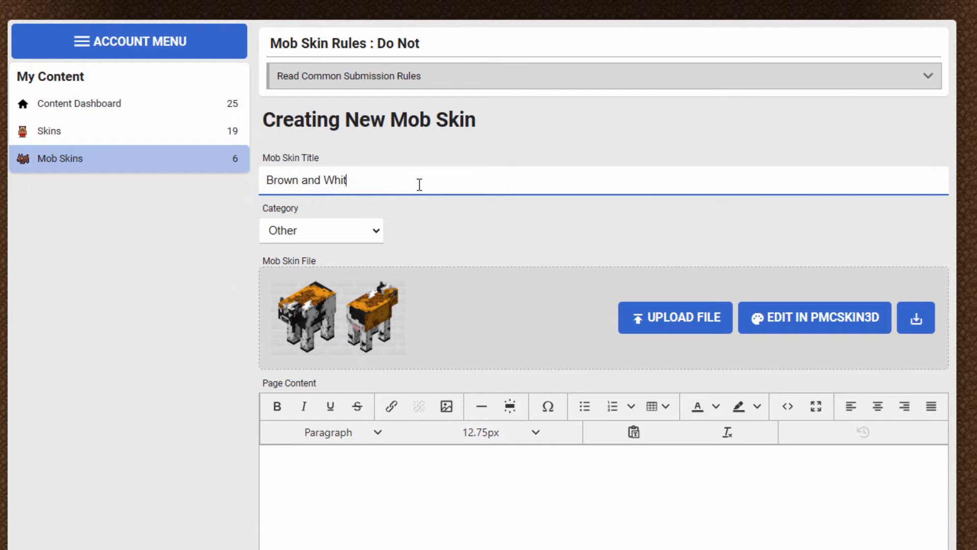
text(e Cow)
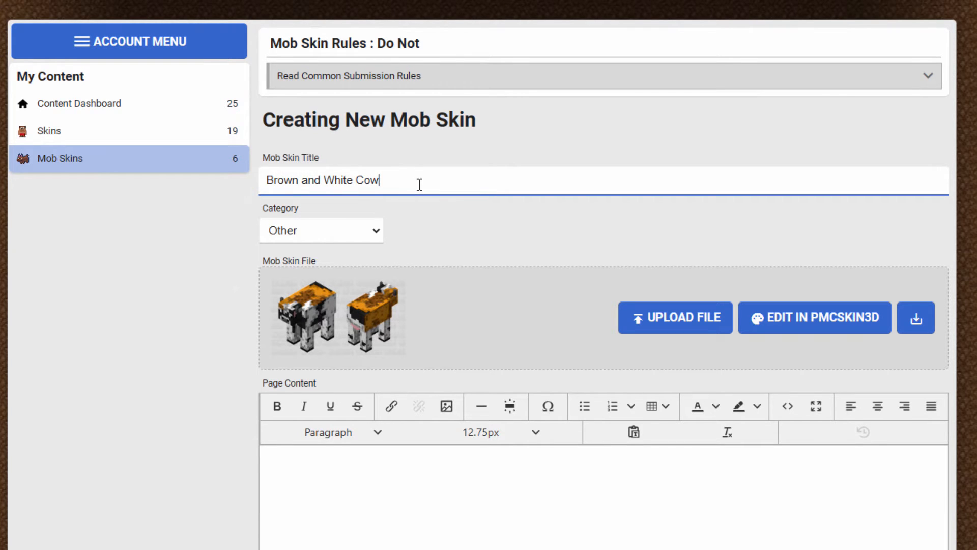
click(320, 230)
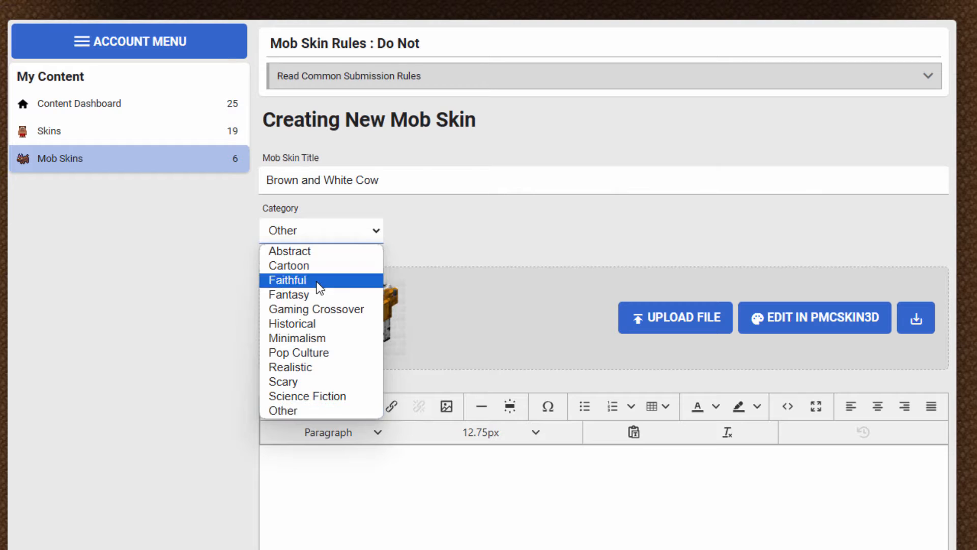
click(287, 280)
text(Wor)
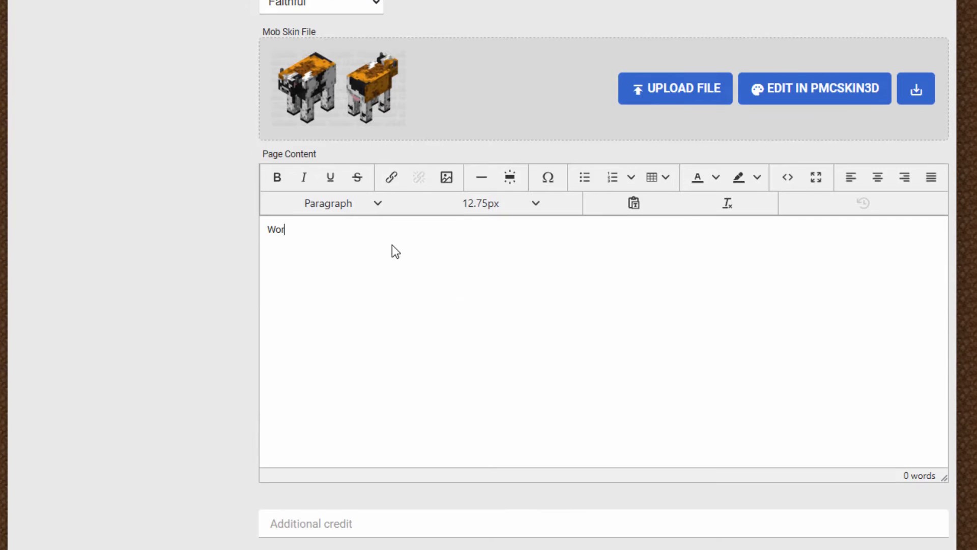
- Add a short brown-cow description and the cow and cowmobskin tags, then publish live
text(king on a brown)
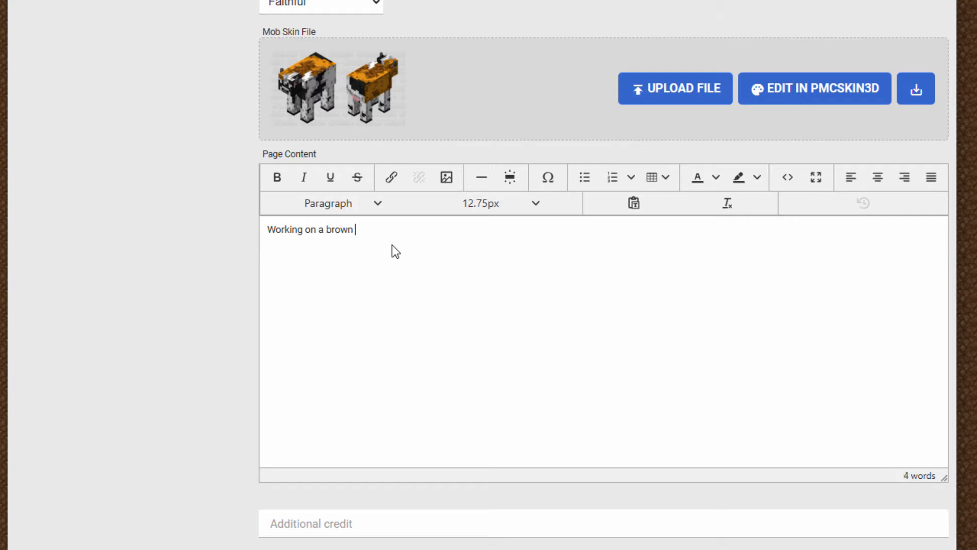
text(on brown cow.)
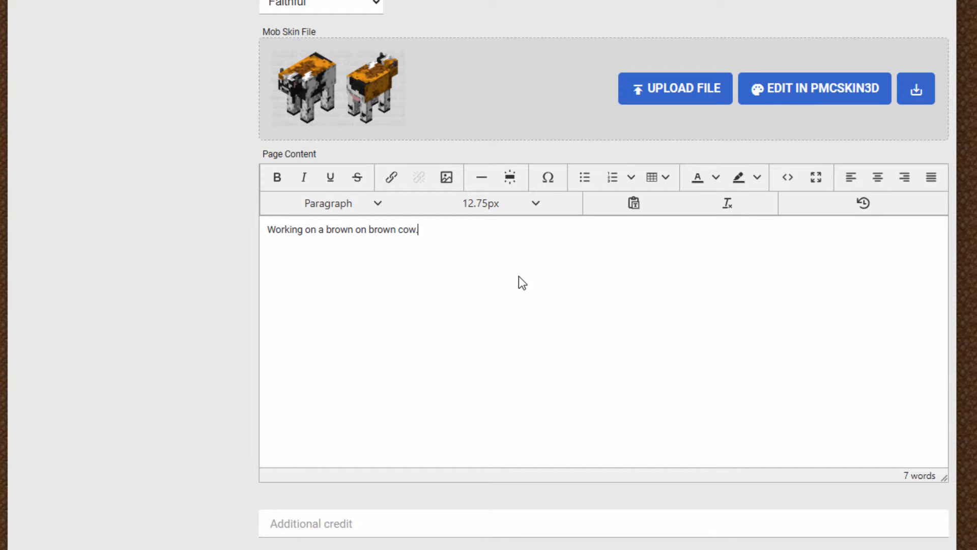
scroll(down, 3)
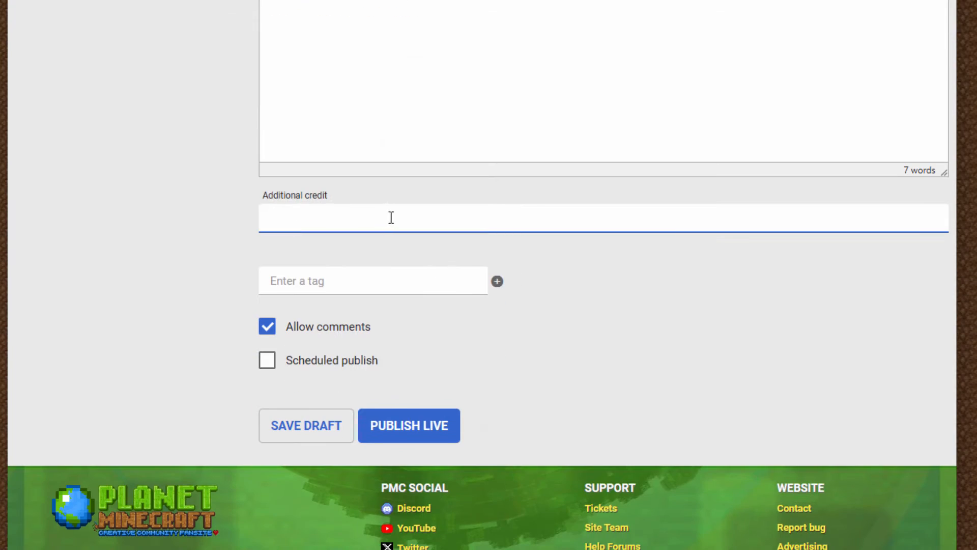
text(cow)
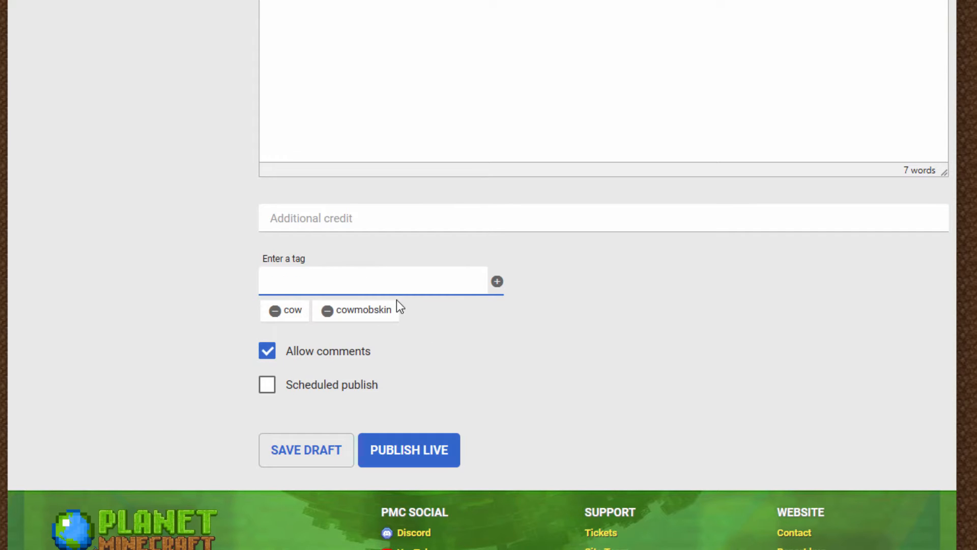
click(408, 449)
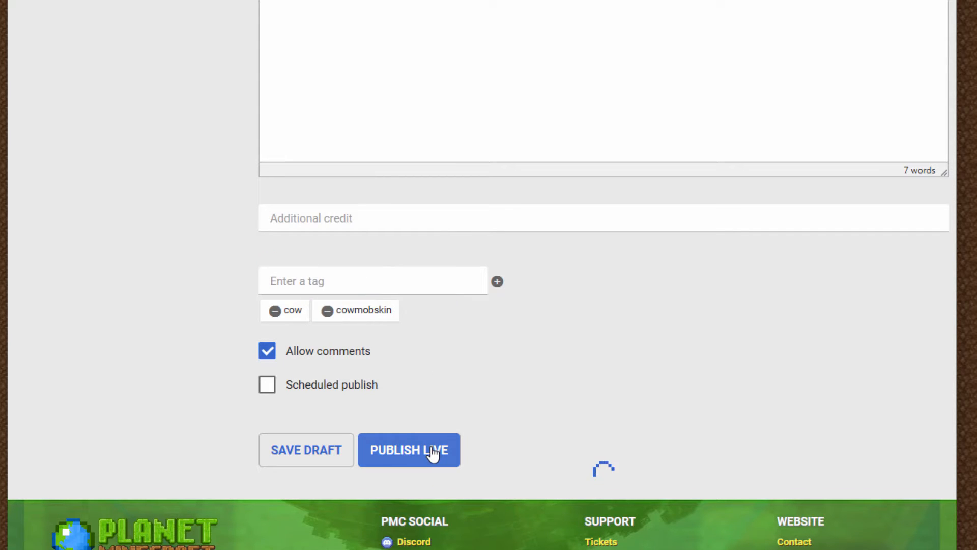
click(409, 450)
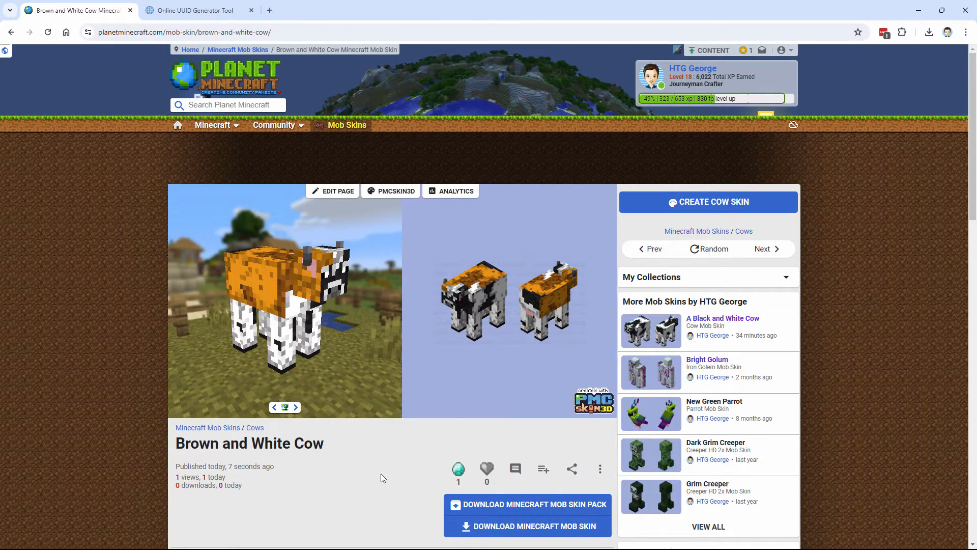
- Save the Brown and White Cow mob skin PNG into the Bedrock Packs folder
scroll(down, 3)
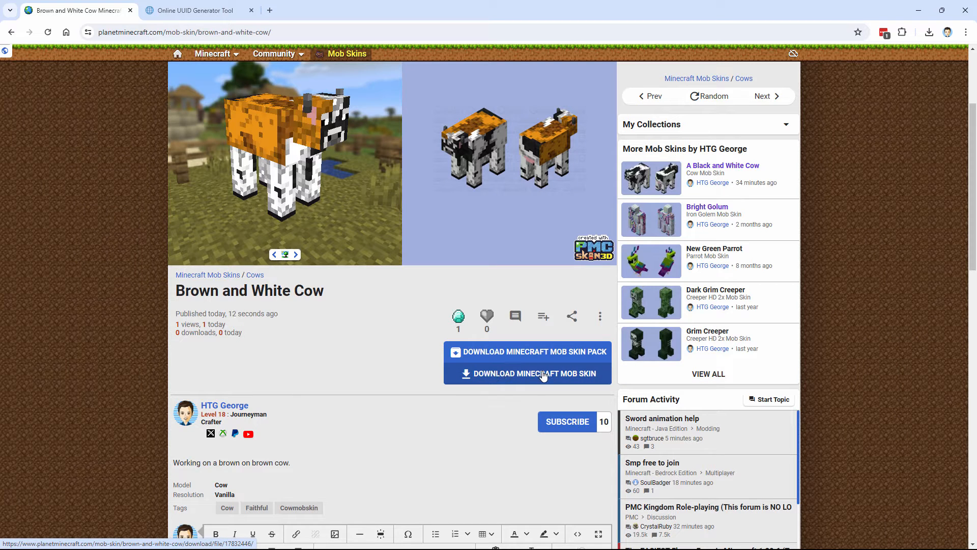
click(527, 373)
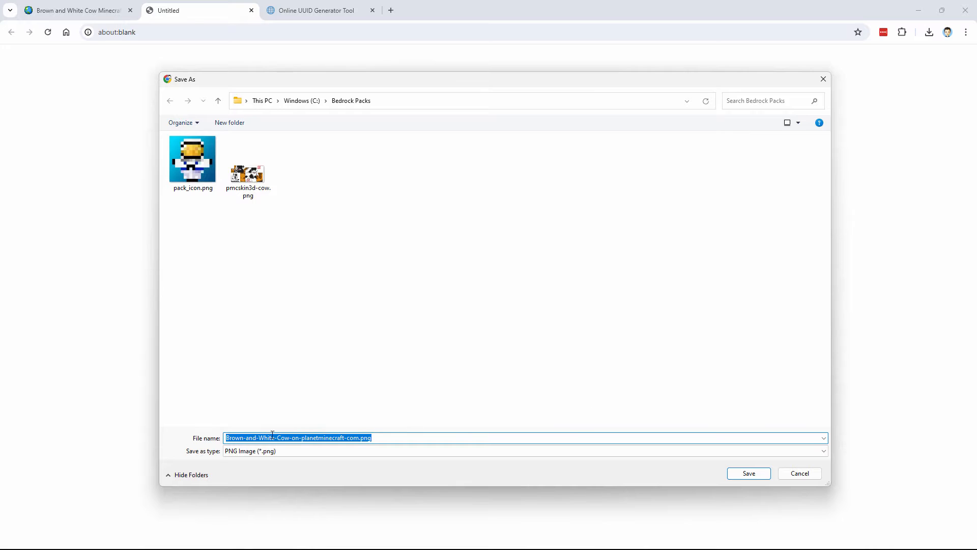
click(748, 473)
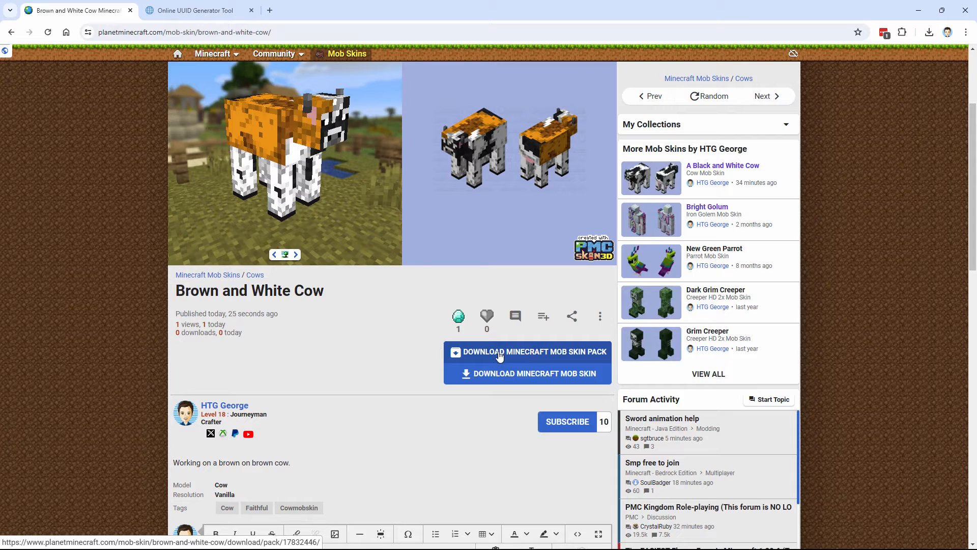
- Review the mini mob pack's Java and Bedrock options for Minecraft 1.17+, then dismiss them
click(527, 351)
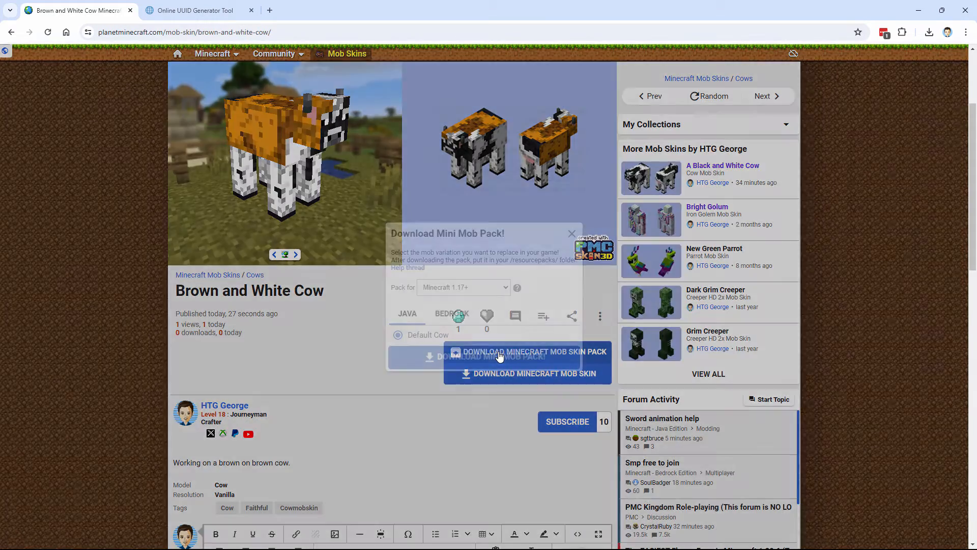
click(452, 313)
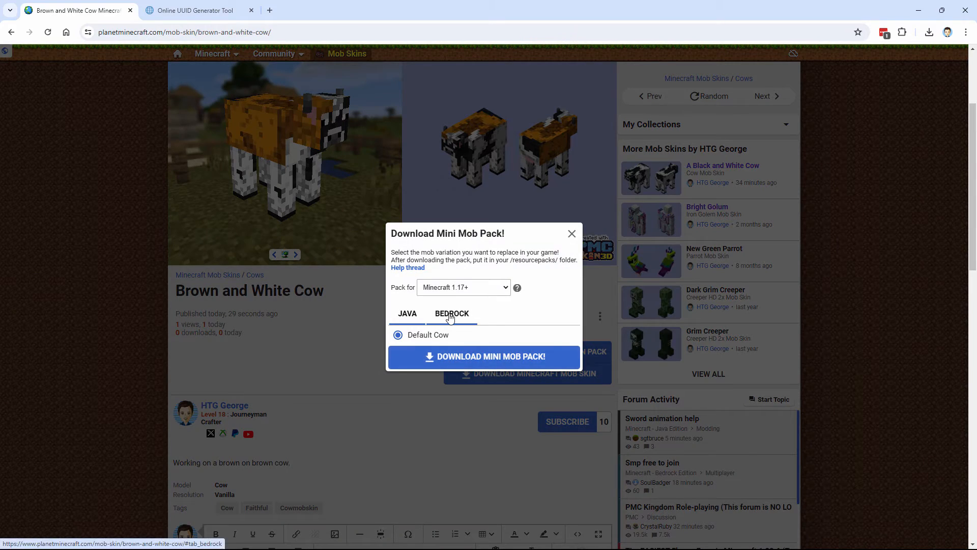
click(407, 314)
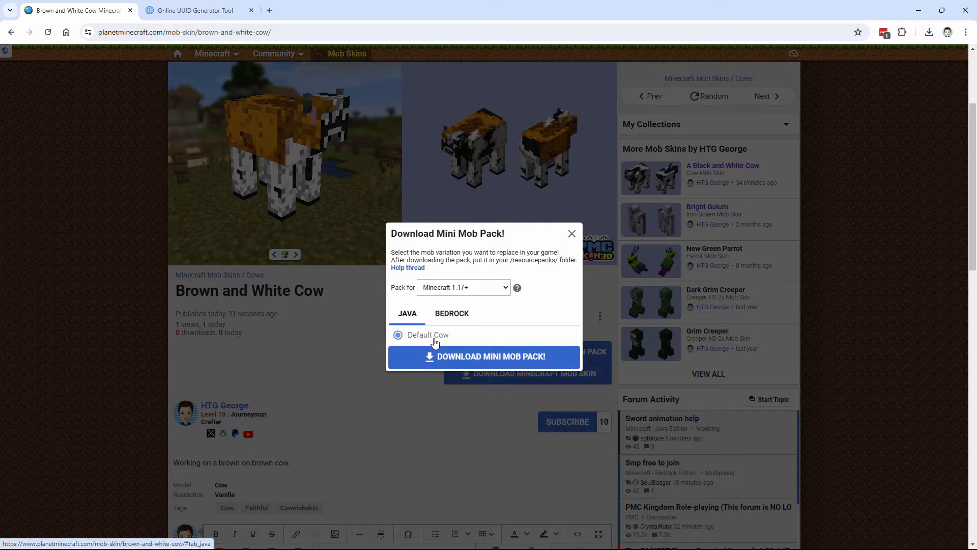
click(451, 314)
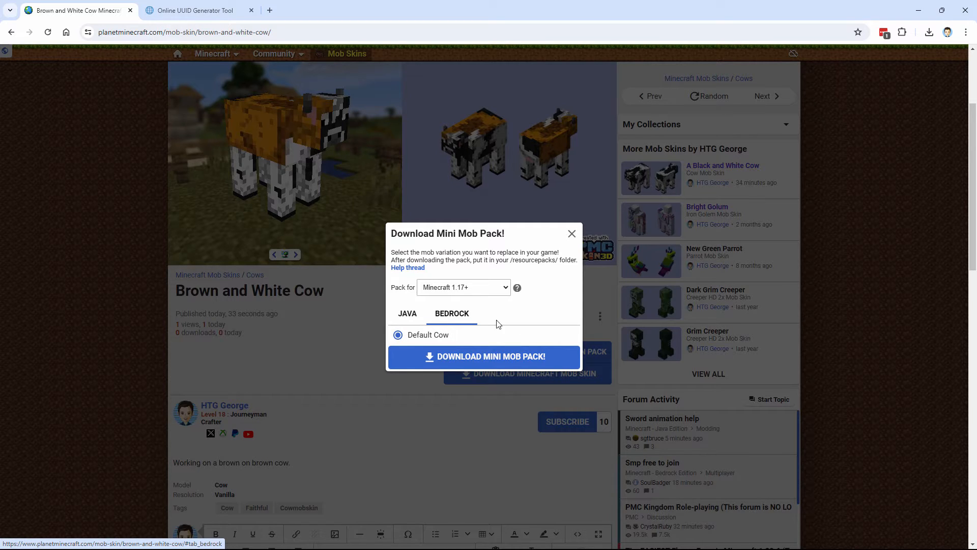
mouse_move(477, 366)
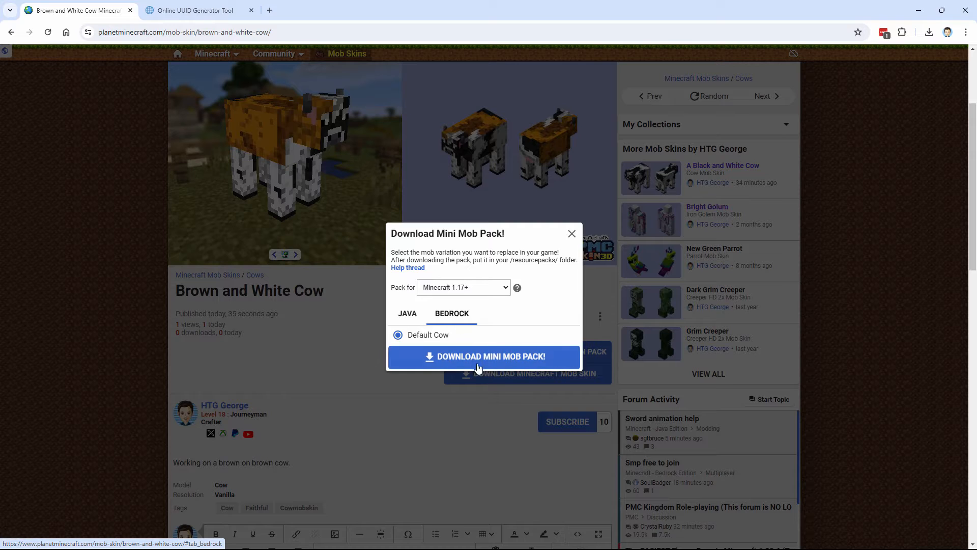
mouse_move(511, 309)
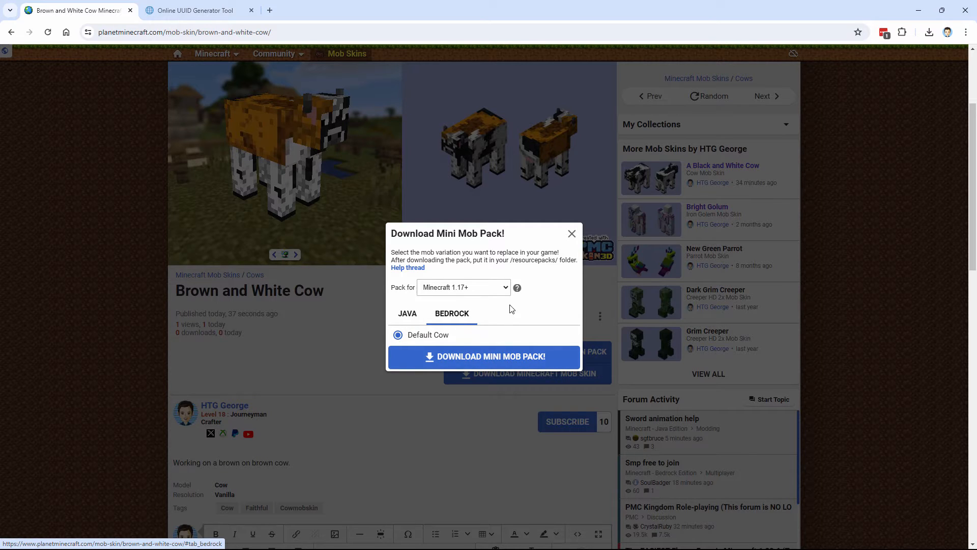
click(464, 287)
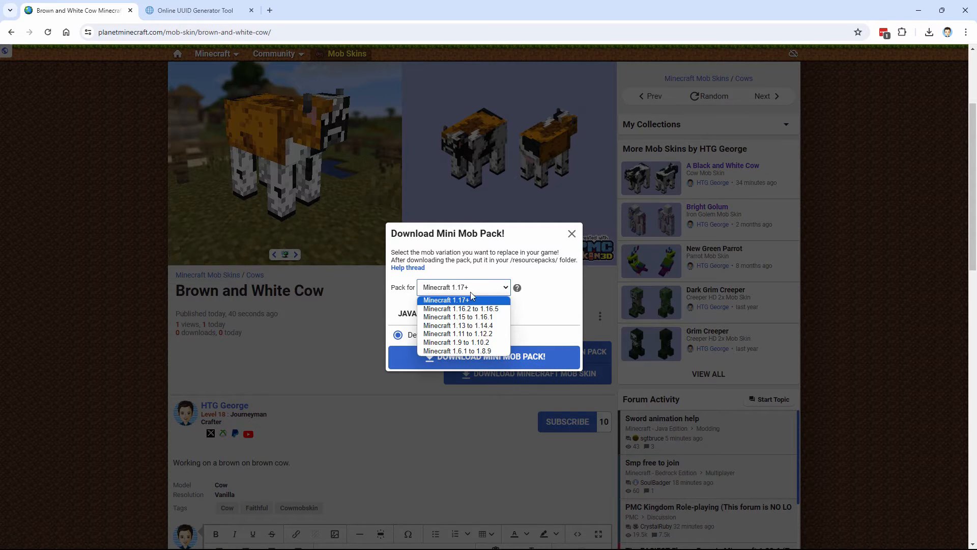
click(463, 300)
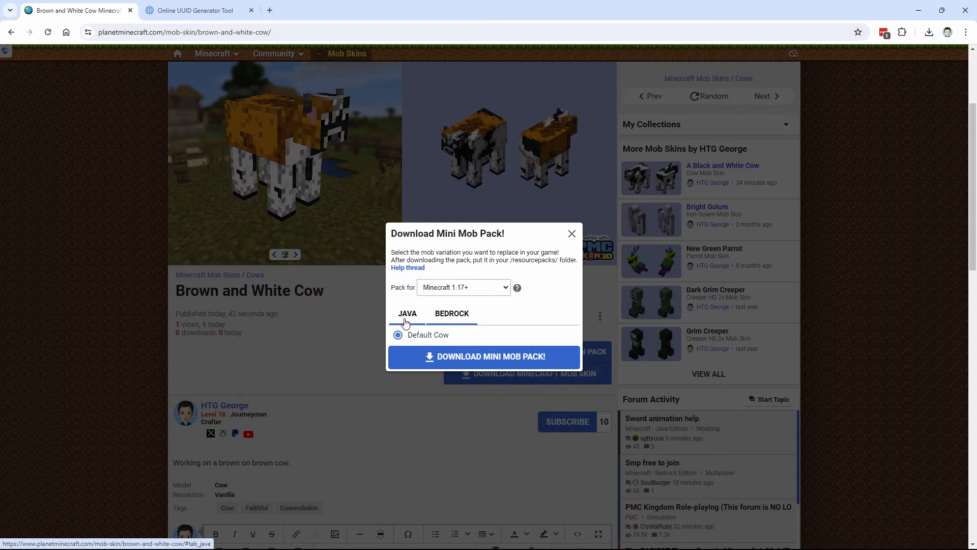
mouse_move(508, 329)
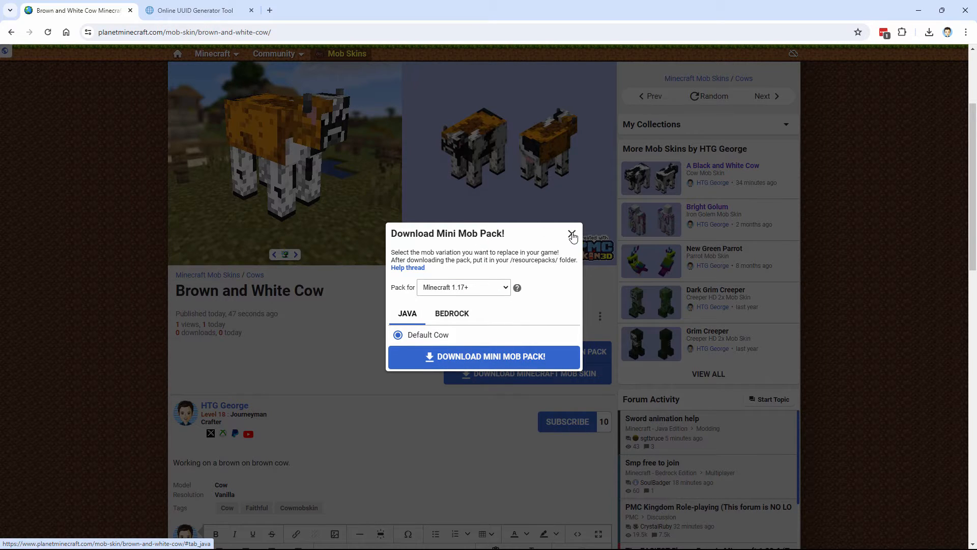
click(571, 233)
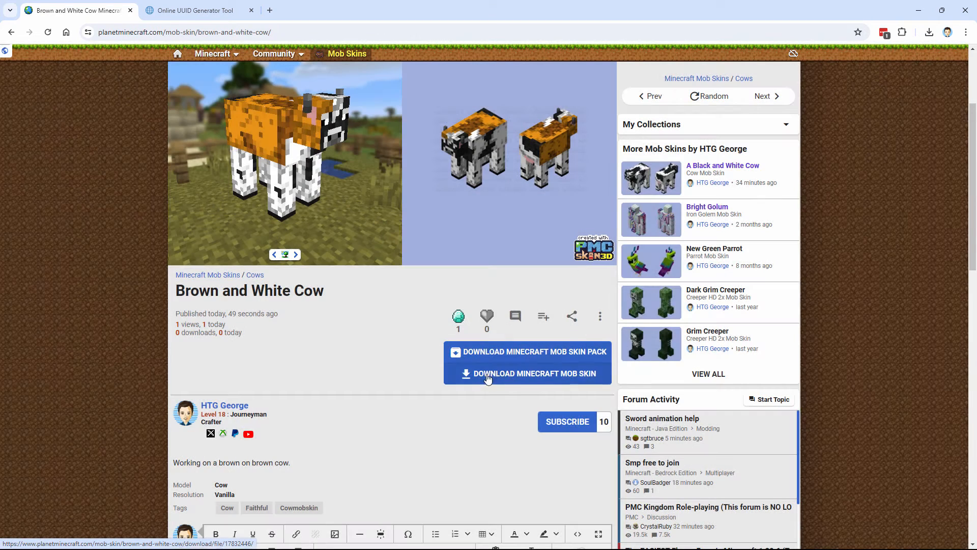
mouse_move(513, 381)
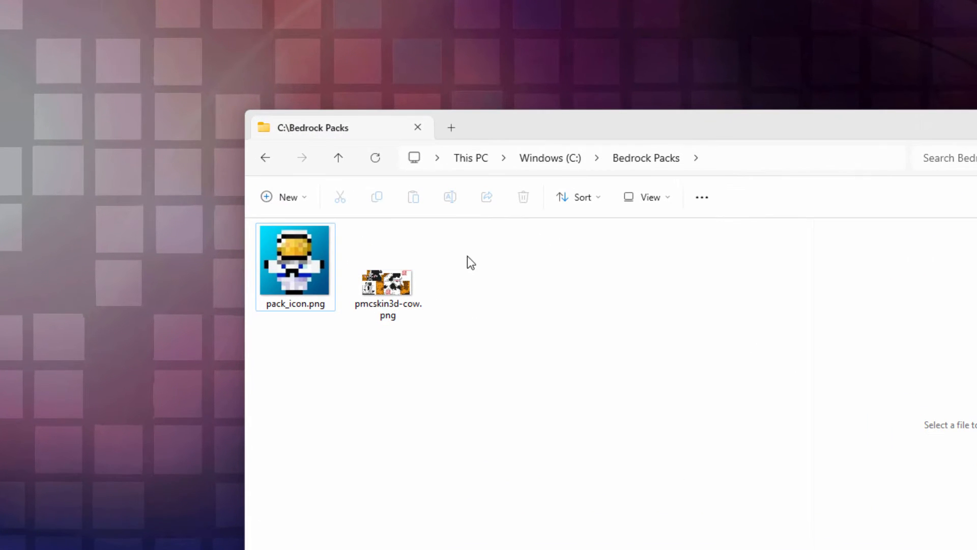
- Rename pmcskin3d-cow.png to cow.png in the Bedrock Packs folder
click(387, 272)
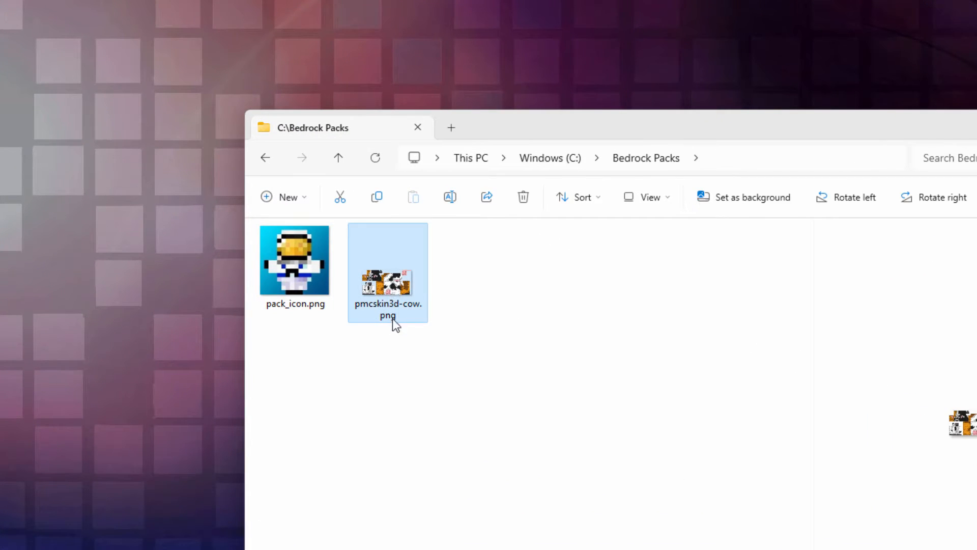
mouse_move(408, 318)
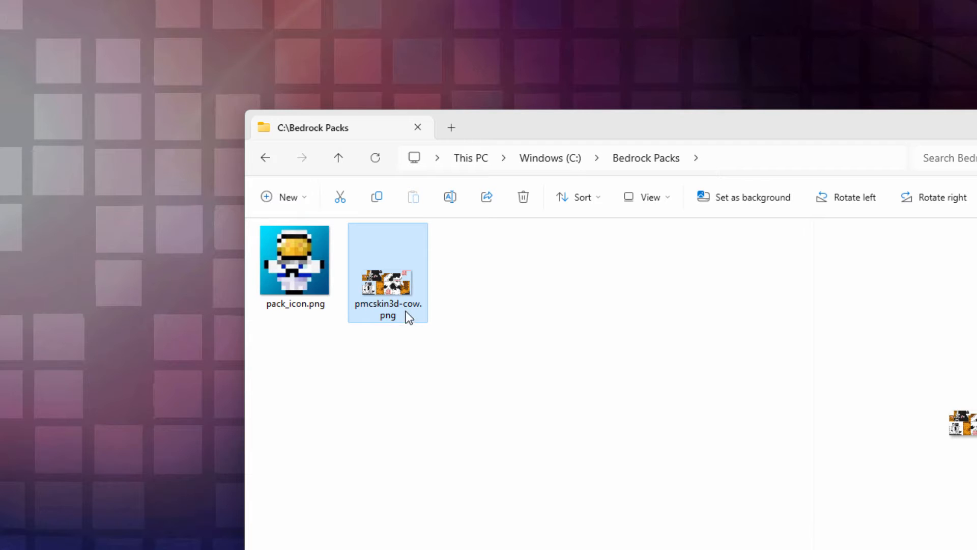
click(387, 309)
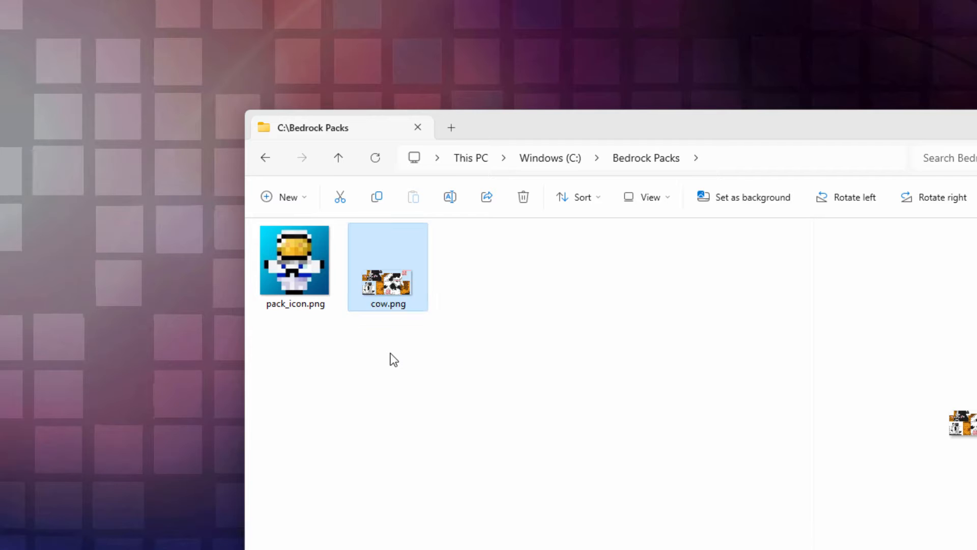
click(296, 328)
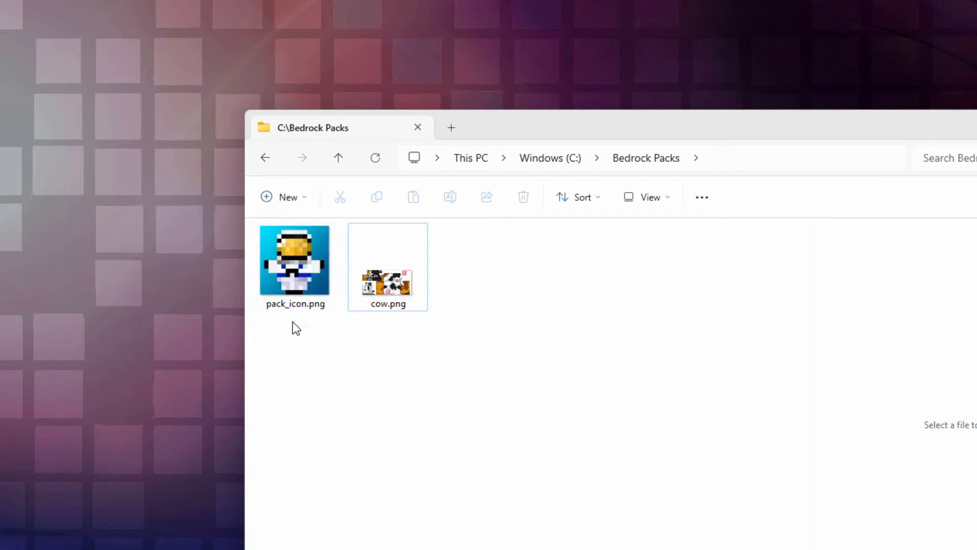
mouse_move(296, 249)
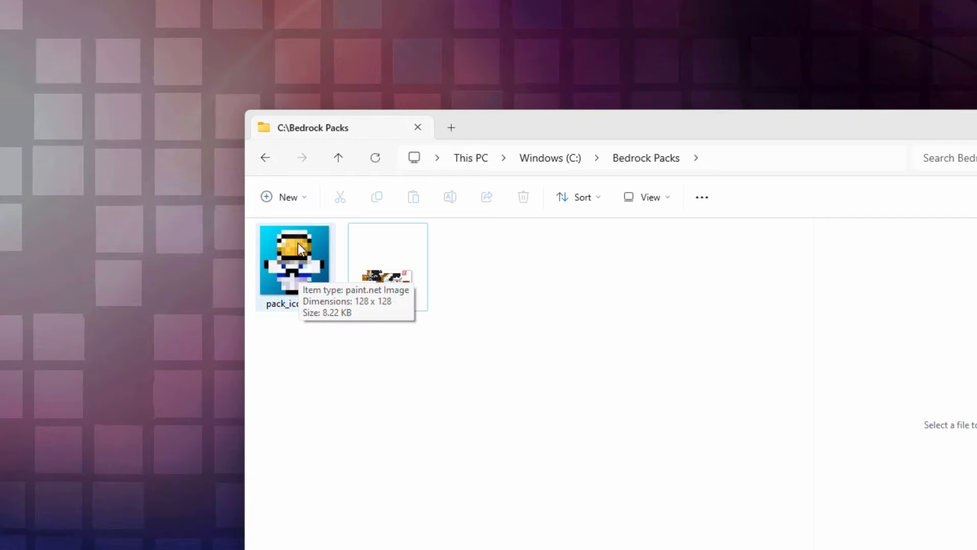
mouse_move(298, 268)
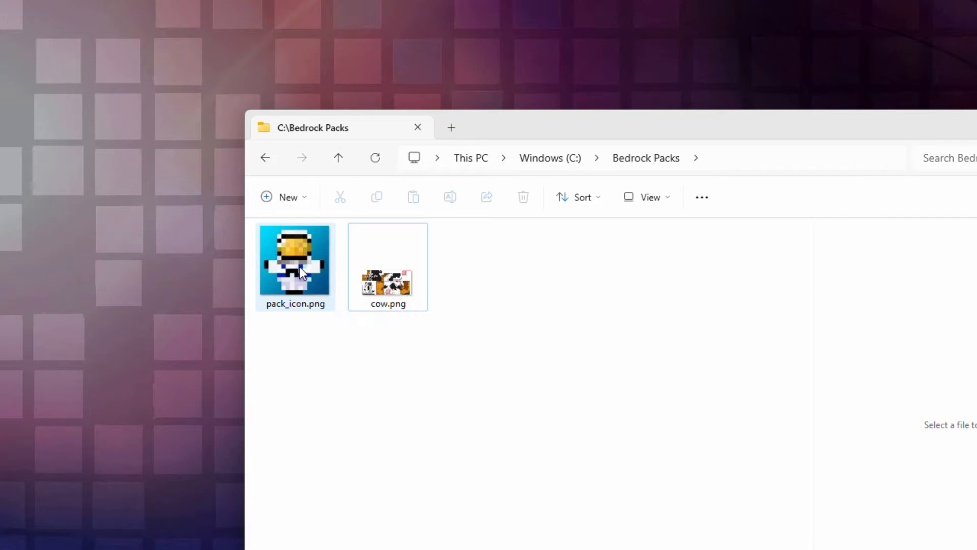
mouse_move(295, 261)
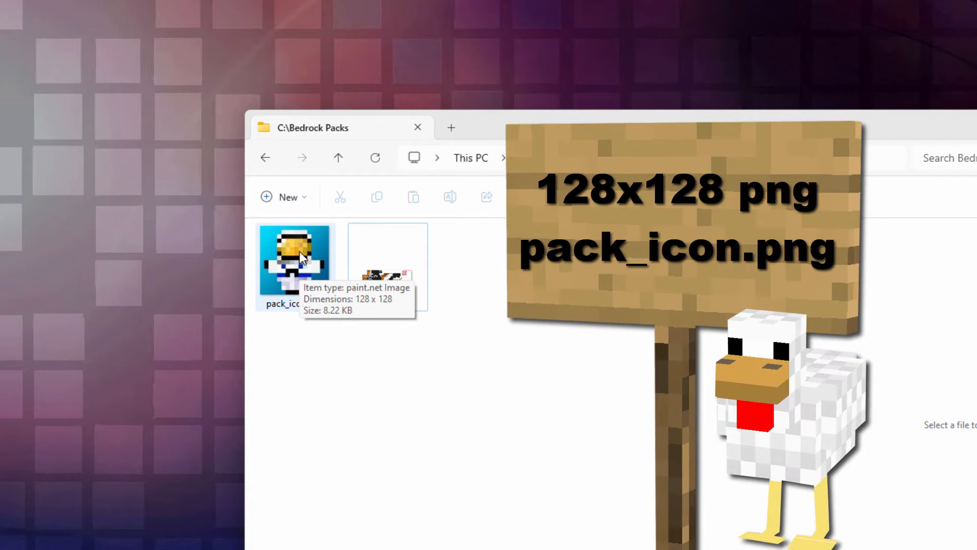
mouse_move(311, 303)
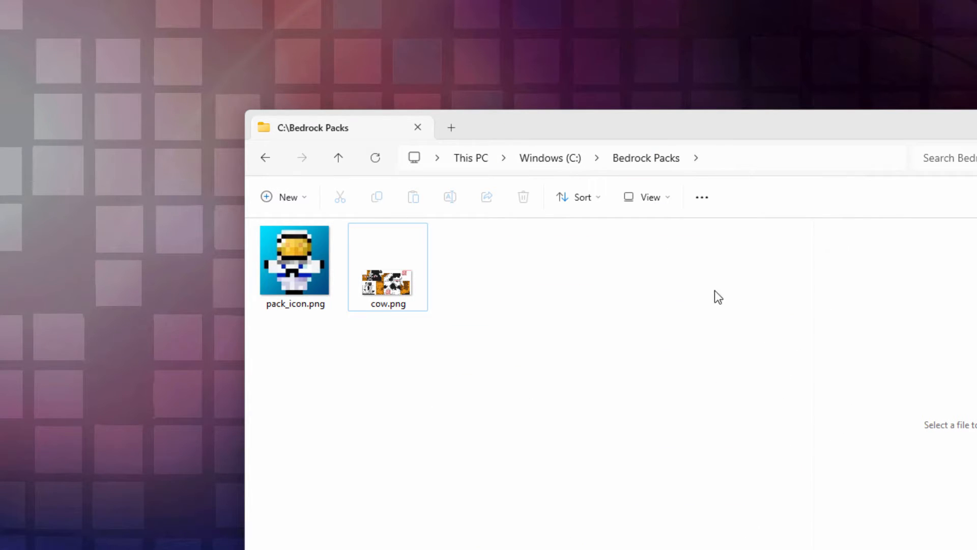
- Download the bedrock-samples v1.20.80.5 Source code (zip) from the GitHub releases page
click(388, 287)
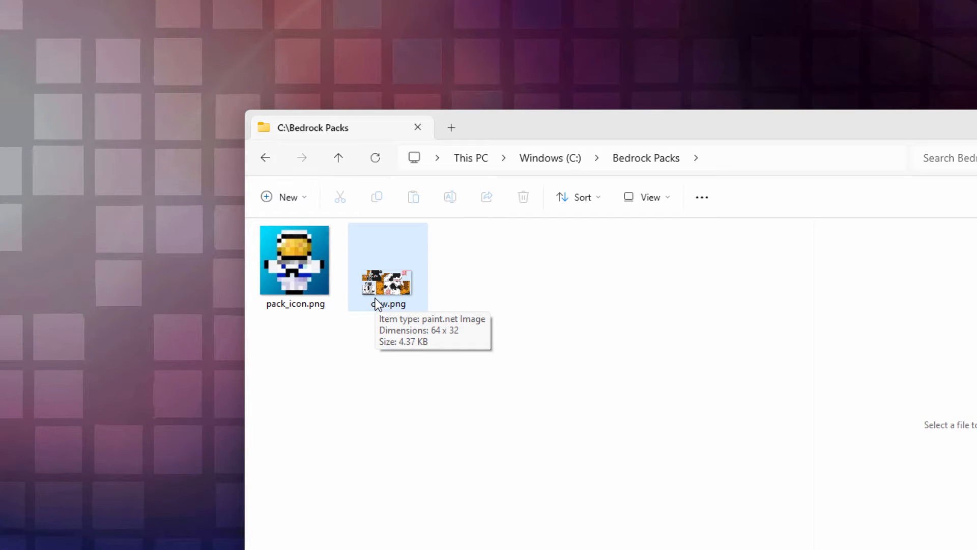
mouse_move(382, 517)
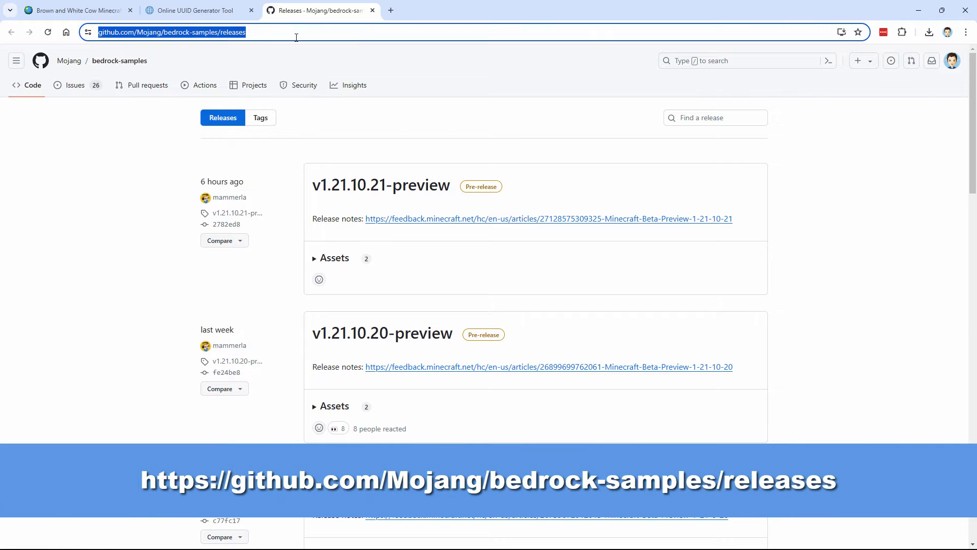
mouse_move(489, 260)
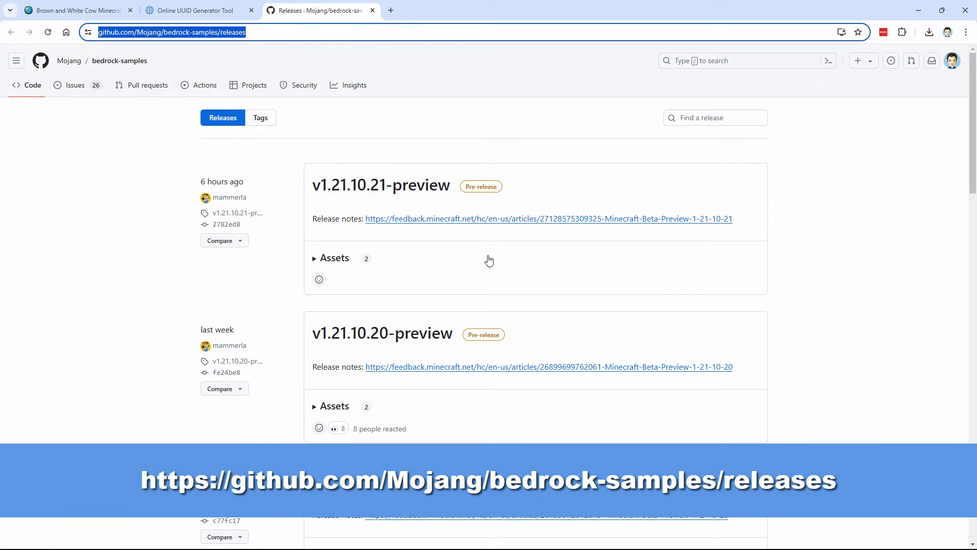
mouse_move(424, 251)
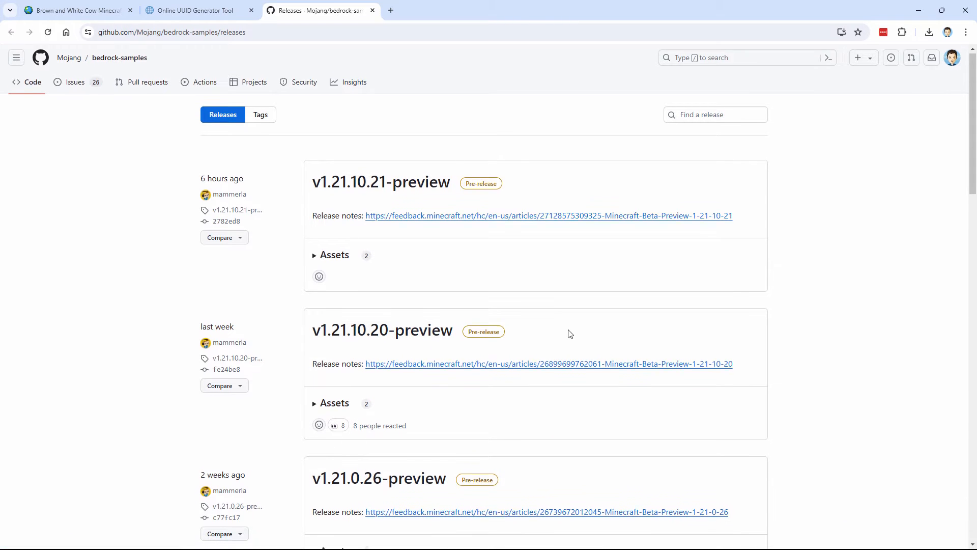
scroll(down, 3)
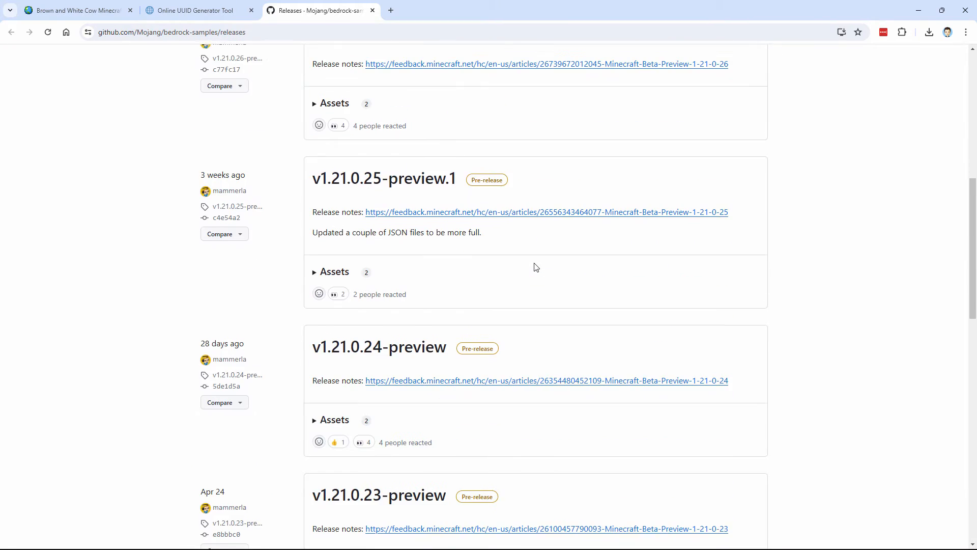
scroll(down, 3)
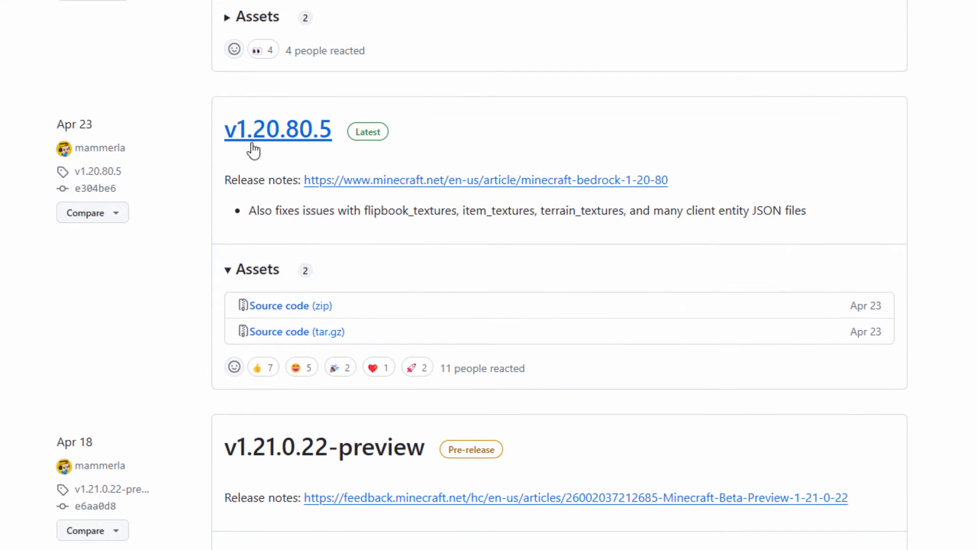
mouse_move(479, 183)
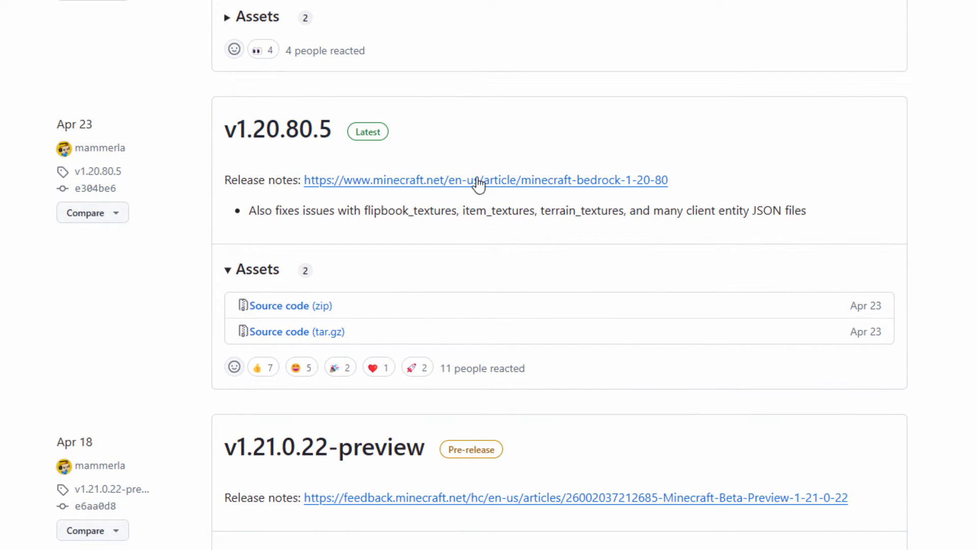
mouse_move(470, 187)
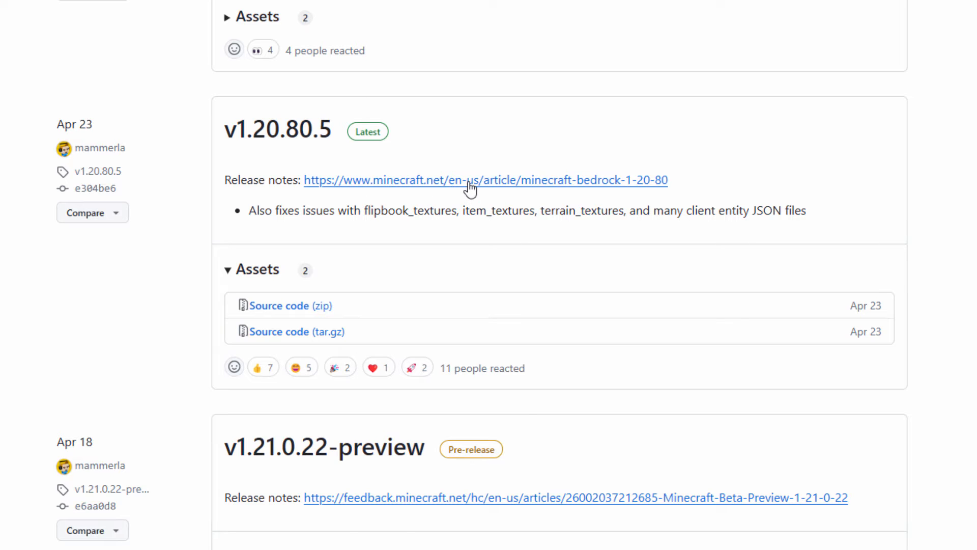
click(485, 181)
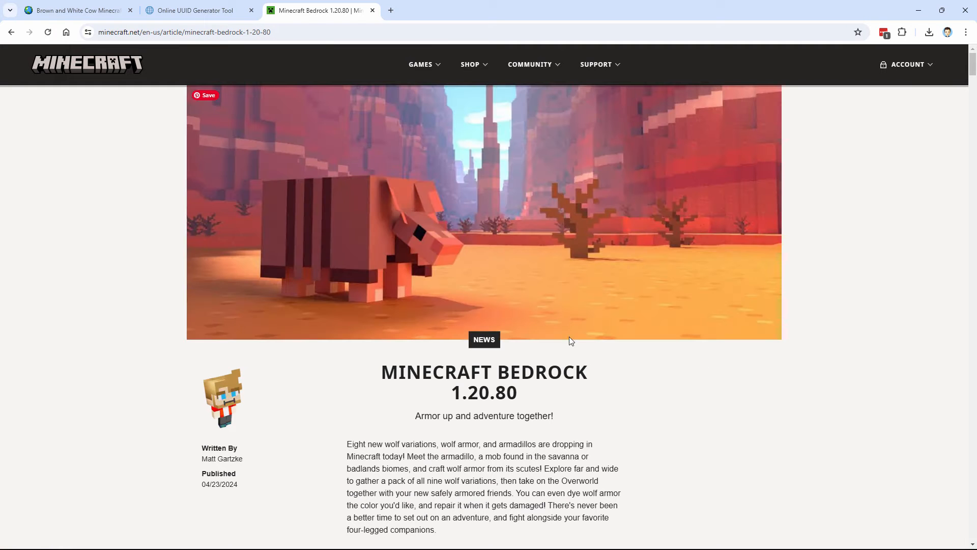
scroll(down, 3)
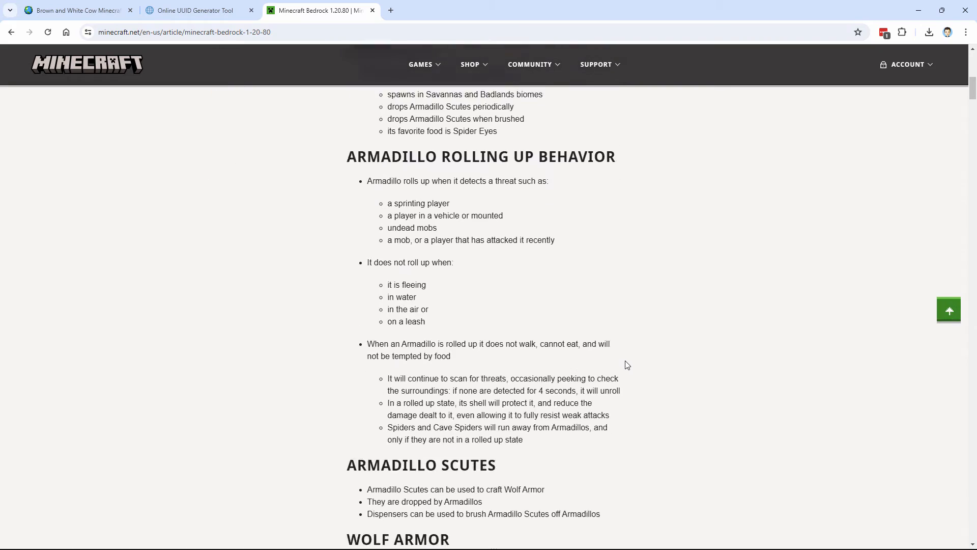
scroll(up, 3)
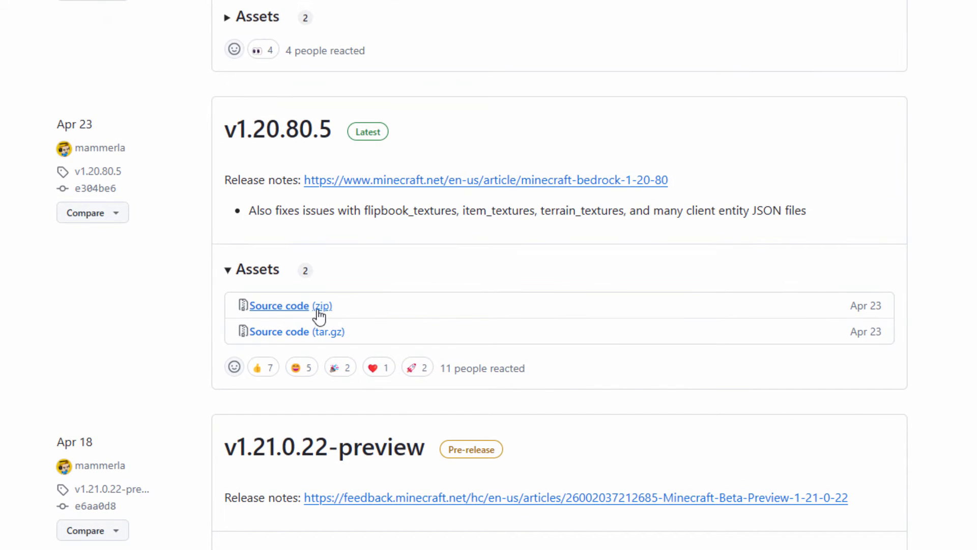
mouse_move(266, 310)
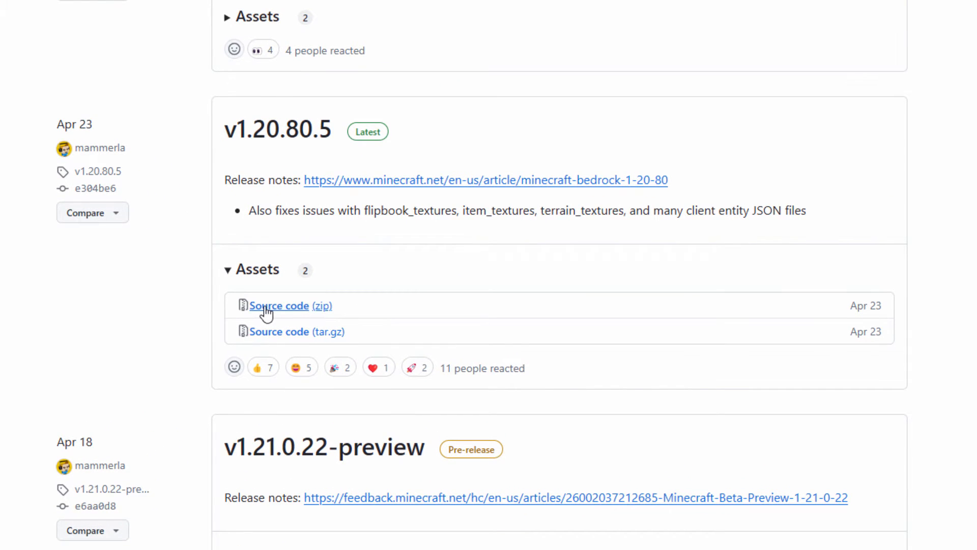
click(280, 305)
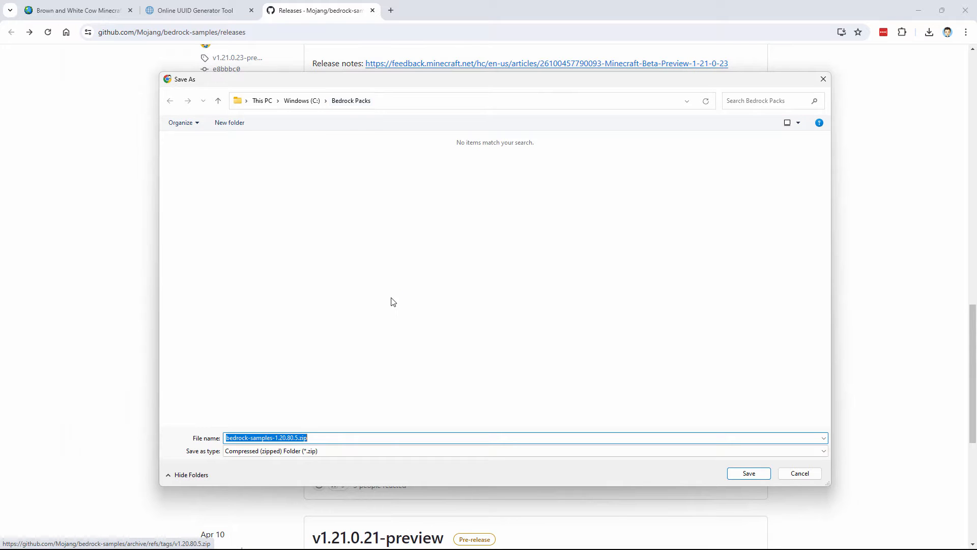
- Save bedrock-samples-1.20.80.5.zip into C:\Bedrock Packs
click(747, 473)
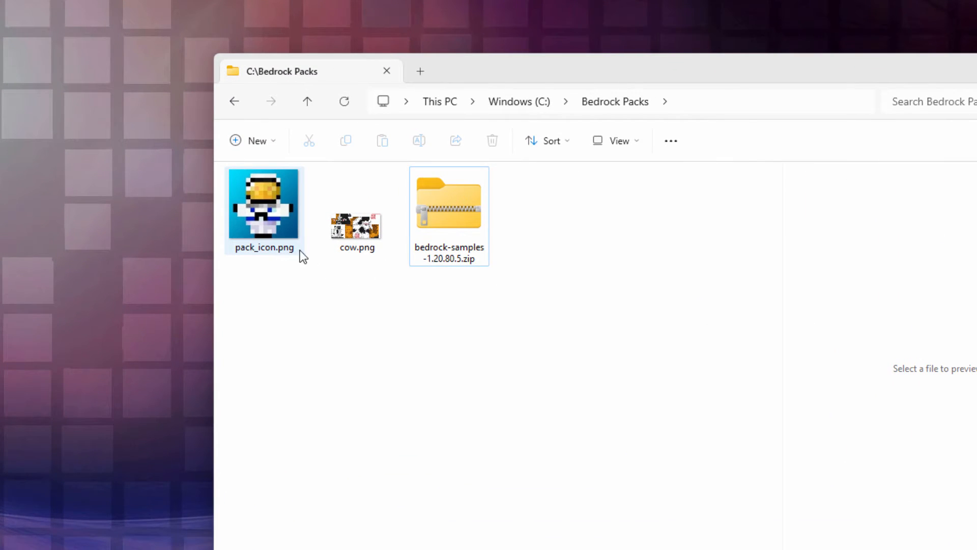
click(449, 215)
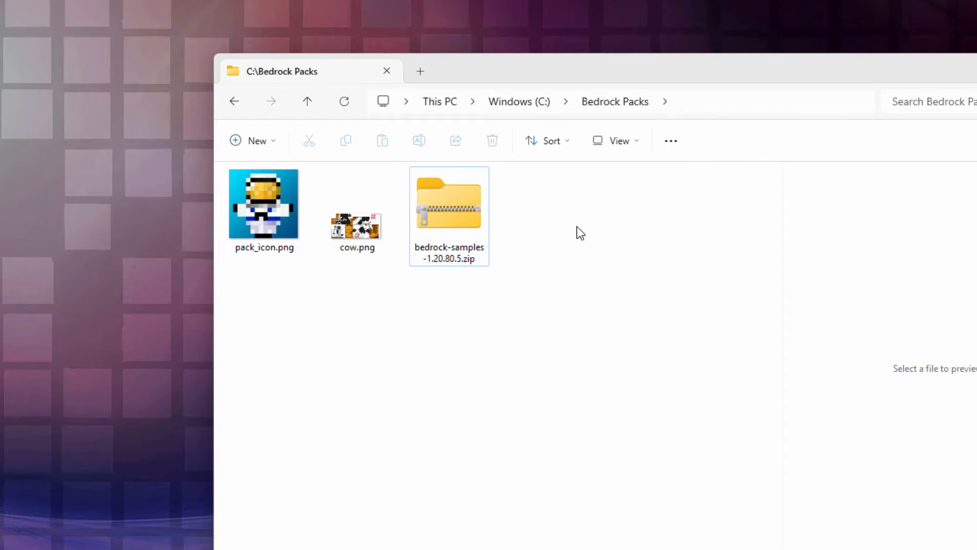
click(614, 140)
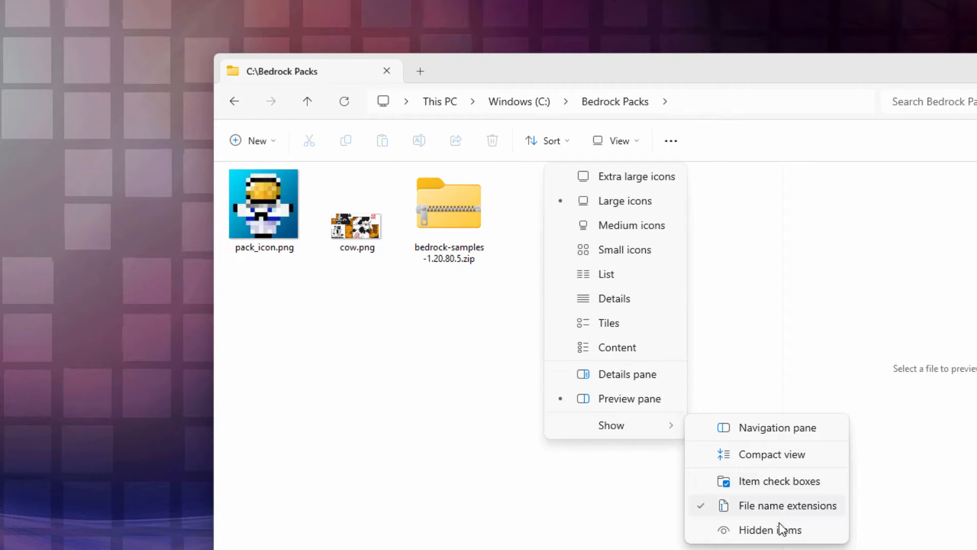
mouse_move(533, 501)
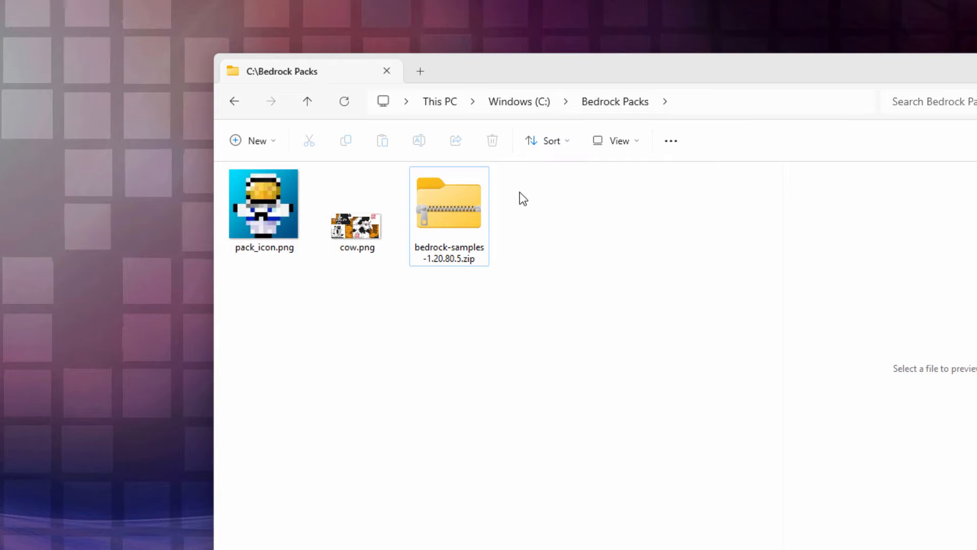
mouse_move(544, 300)
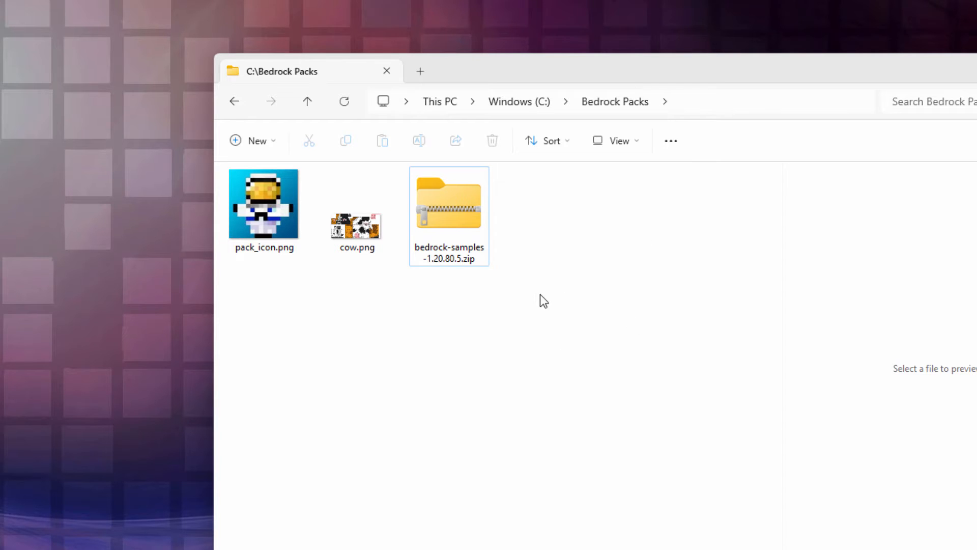
- Open the bedrock-samples zip in a new window and browse to resource_pack\textures\entity\cow
right_click(449, 203)
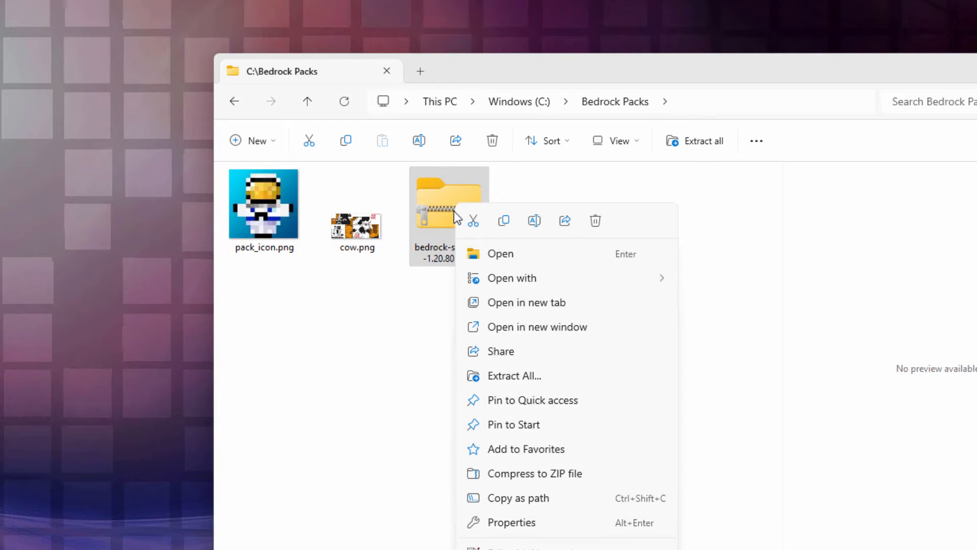
mouse_move(526, 327)
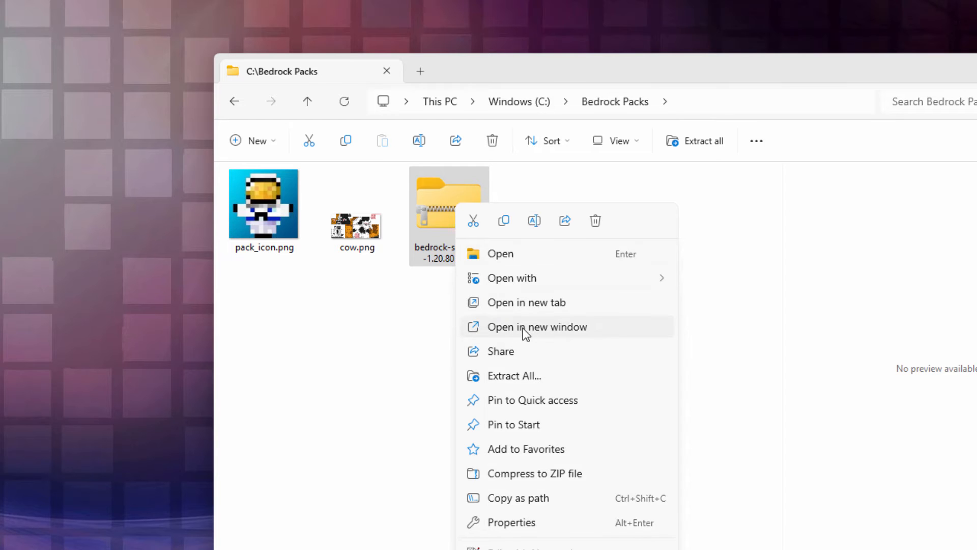
click(536, 327)
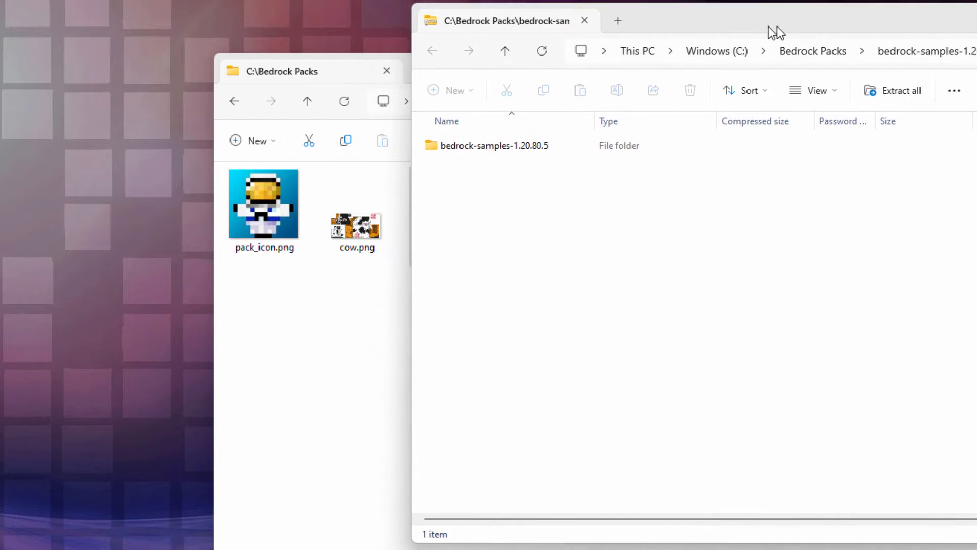
double_click(494, 145)
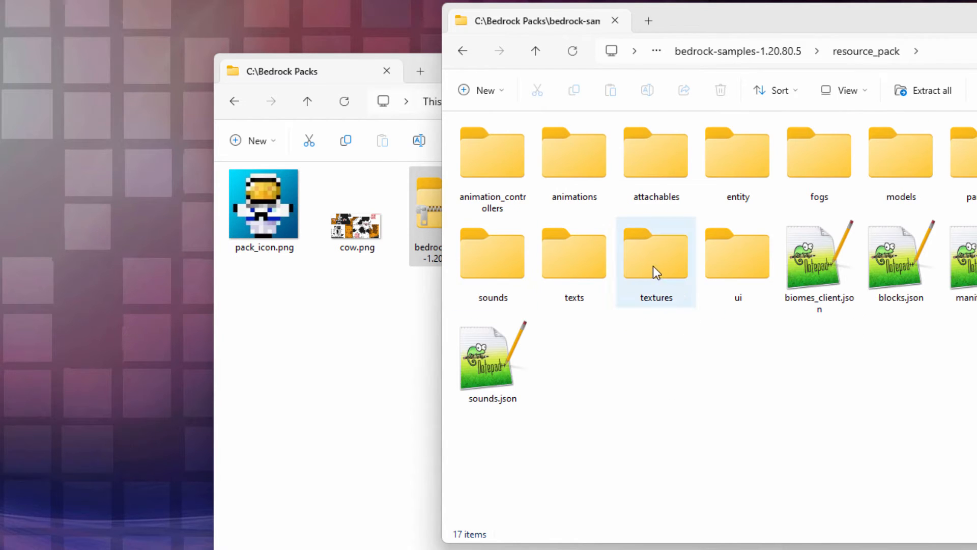
double_click(655, 256)
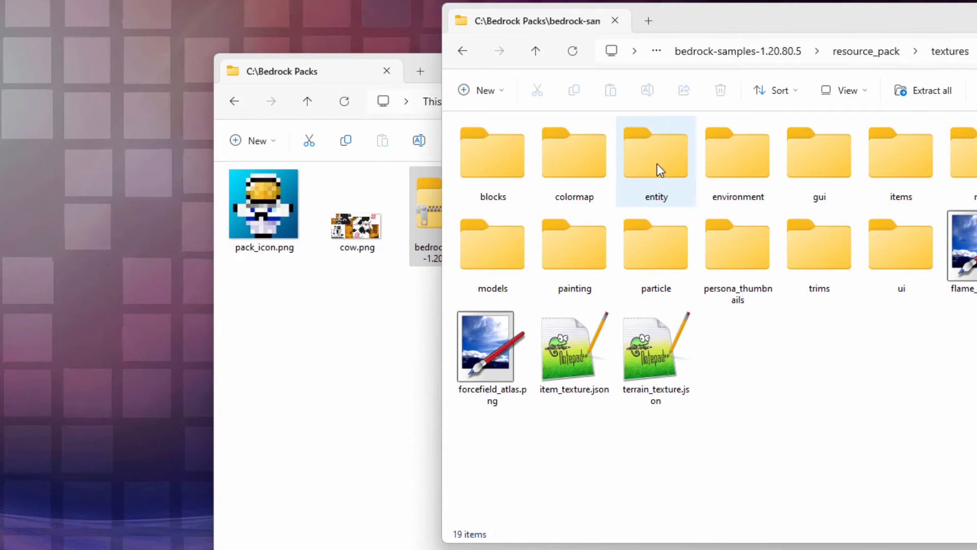
double_click(655, 152)
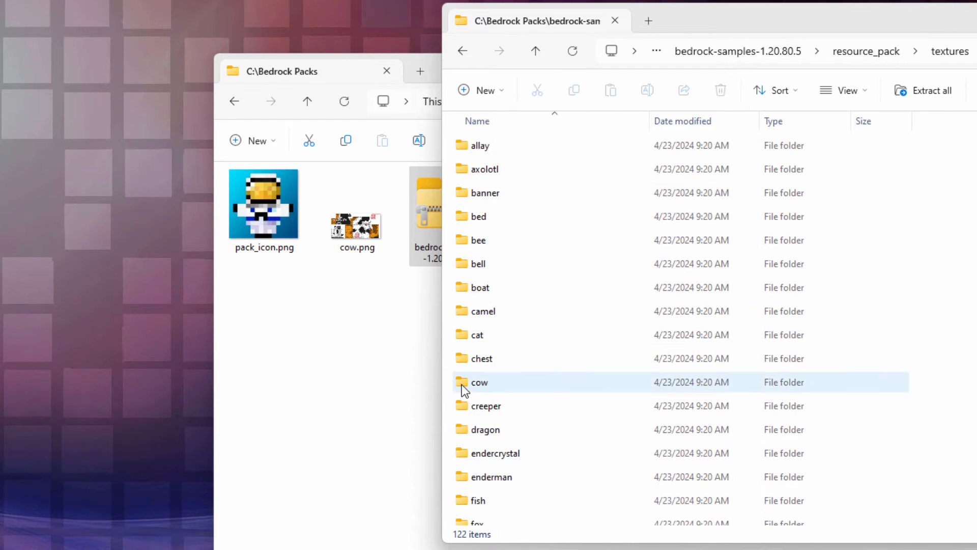
double_click(479, 382)
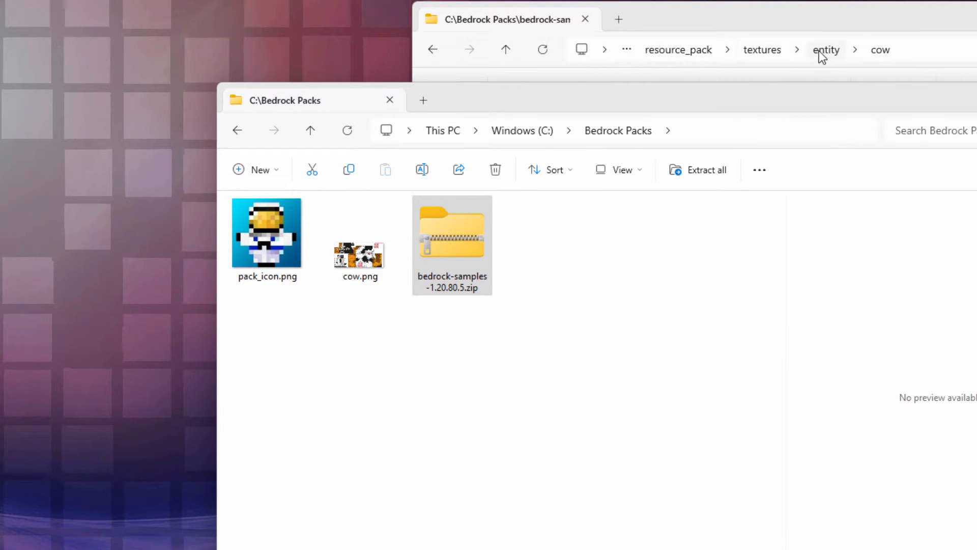
mouse_move(353, 412)
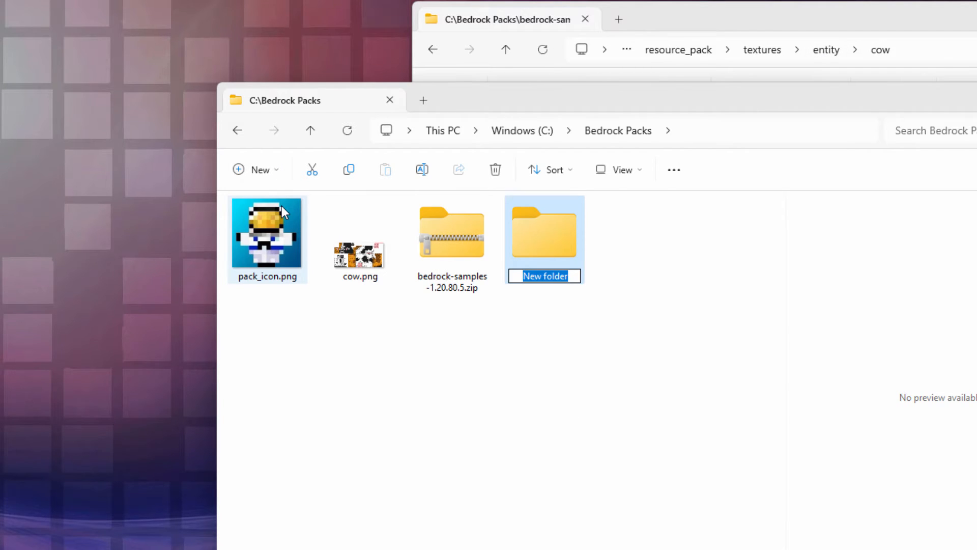
- Create a textures folder with an entity folder inside, then start another folder within entity
text(textures)
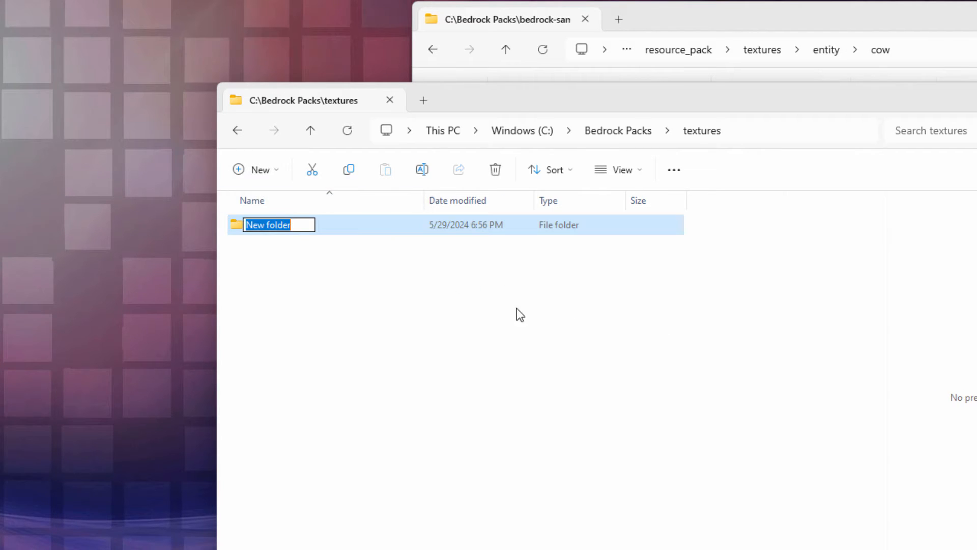
text(enti)
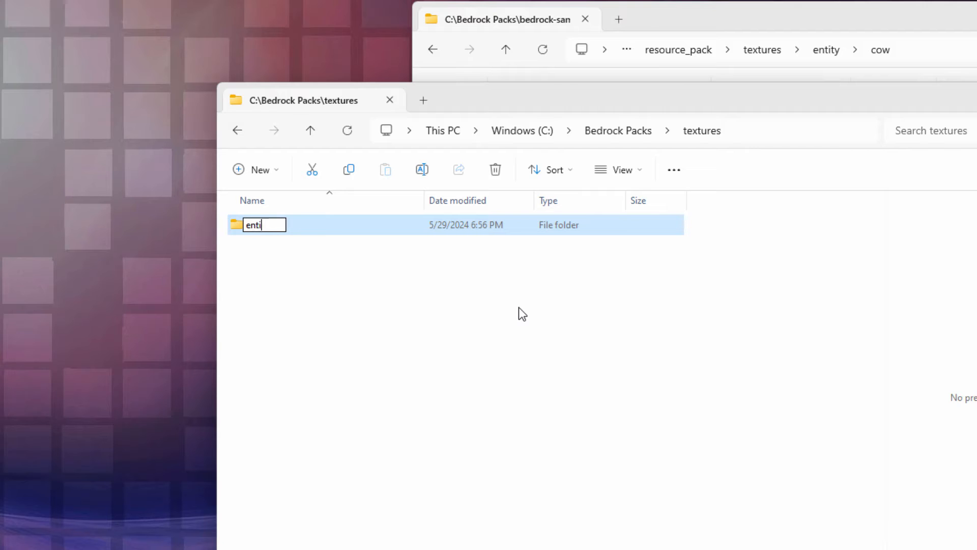
click(255, 169)
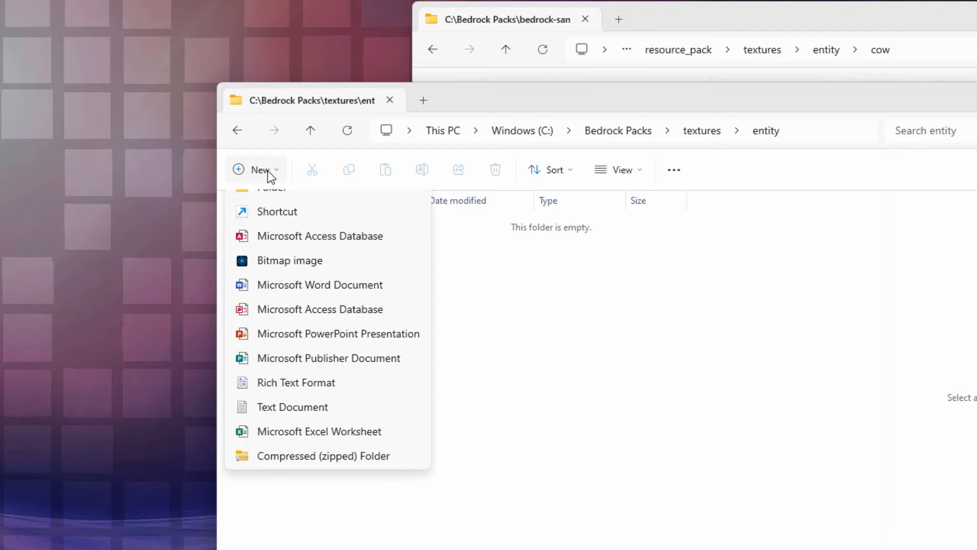
click(271, 189)
text(cow)
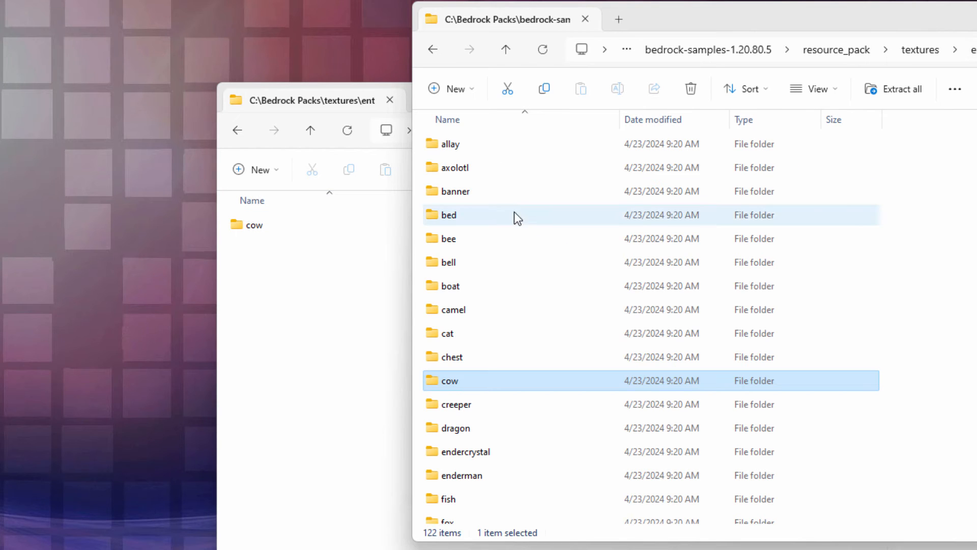
- Name the new folder cow and browse the sample pack's entity textures list
scroll(down, 3)
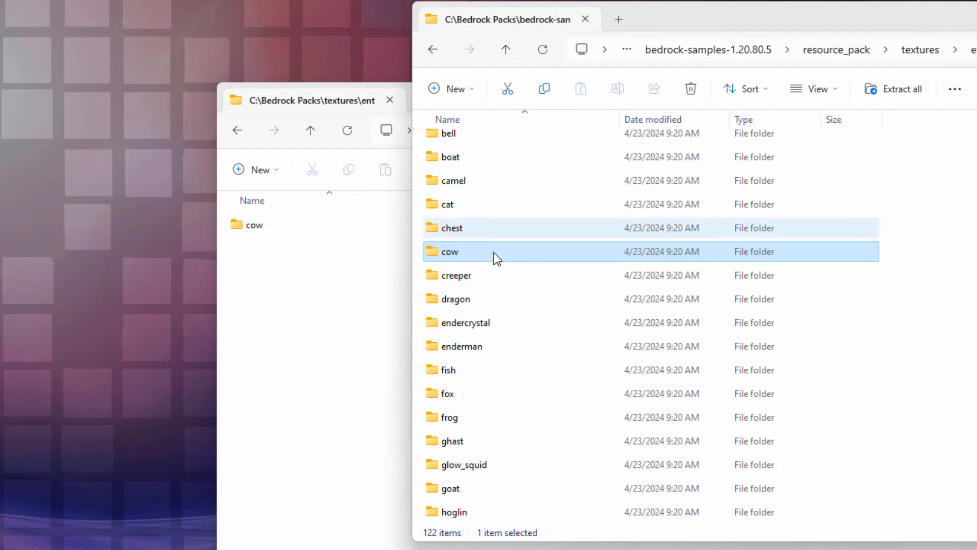
scroll(down, 3)
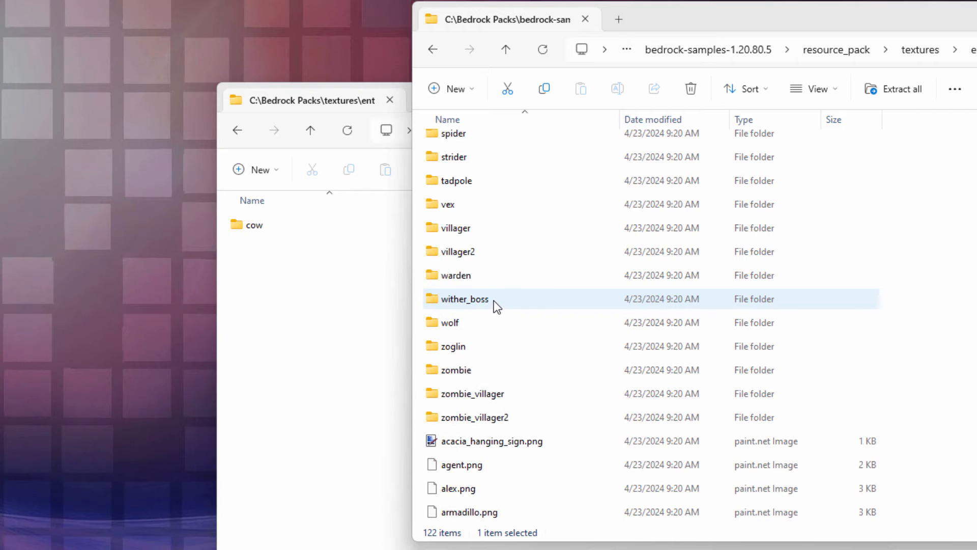
scroll(down, 3)
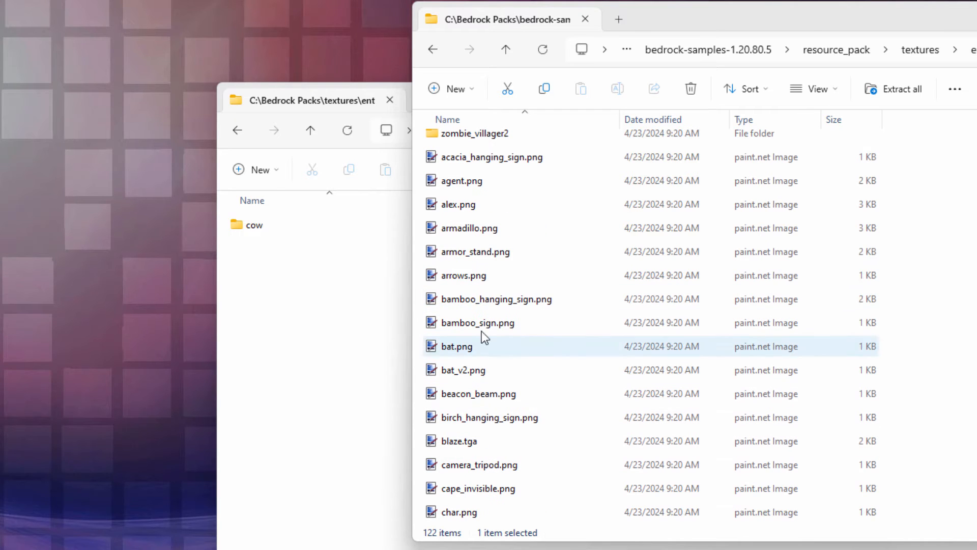
click(468, 228)
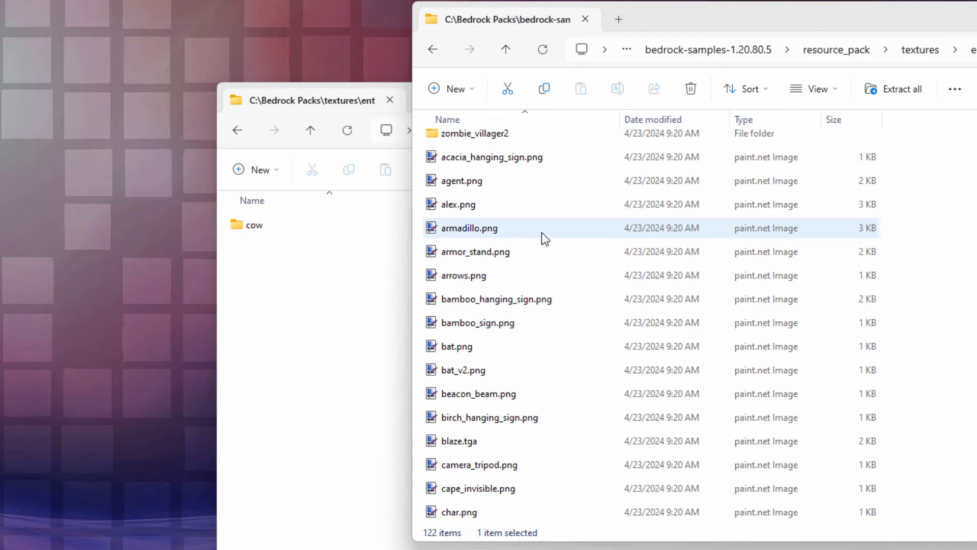
mouse_move(555, 432)
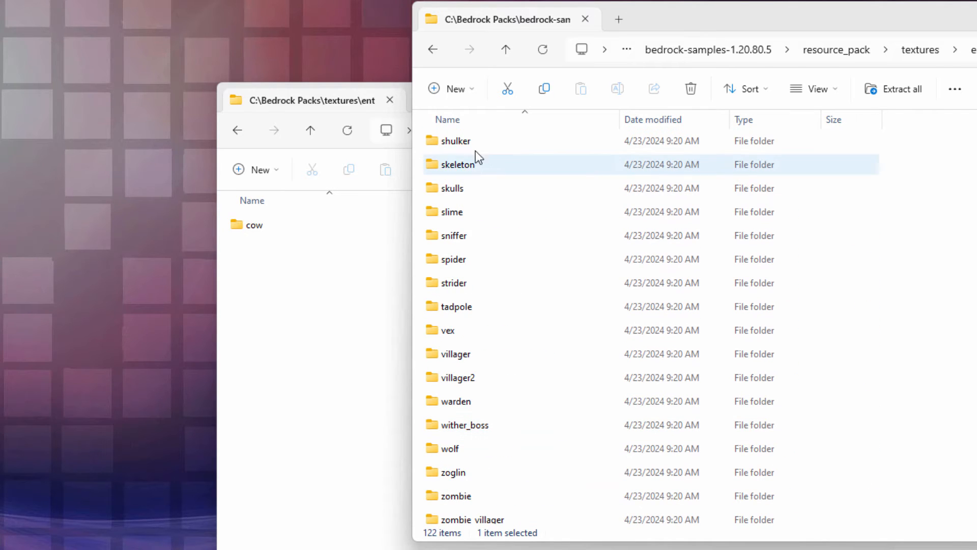
click(453, 400)
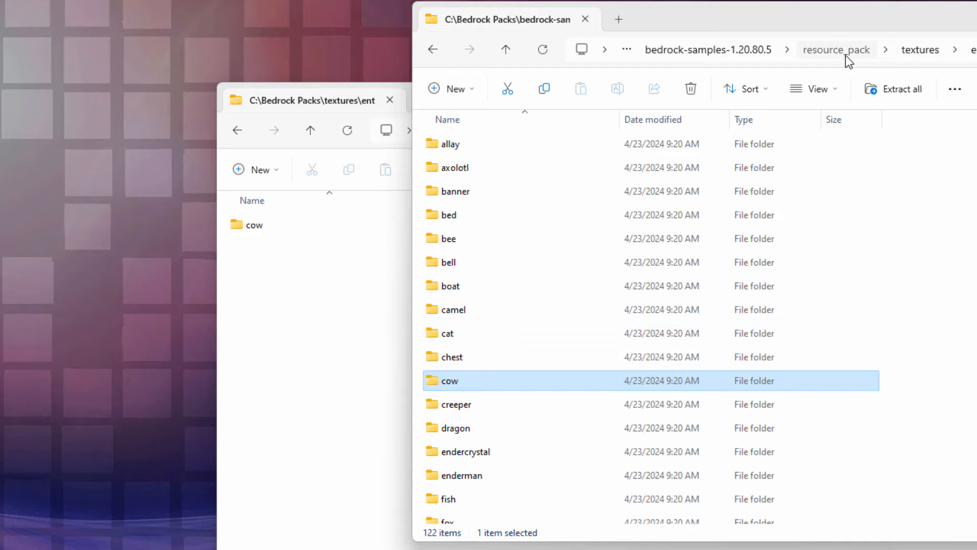
- Copy the sample resource_pack's manifest.json into Bedrock Packs and open it in Notepad++
click(835, 50)
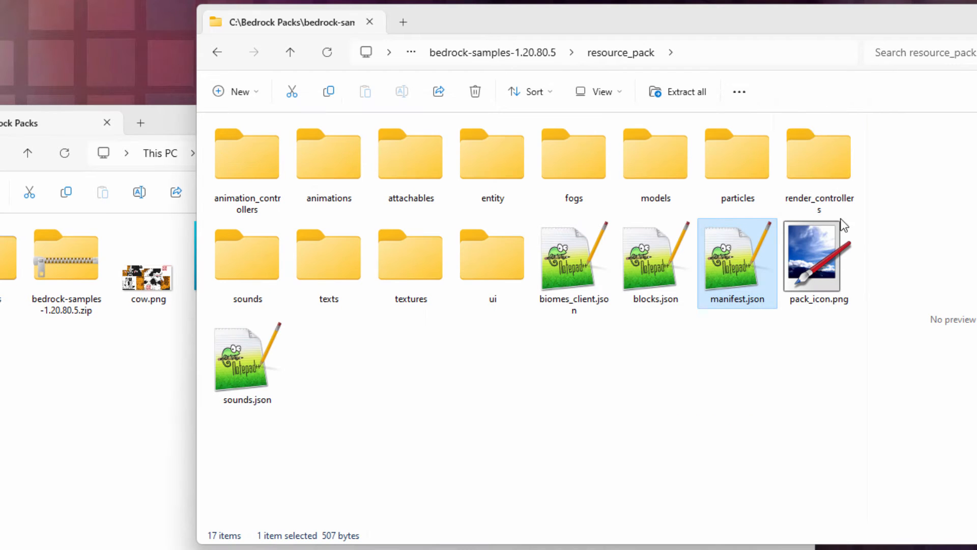
click(817, 255)
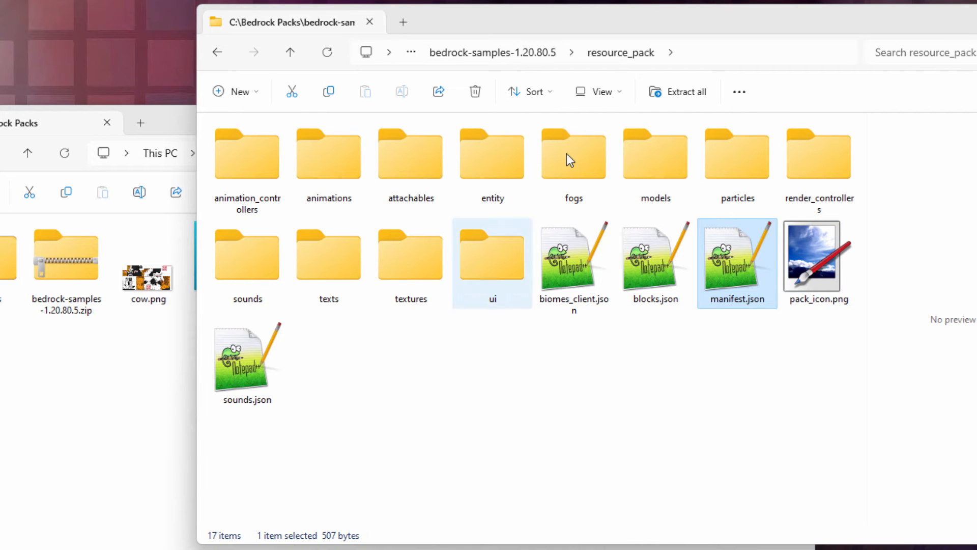
click(94, 122)
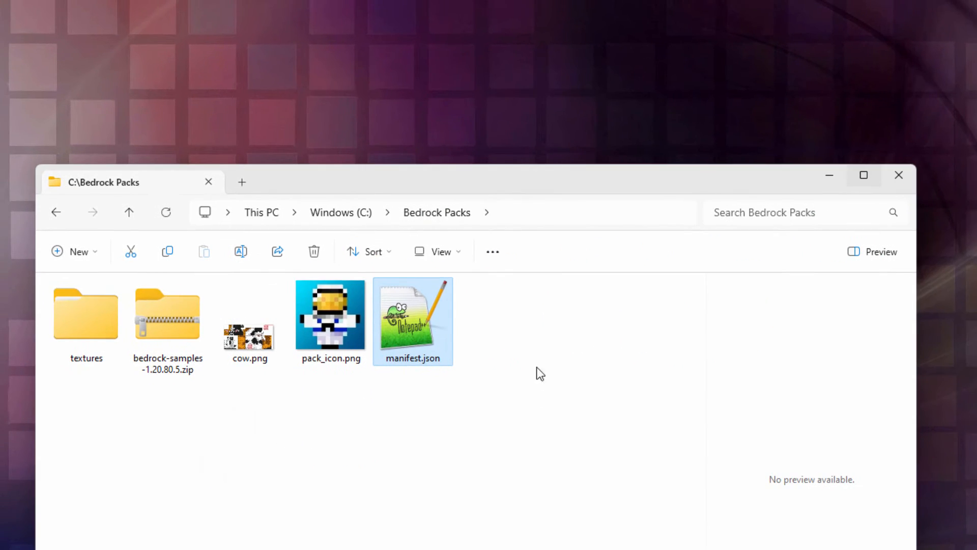
mouse_move(211, 455)
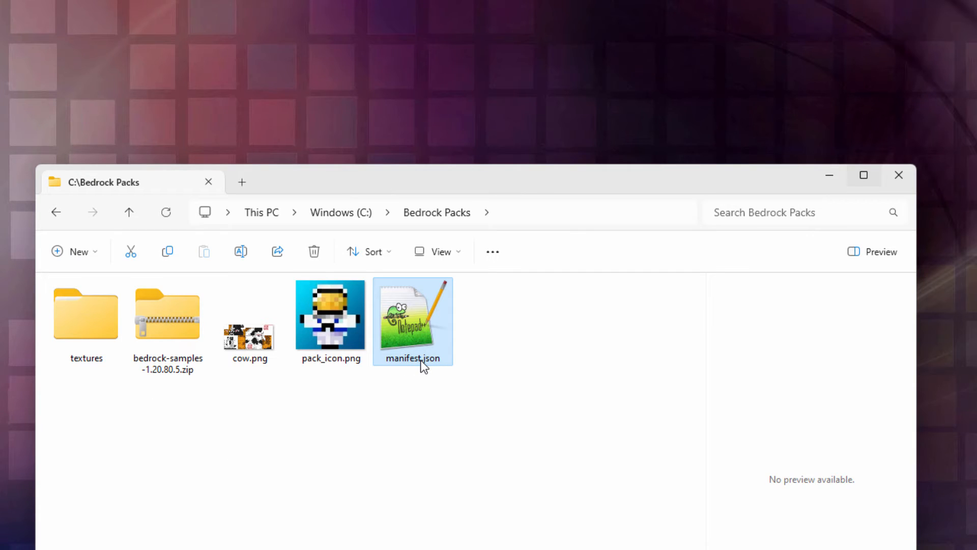
mouse_move(402, 384)
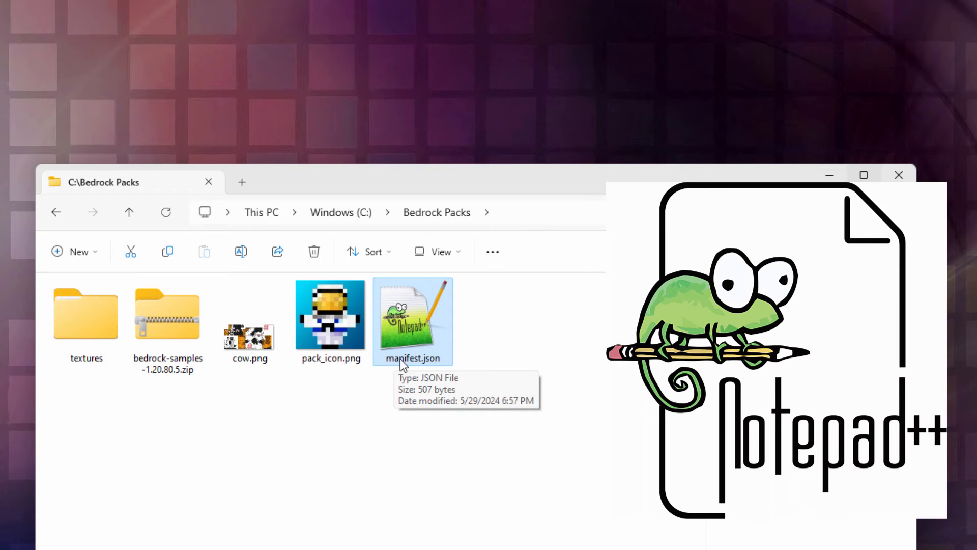
mouse_move(404, 347)
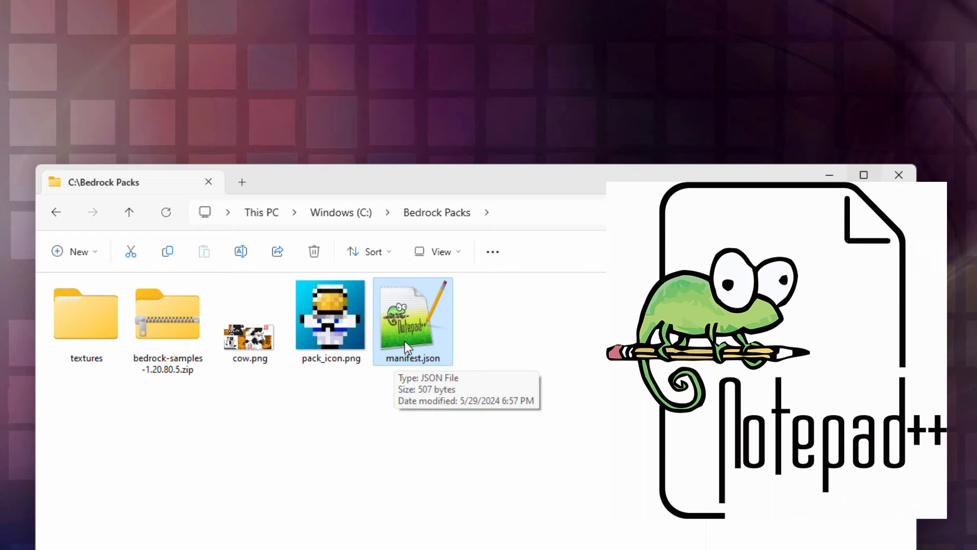
double_click(413, 320)
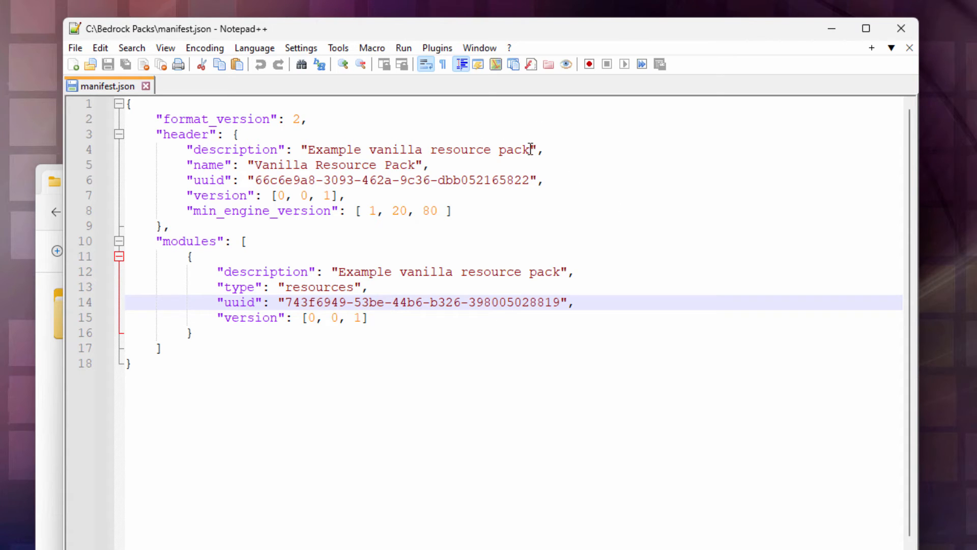
- Replace manifest.json's header name and module description values with 'Brown and Black Cow'
click(317, 149)
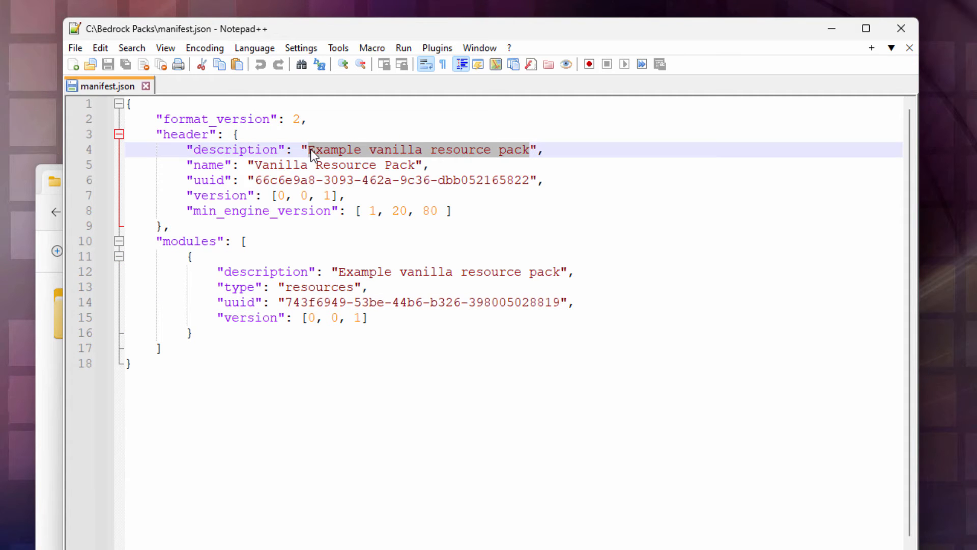
text(Brown a",)
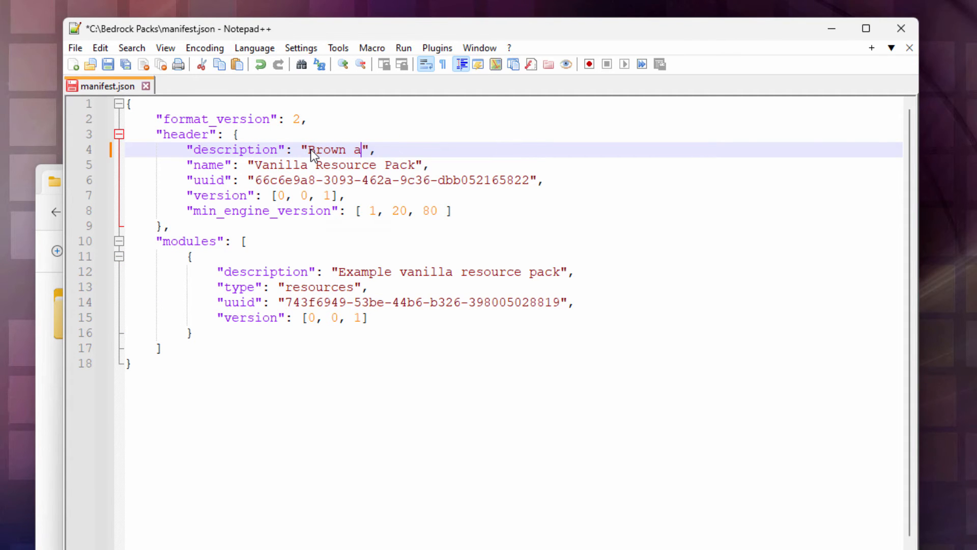
text(nd Black Cow)
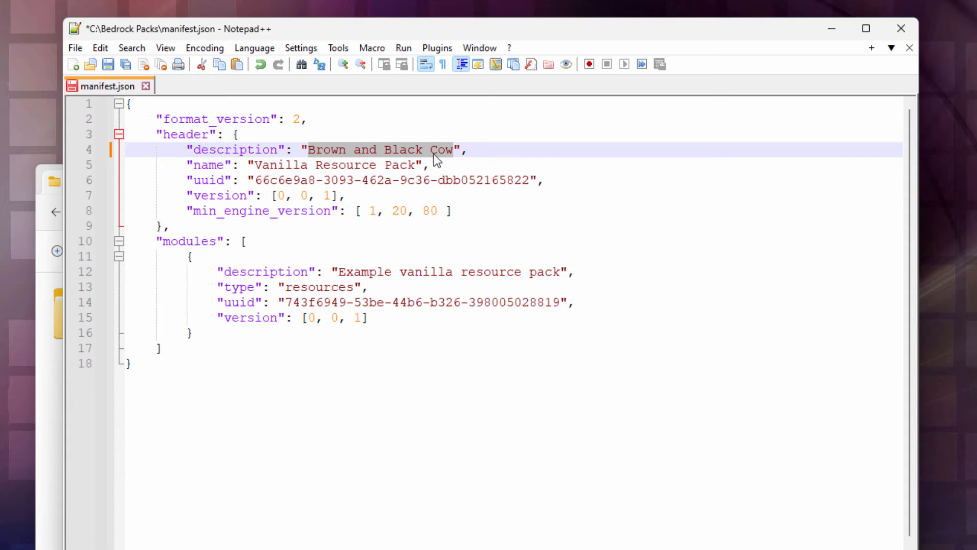
right_click(361, 152)
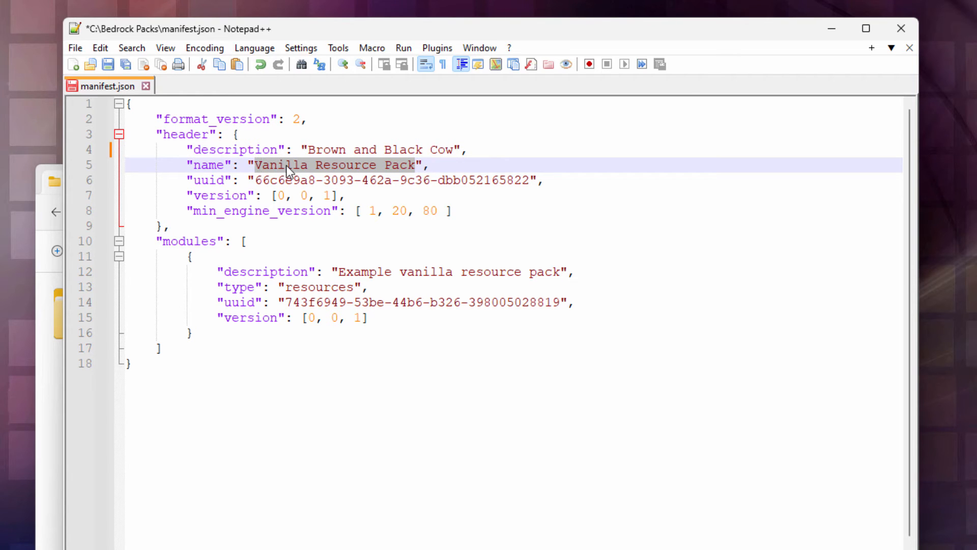
text(Brown and Black Cow)
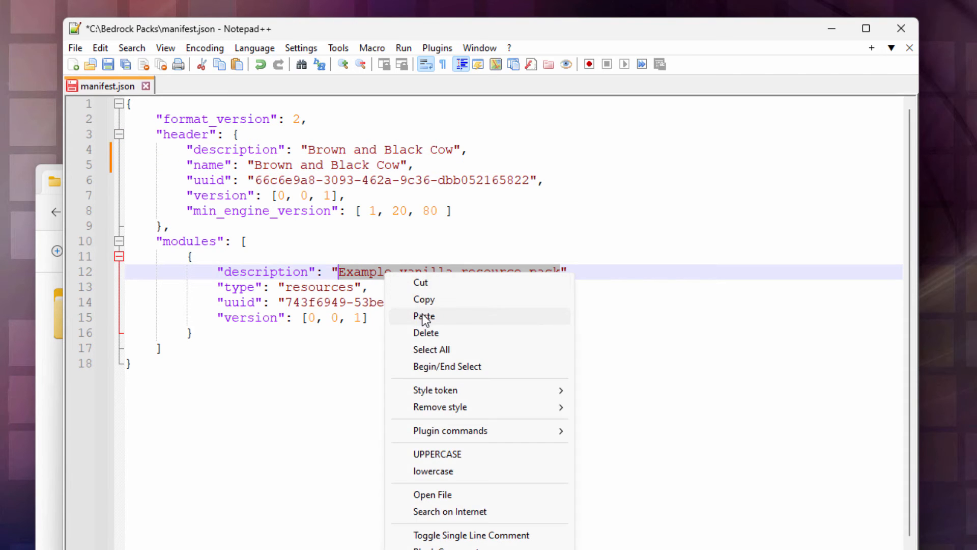
click(424, 316)
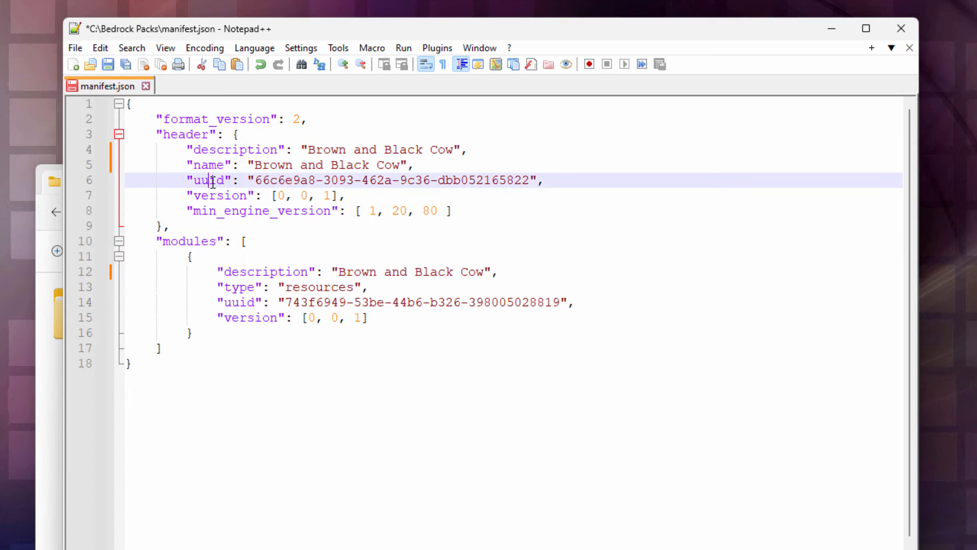
- Replace the header uuid value with a newly generated UUID
double_click(208, 180)
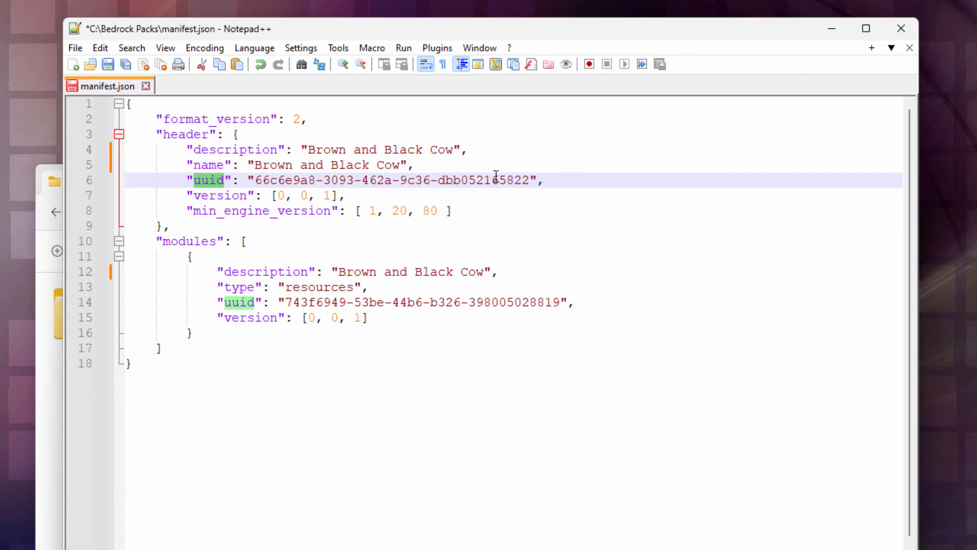
mouse_move(551, 354)
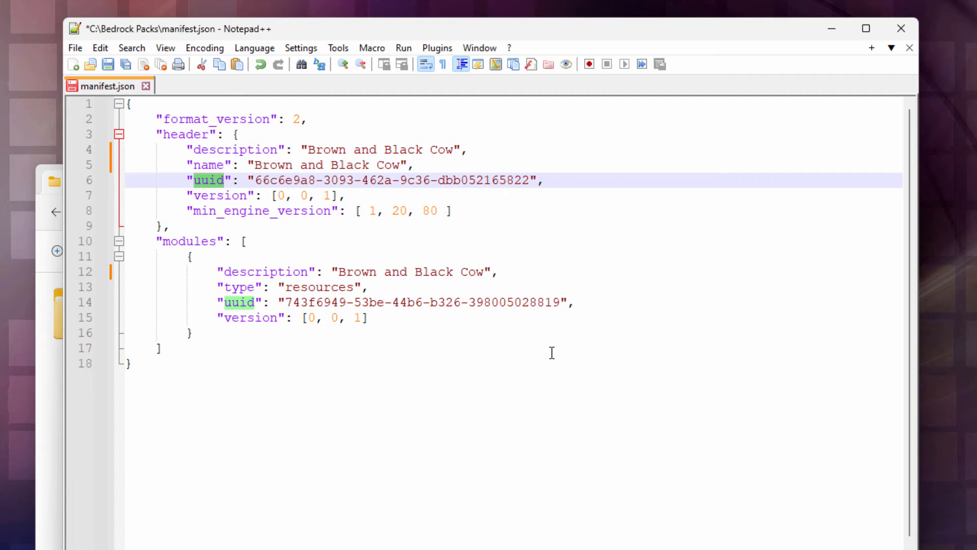
click(255, 180)
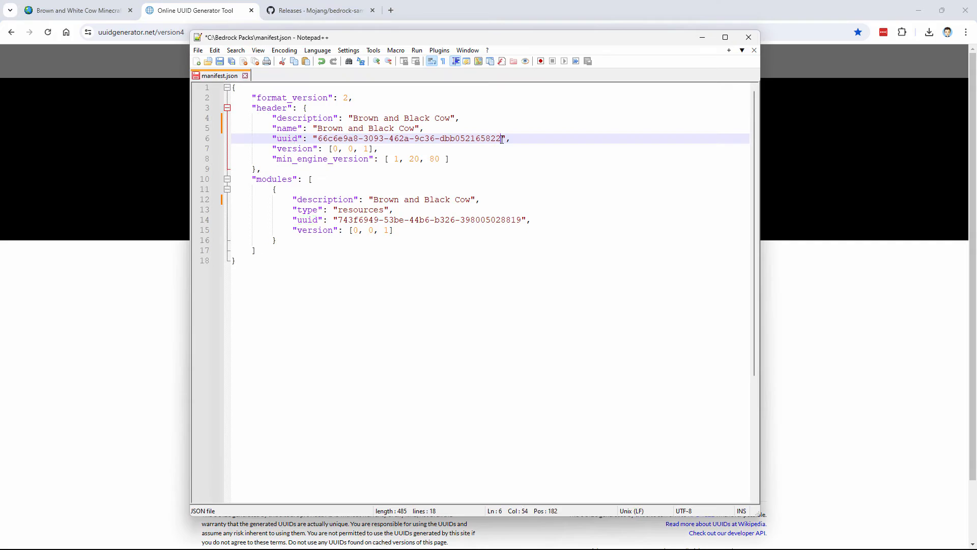
right_click(408, 139)
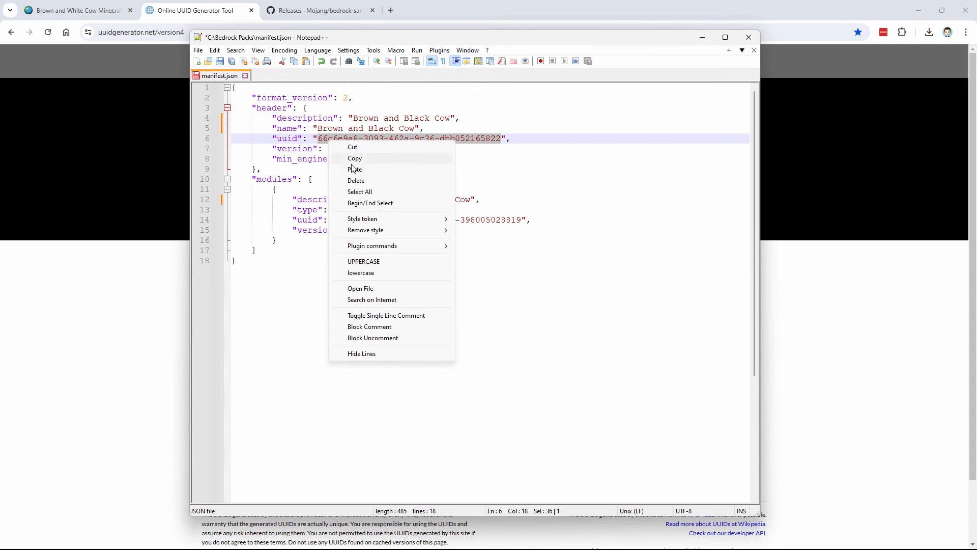
click(354, 169)
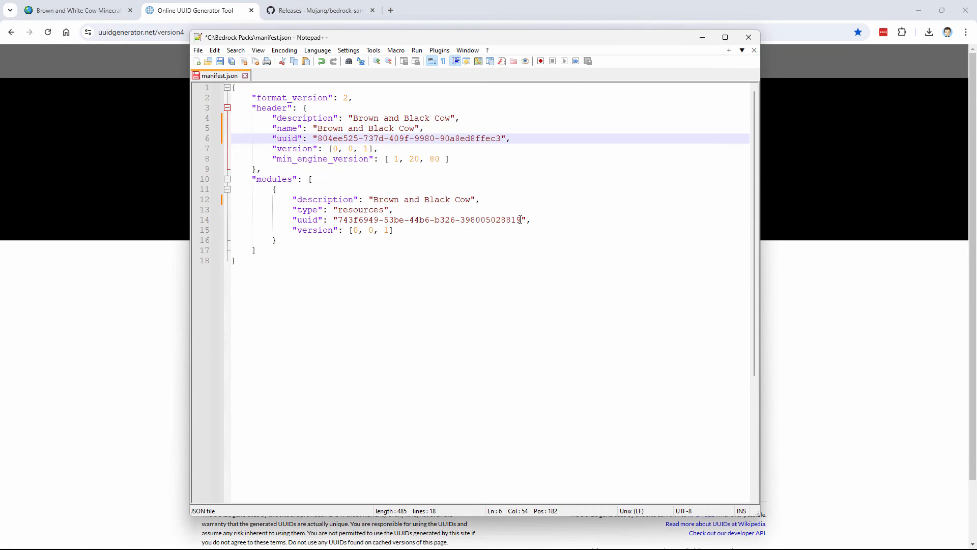
- Set the module uuid to 83fa0642-8ef2-4926-a573-964351e05920 and save manifest.json
double_click(426, 219)
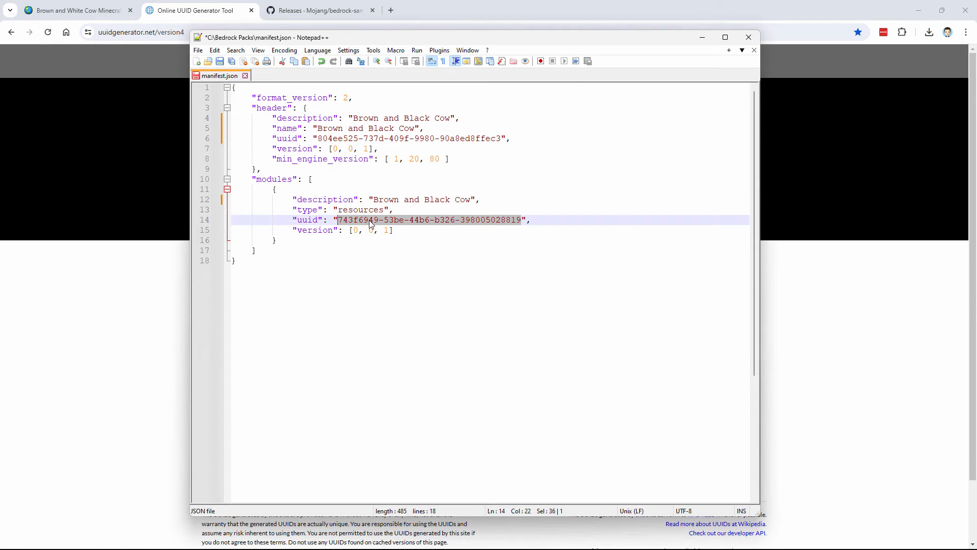
text(83fa0642-8ef2-4926-a573-964351e05920)
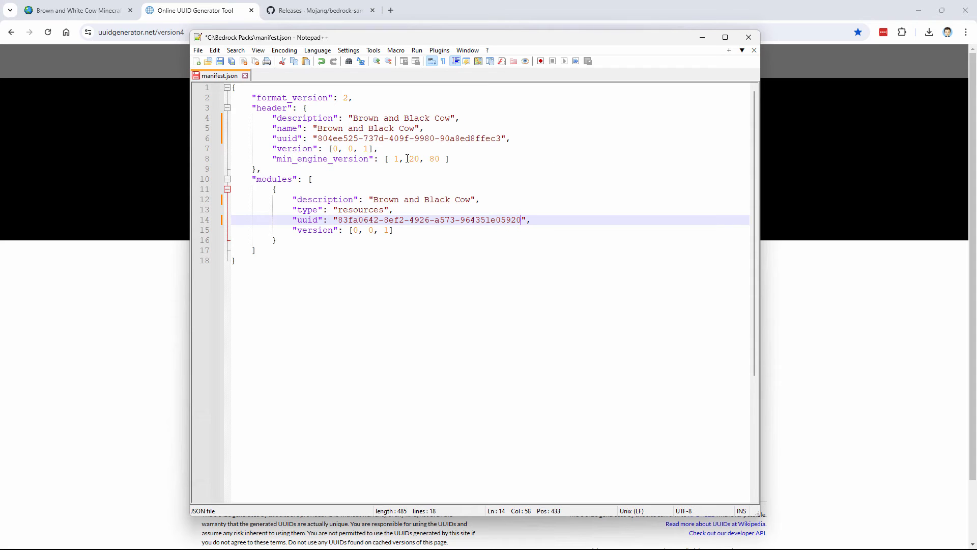
key(ctrl+s)
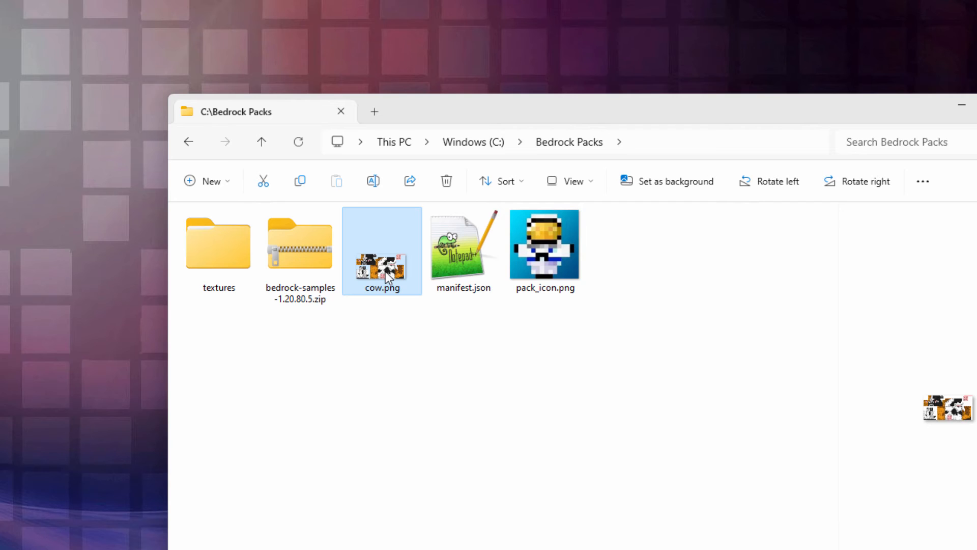
- Cut cow.png and move it into the textures\entity\cow folder of Bedrock Packs
right_click(381, 270)
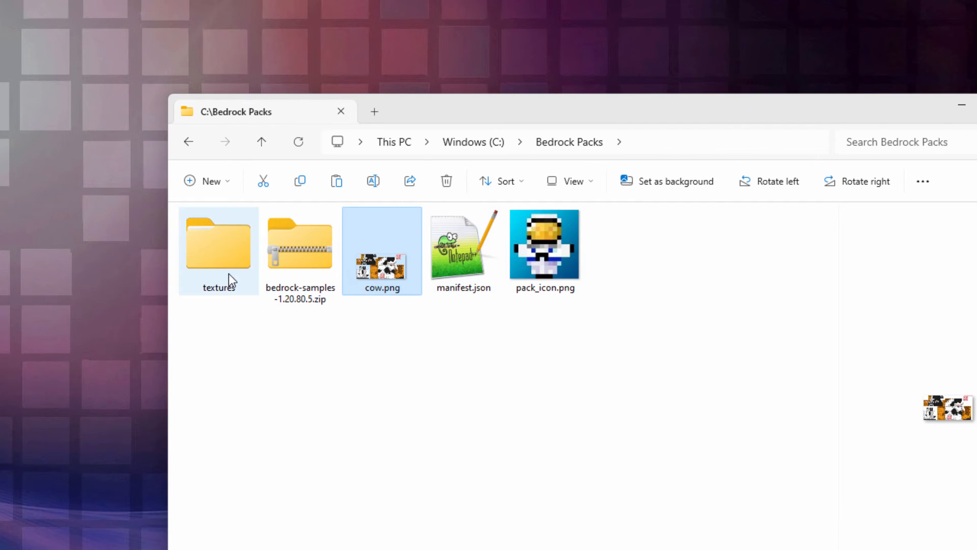
double_click(218, 244)
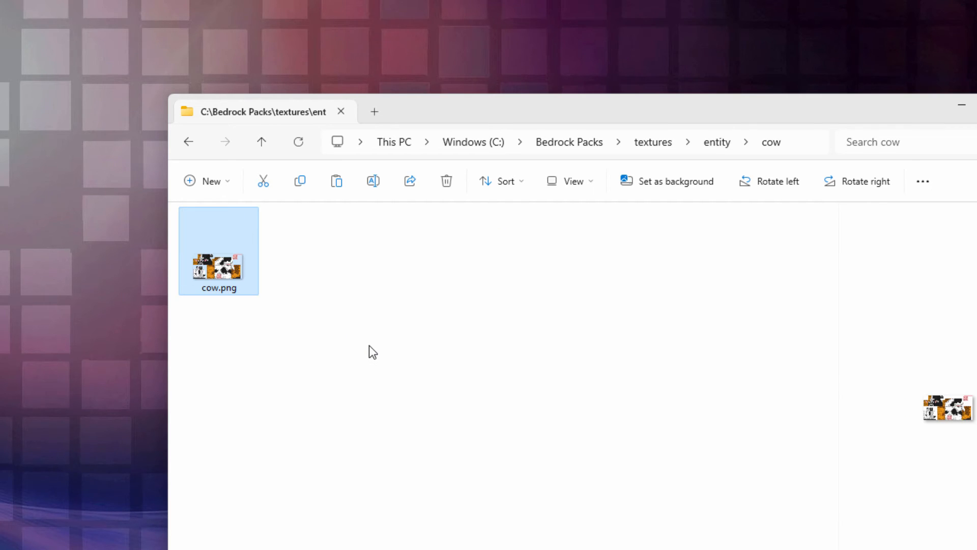
mouse_move(569, 141)
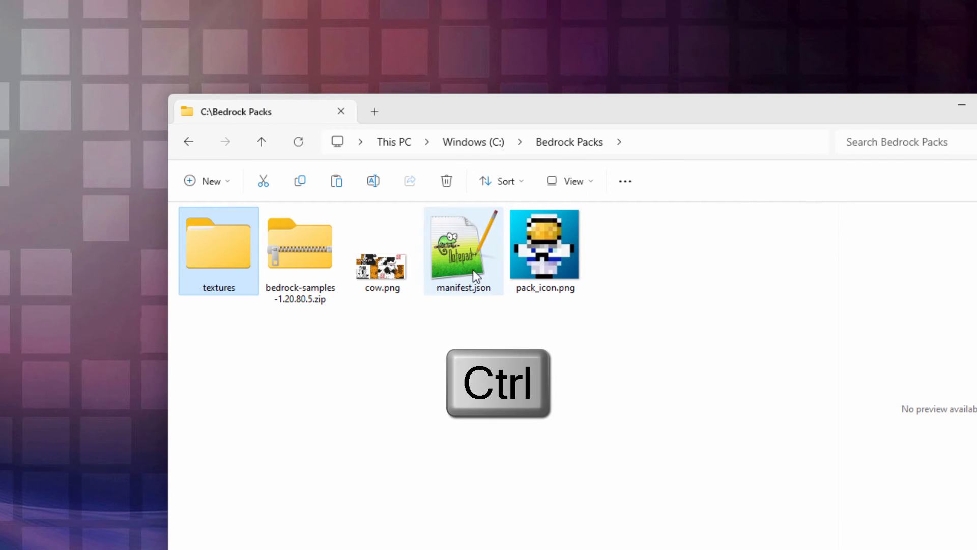
- Zip textures, manifest.json and pack_icon.png, renaming the archive 'brown and black cows.mcpack'
click(544, 244)
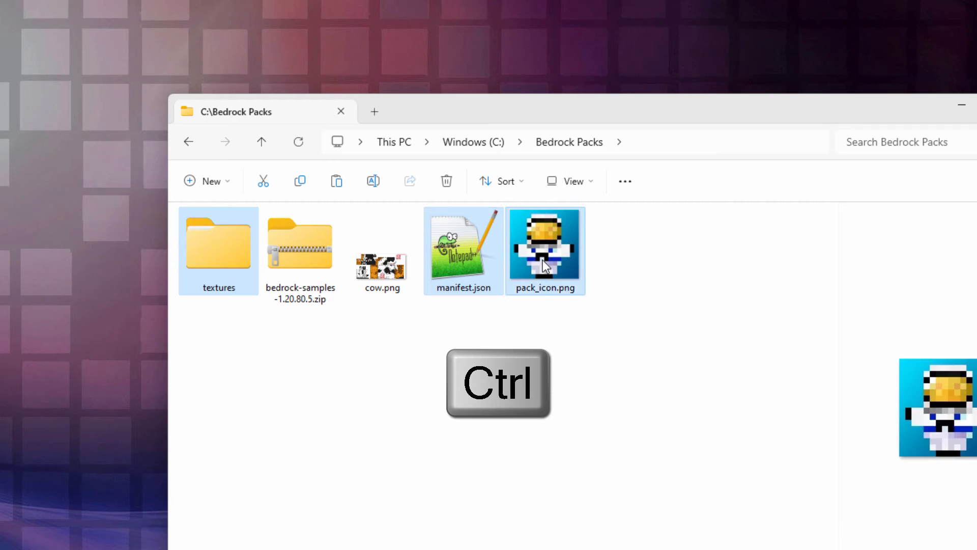
right_click(545, 249)
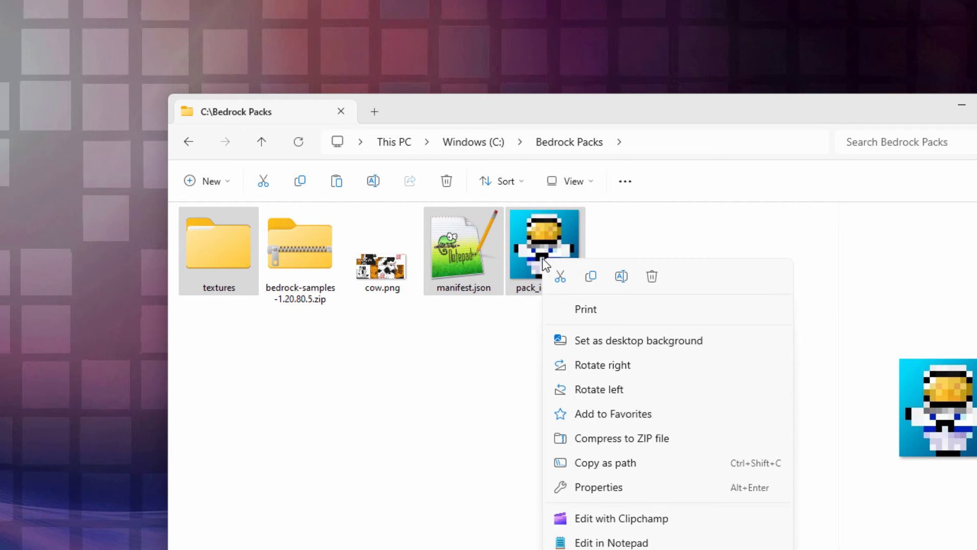
click(621, 437)
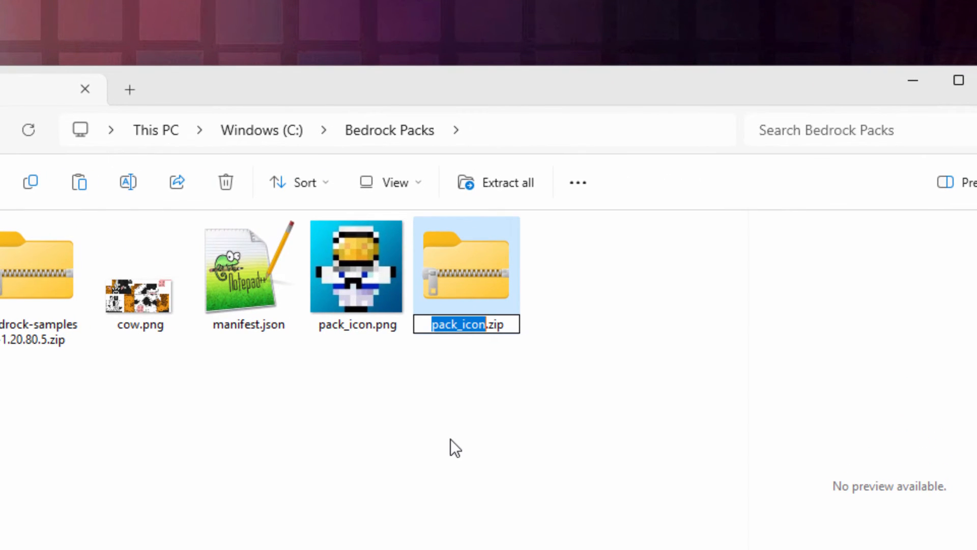
text(brown and bla)
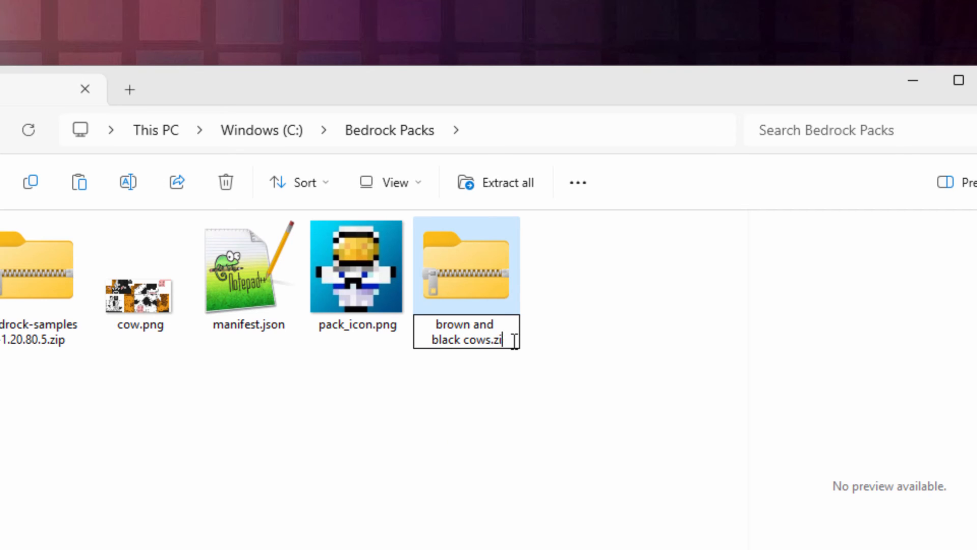
text(mcpack)
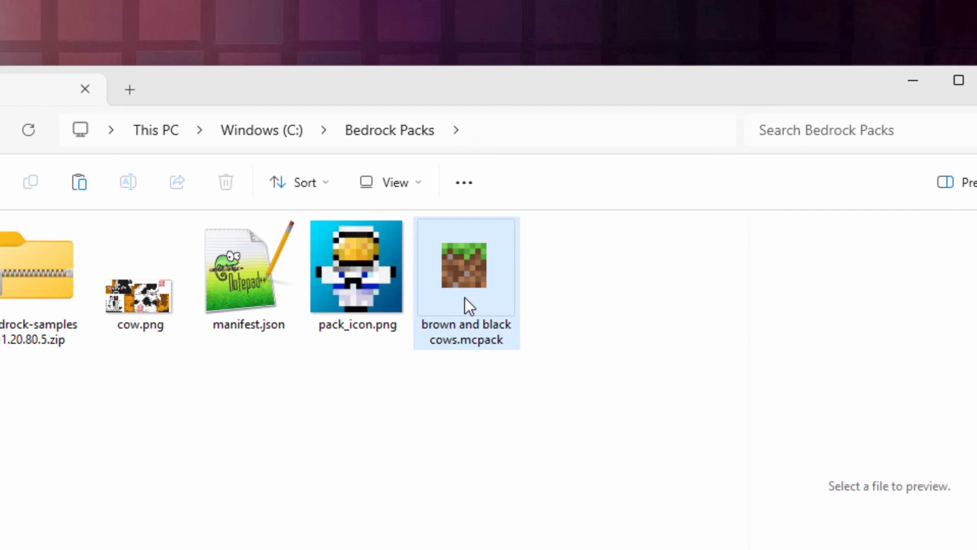
mouse_move(469, 281)
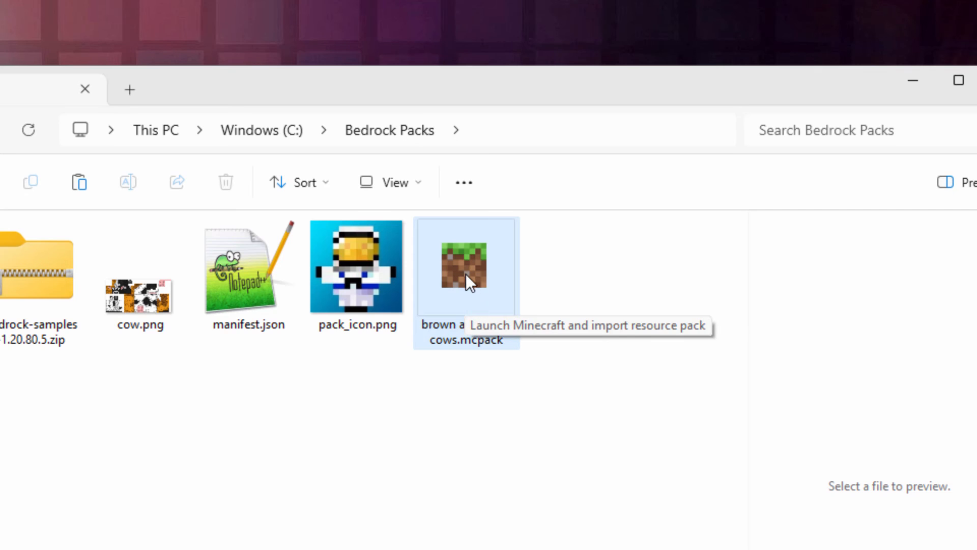
- Import the .mcpack into Minecraft and activate Brown and Black Cow in Global Resources
double_click(465, 266)
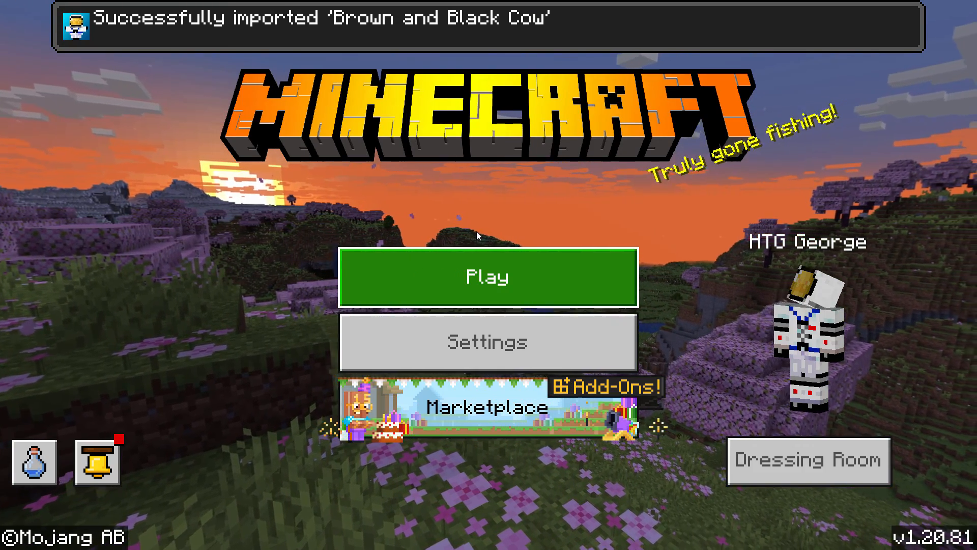
click(488, 278)
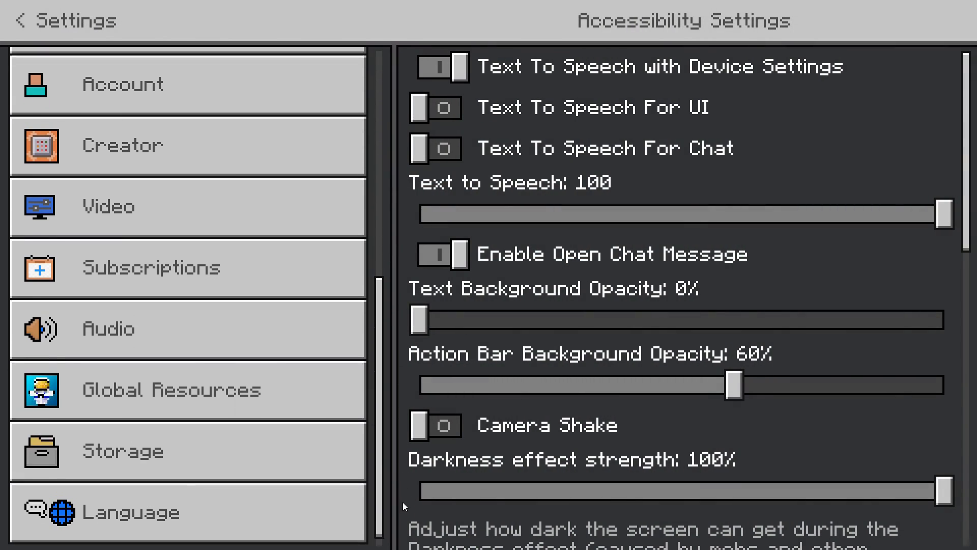
click(172, 389)
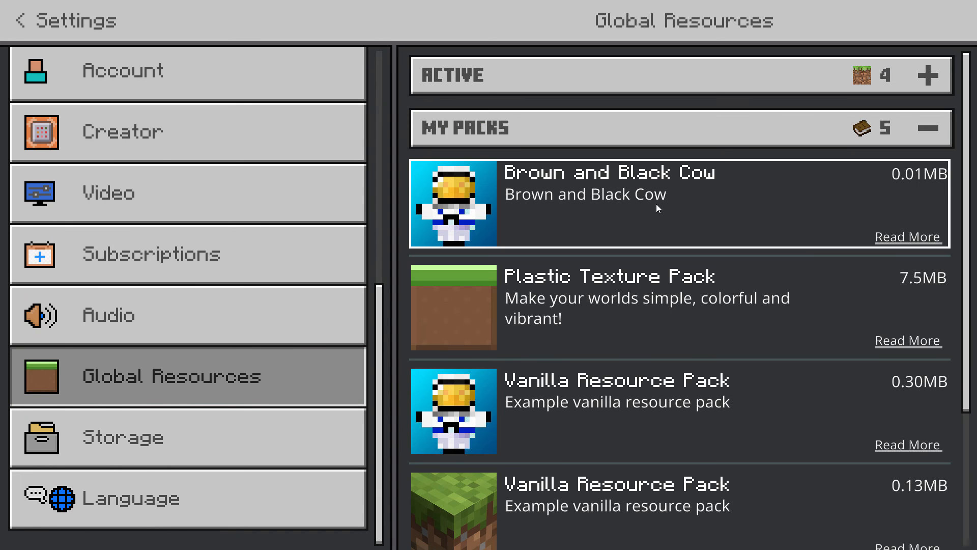
click(679, 203)
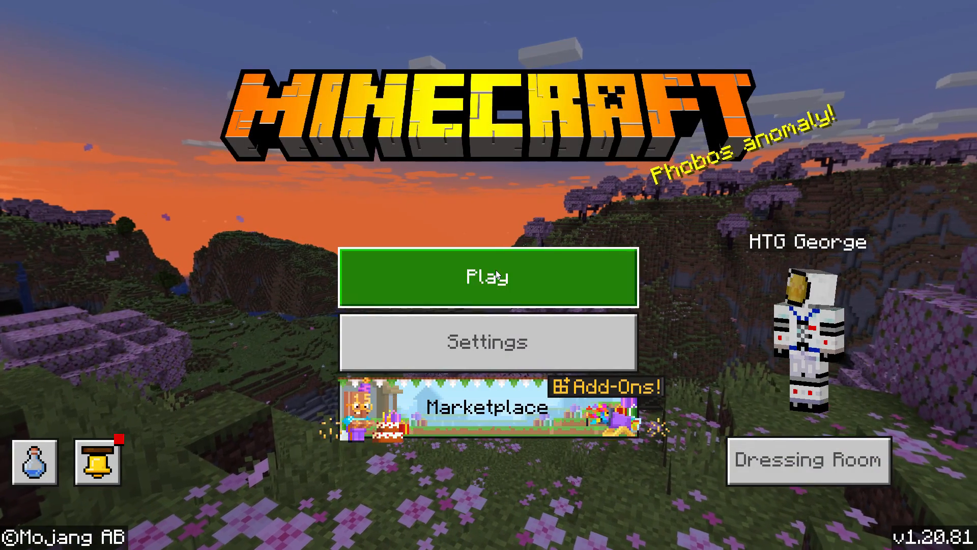
- Load a world and switch to third-person view to see the brown-and-black cows
click(487, 277)
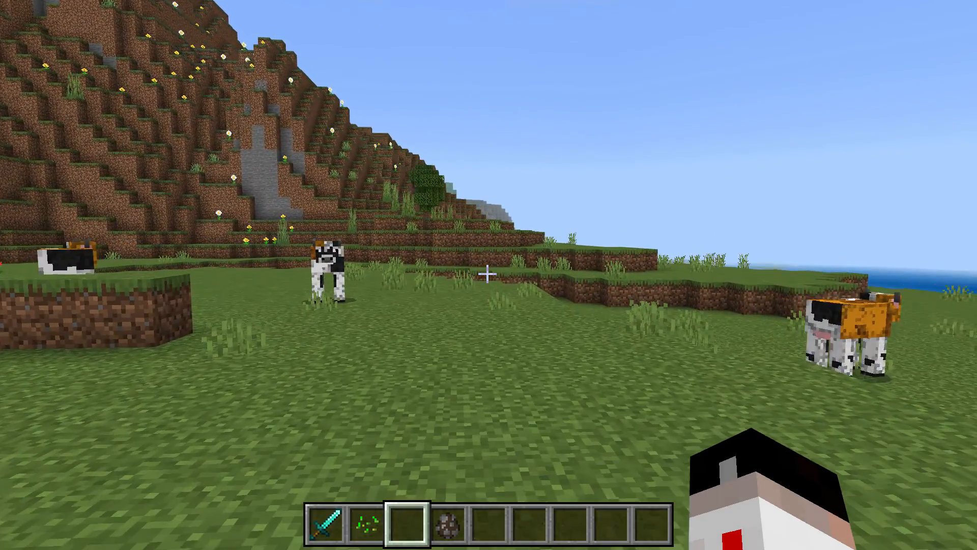
key(F5)
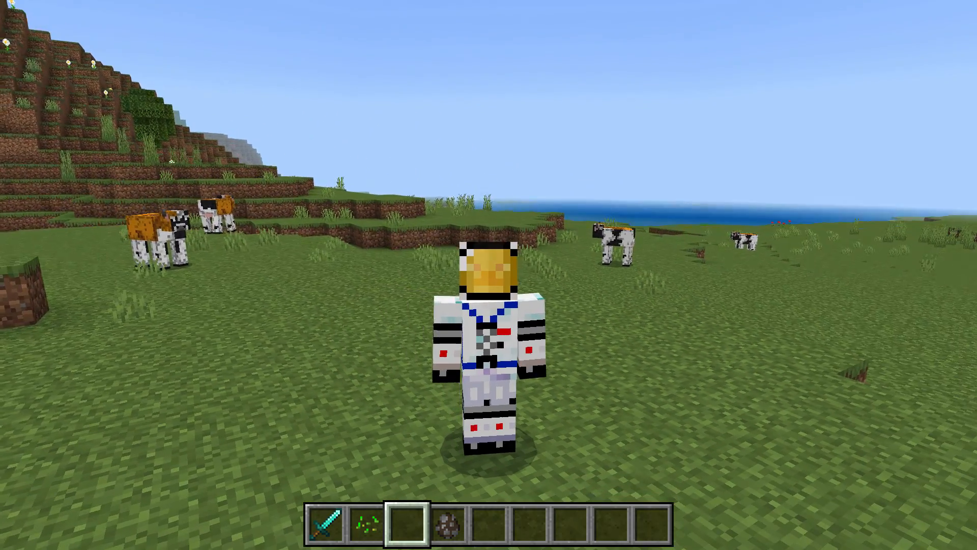
mouse_move(489, 275)
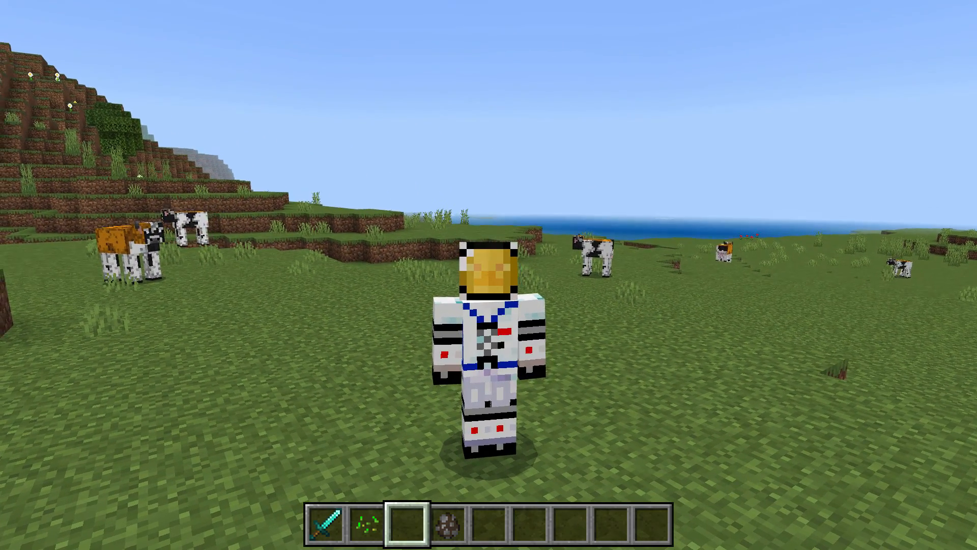